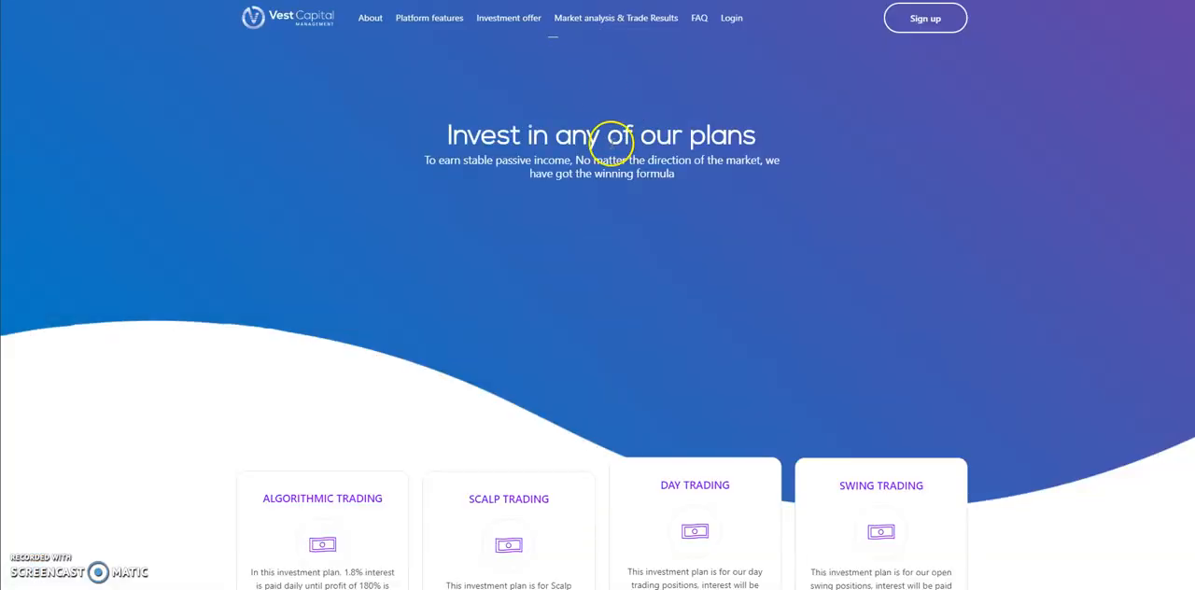
Scroll the homepage to the Algorithmic, Scalp, Day and Swing Trading plan cards
scroll("down", 3)
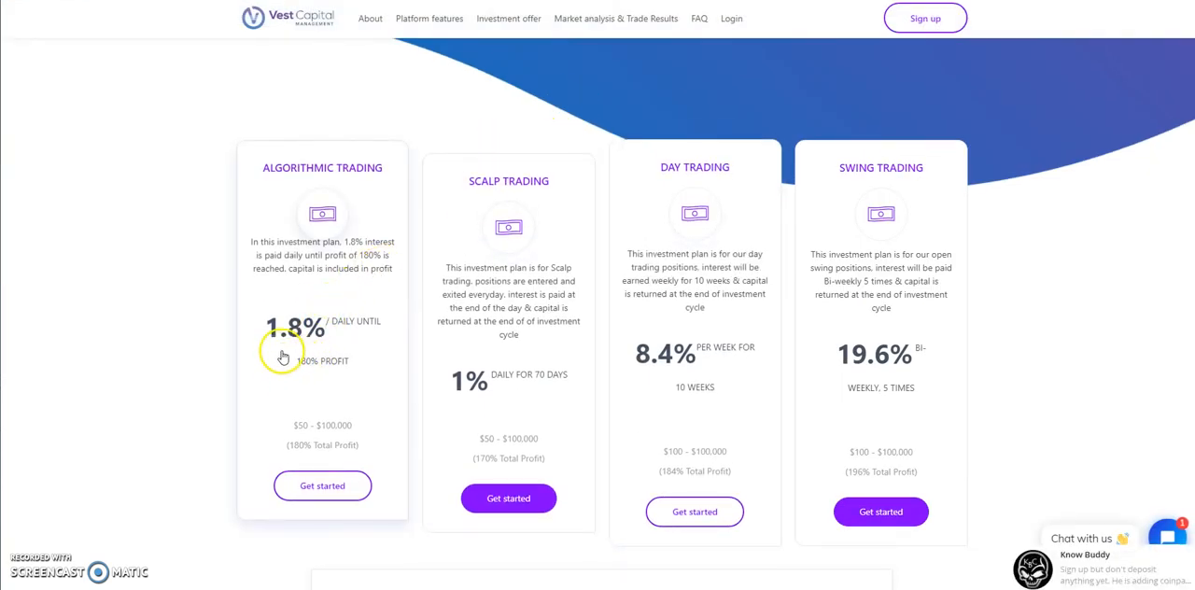
mouse_move(441, 397)
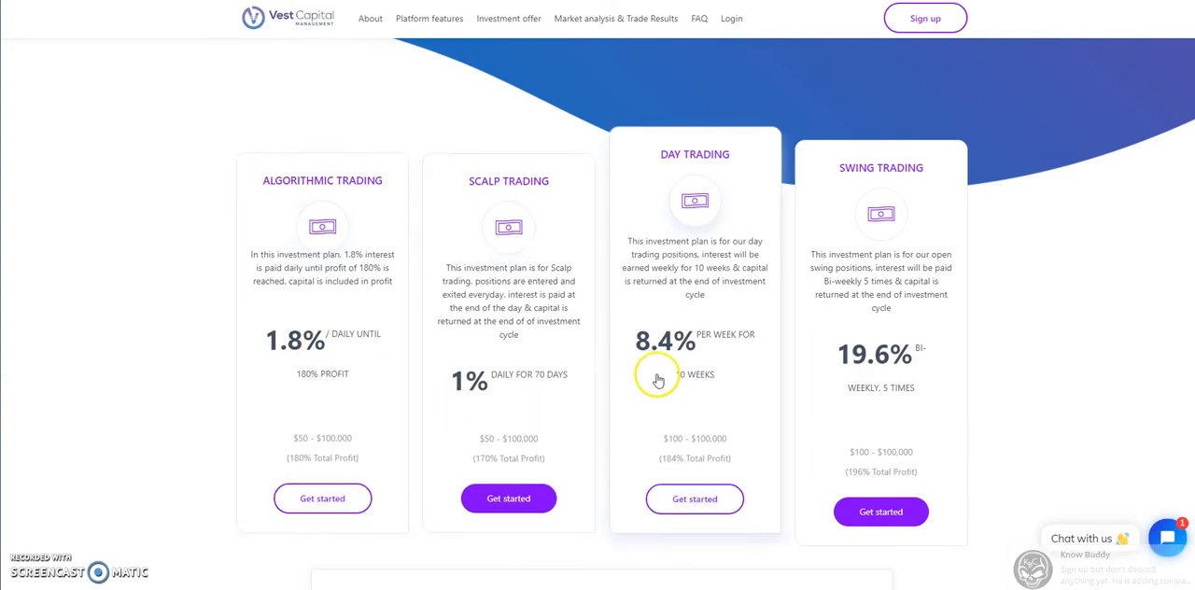
mouse_move(725, 352)
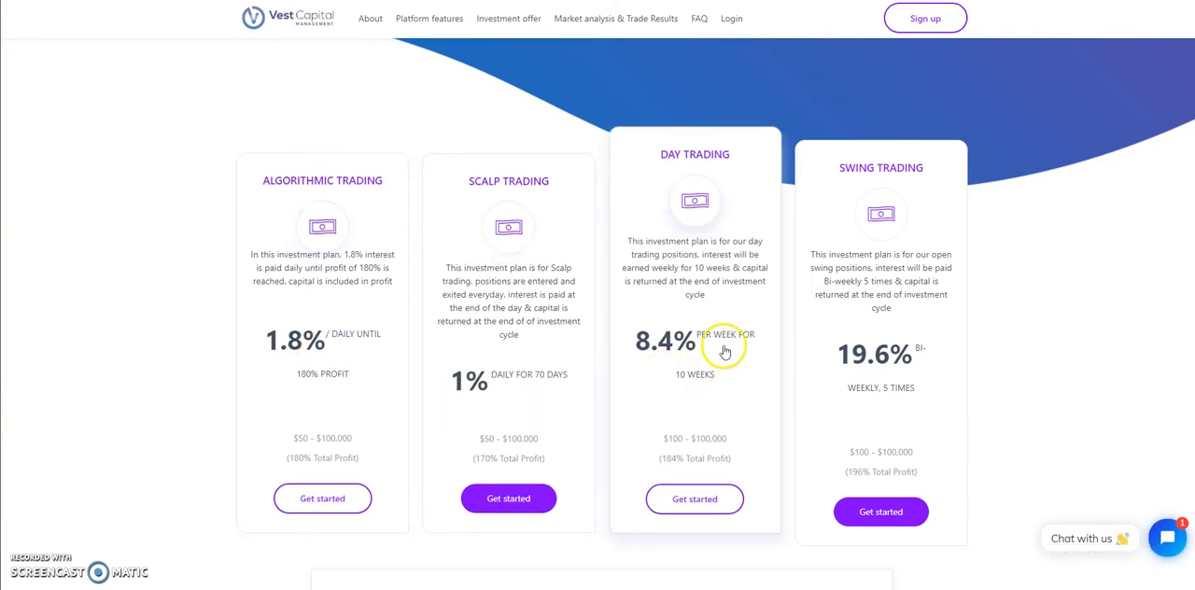
mouse_move(698, 390)
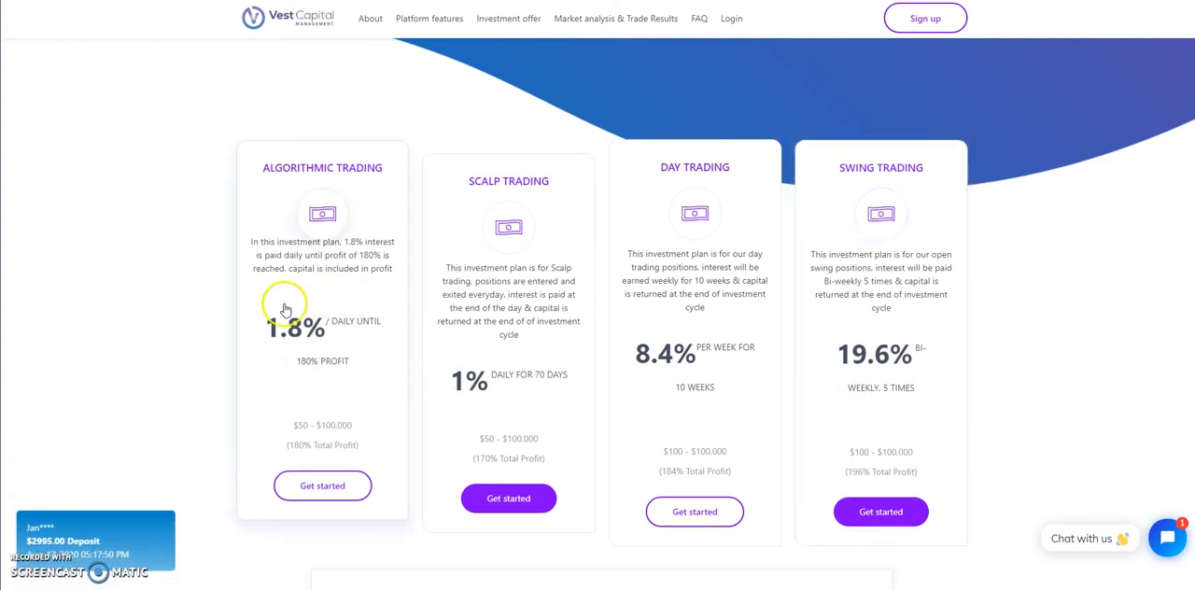
mouse_move(277, 350)
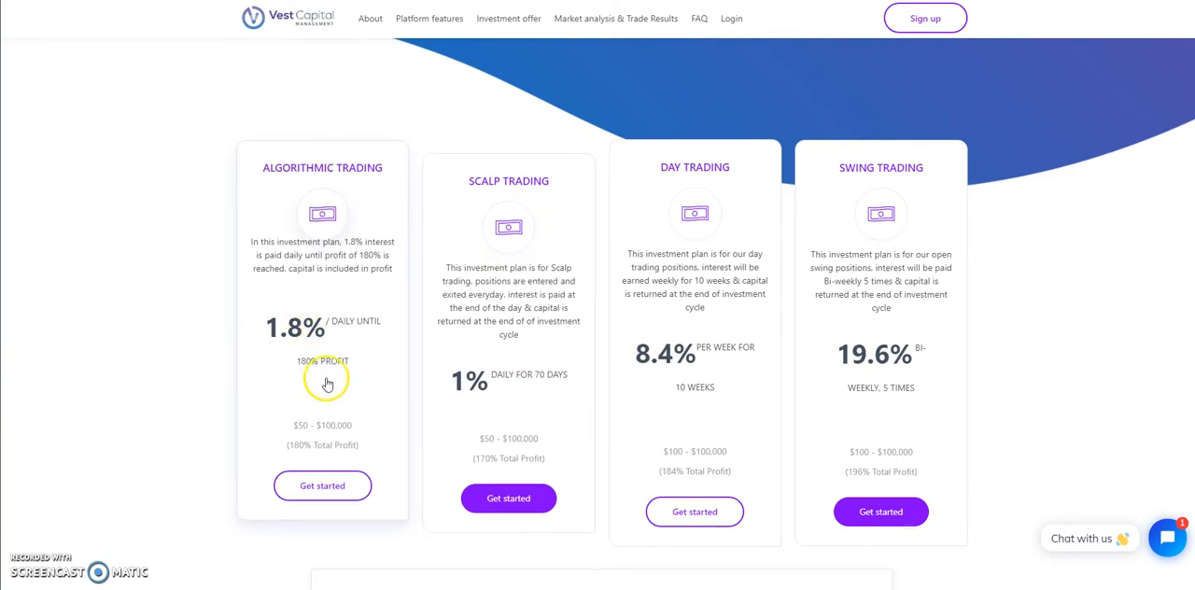
mouse_move(353, 388)
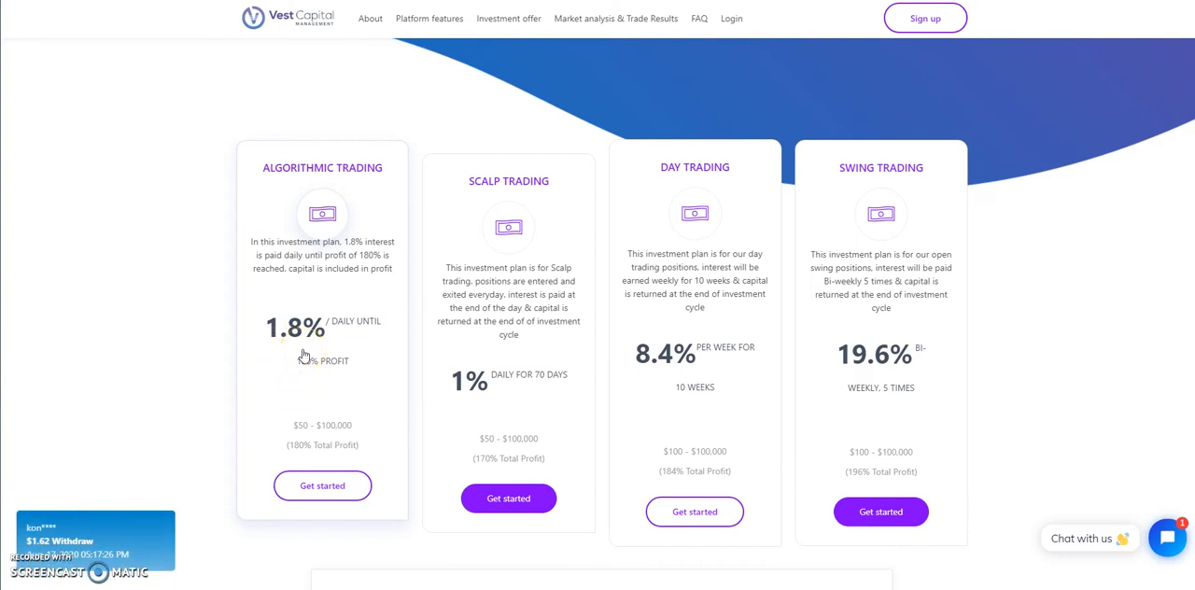
left_click(310, 360)
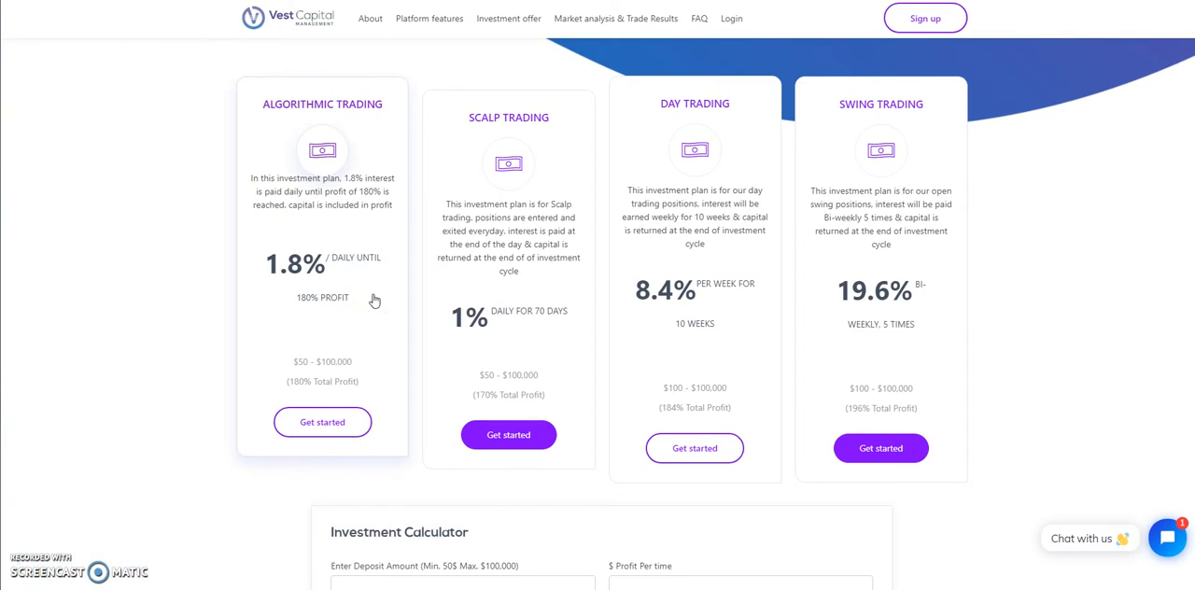
mouse_move(376, 297)
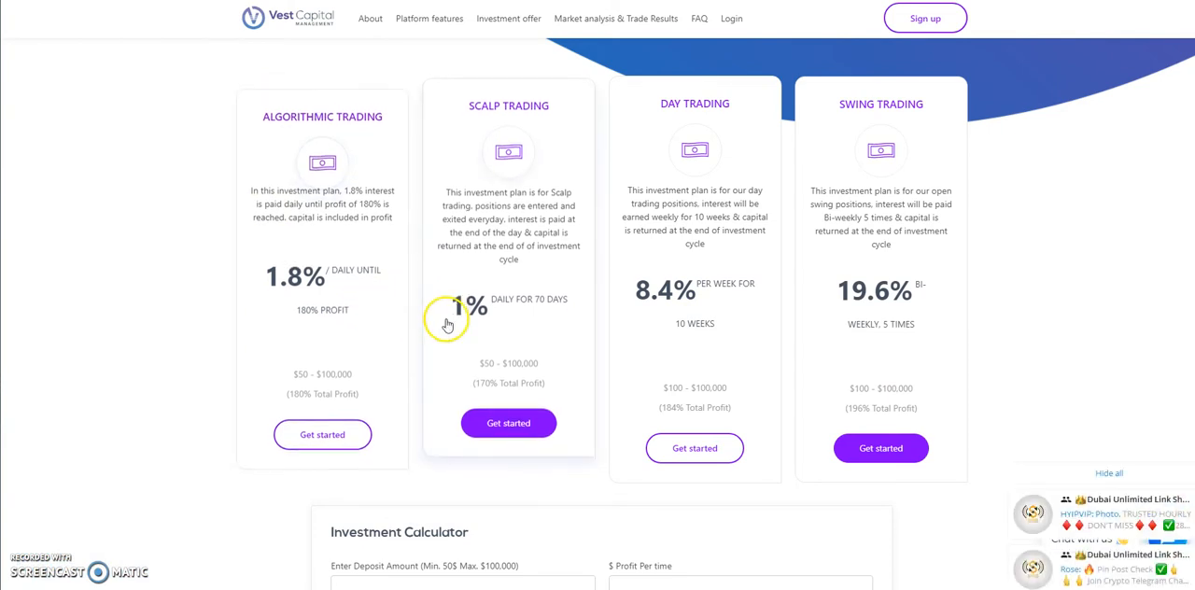
mouse_move(496, 324)
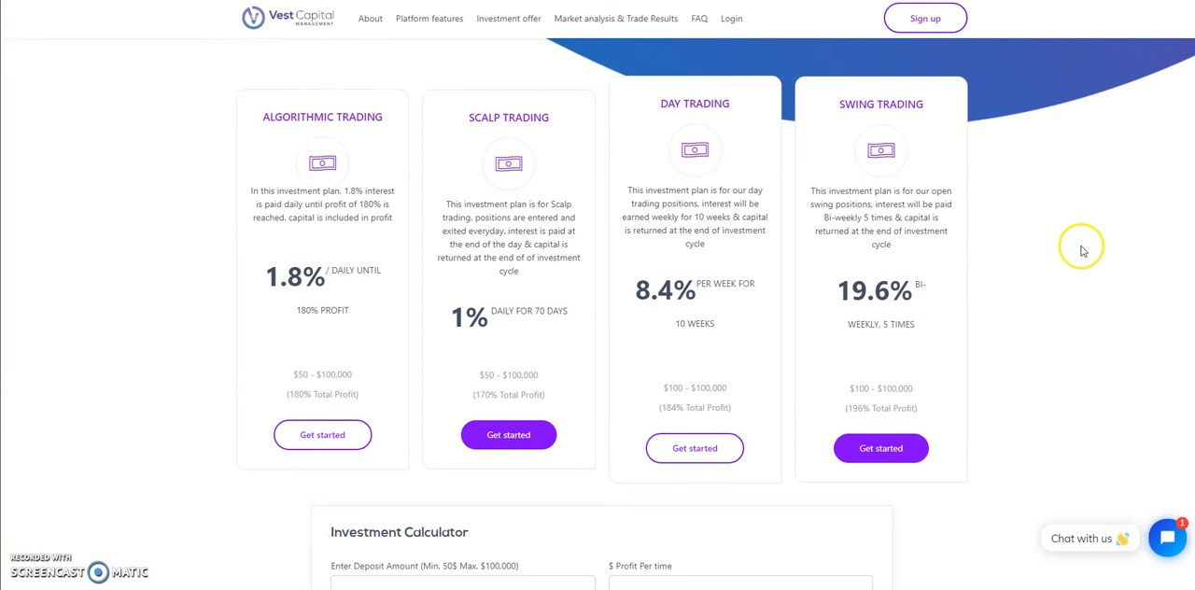
mouse_move(1051, 253)
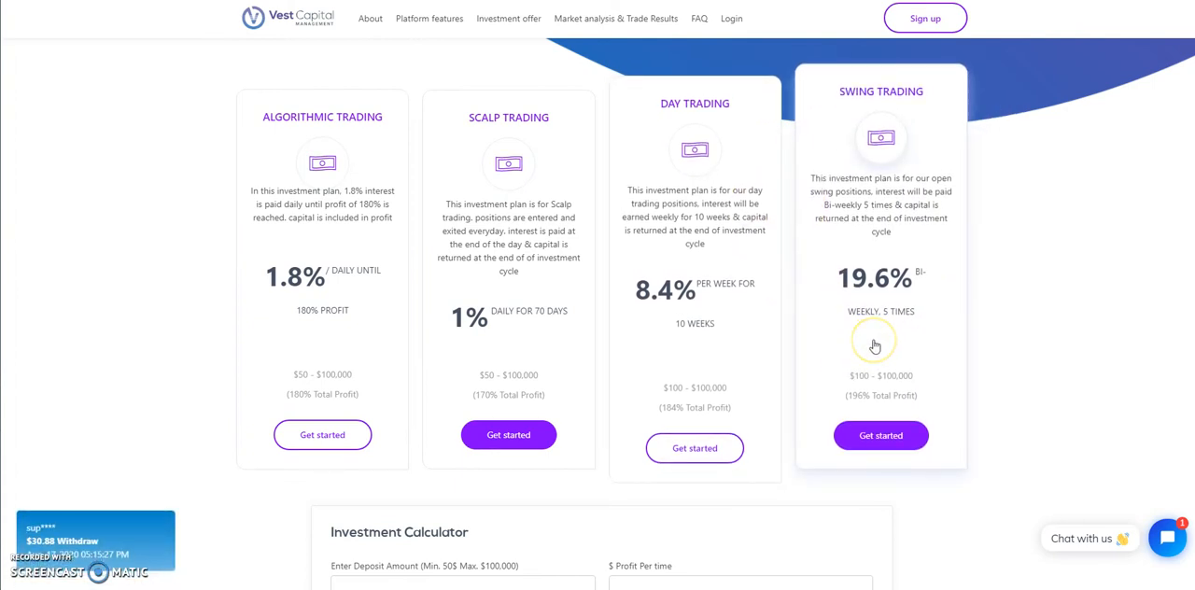
mouse_move(903, 334)
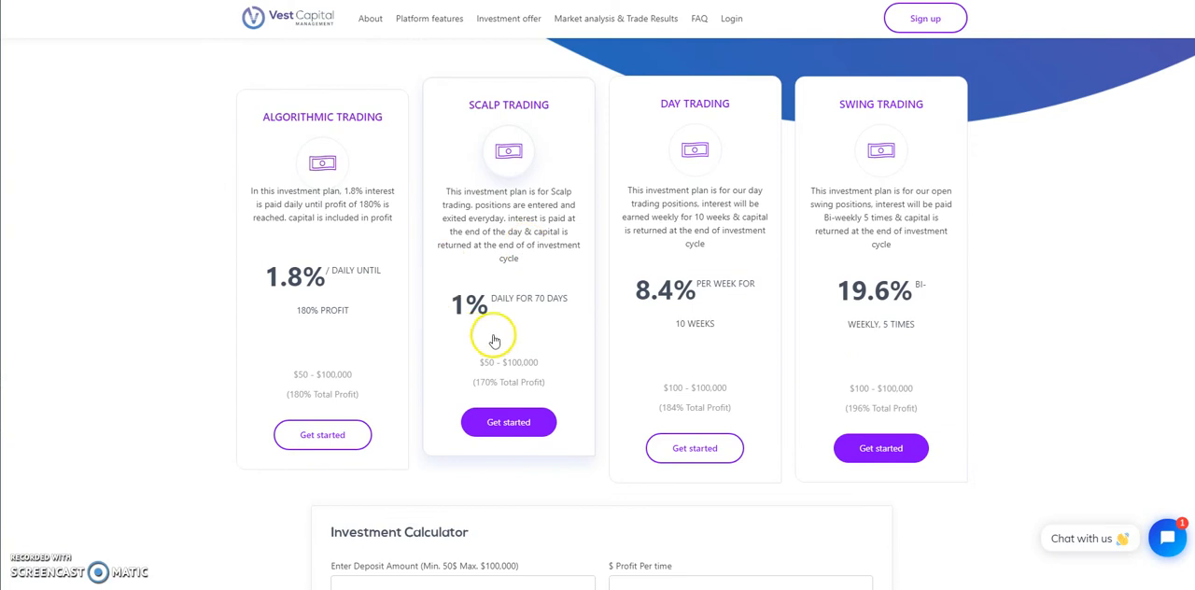
mouse_move(685, 246)
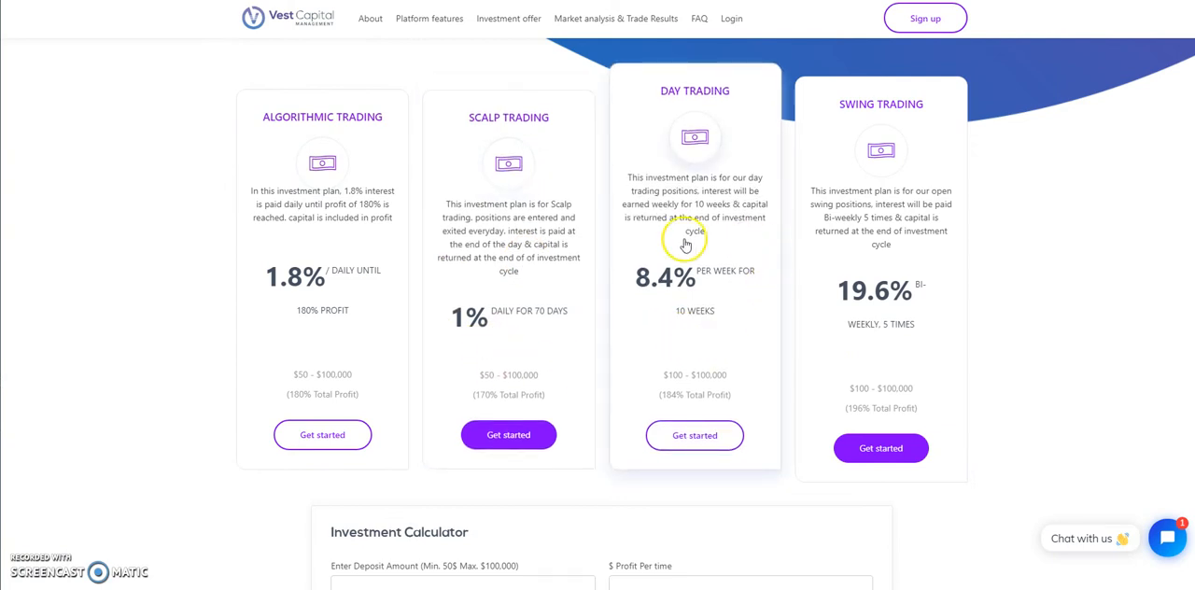
mouse_move(689, 317)
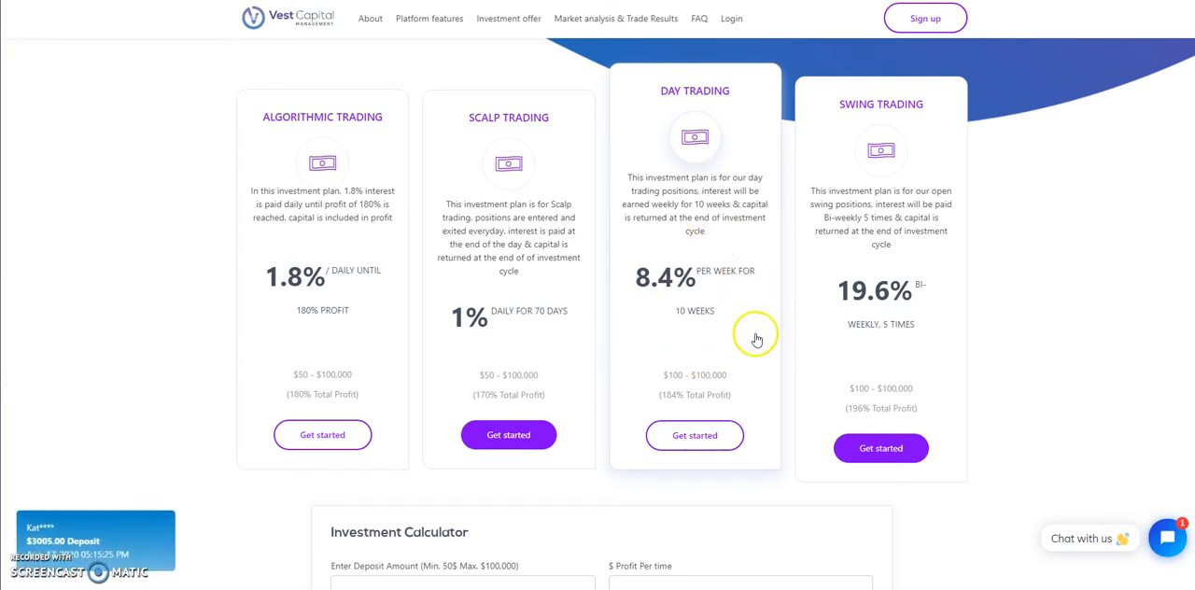
mouse_move(780, 378)
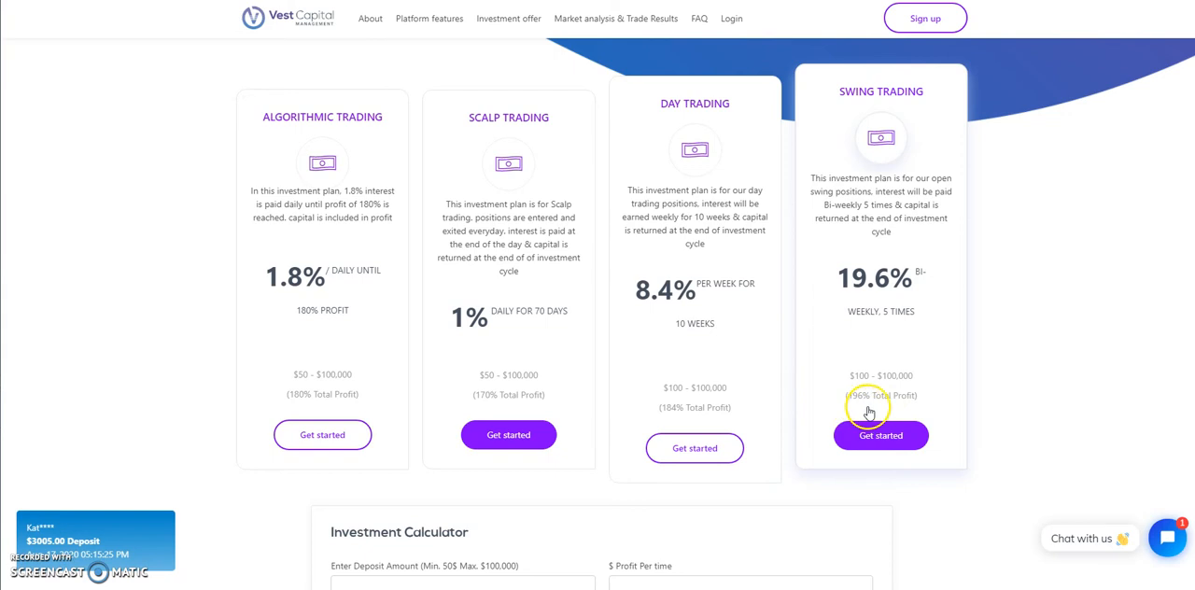
mouse_move(859, 410)
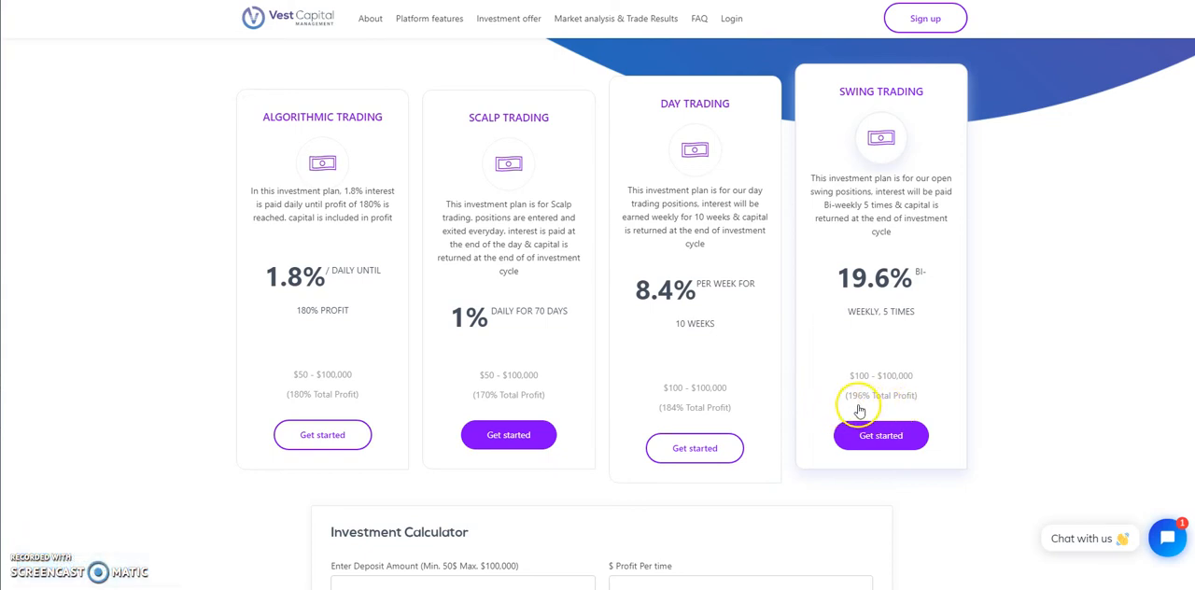
mouse_move(950, 181)
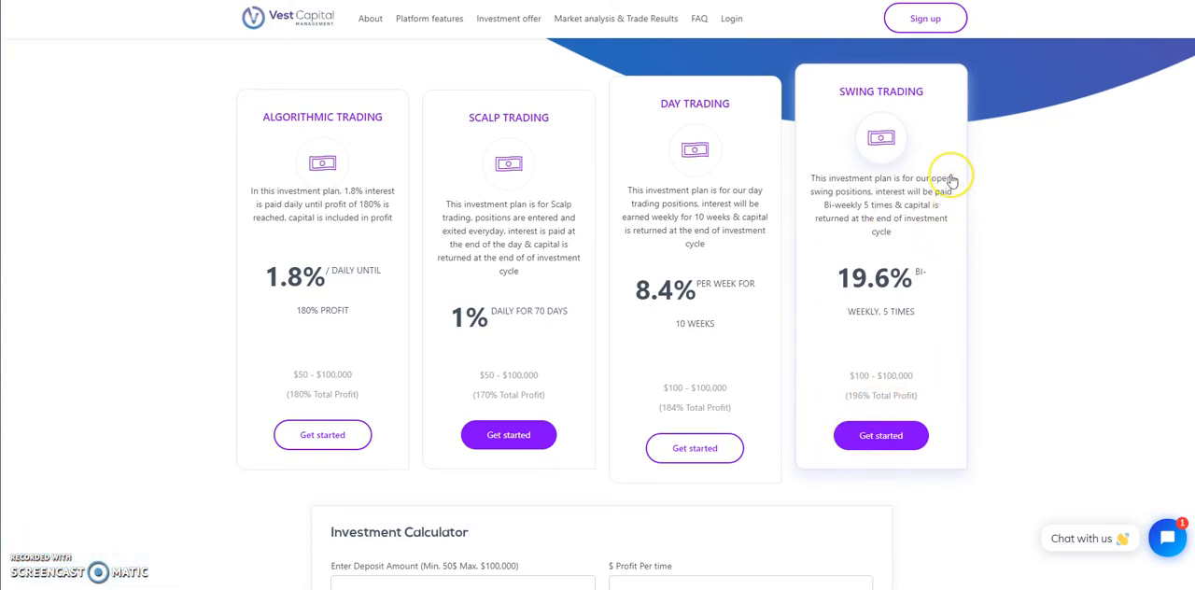
Scroll past the plan cards to the empty Investment Calculator and its 5% bonus note
scroll("down", 3)
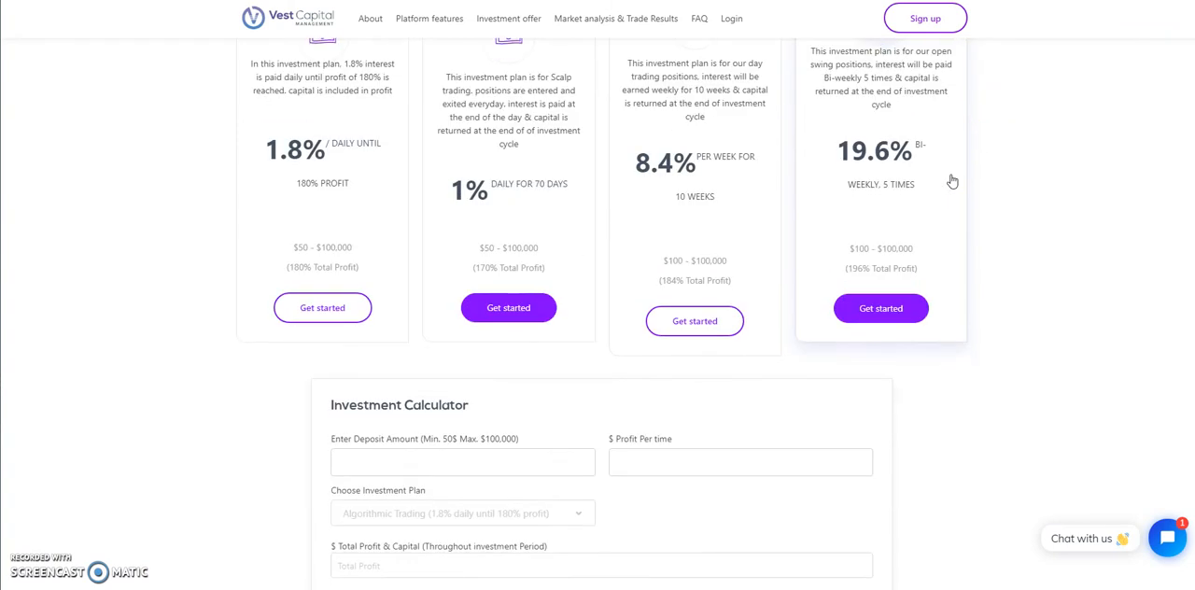
scroll("down", 3)
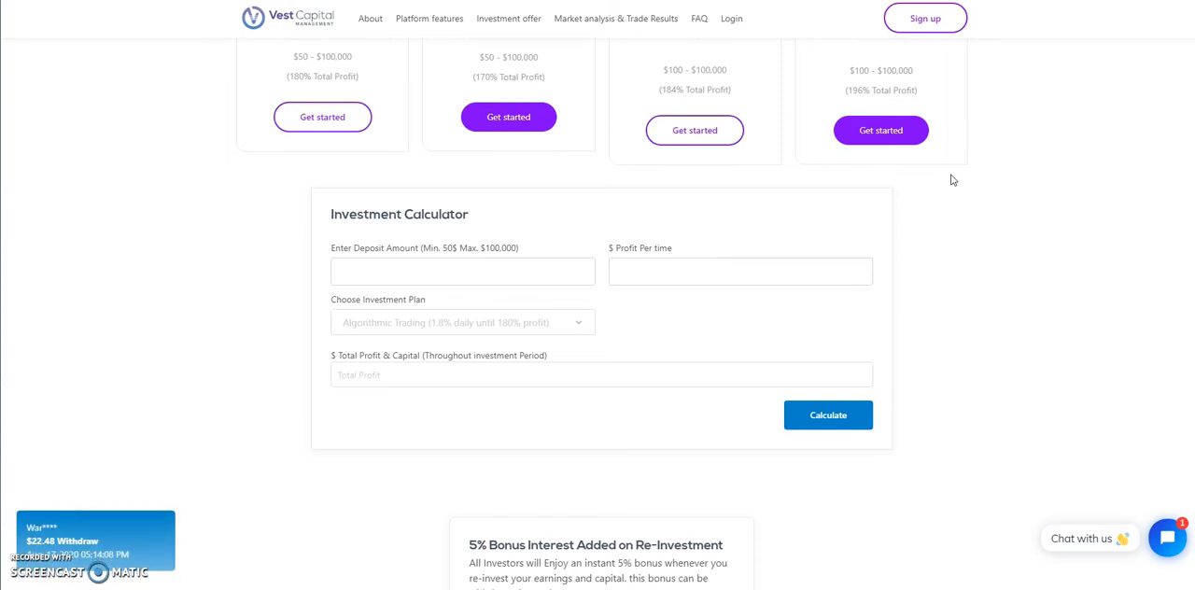
scroll("down", 3)
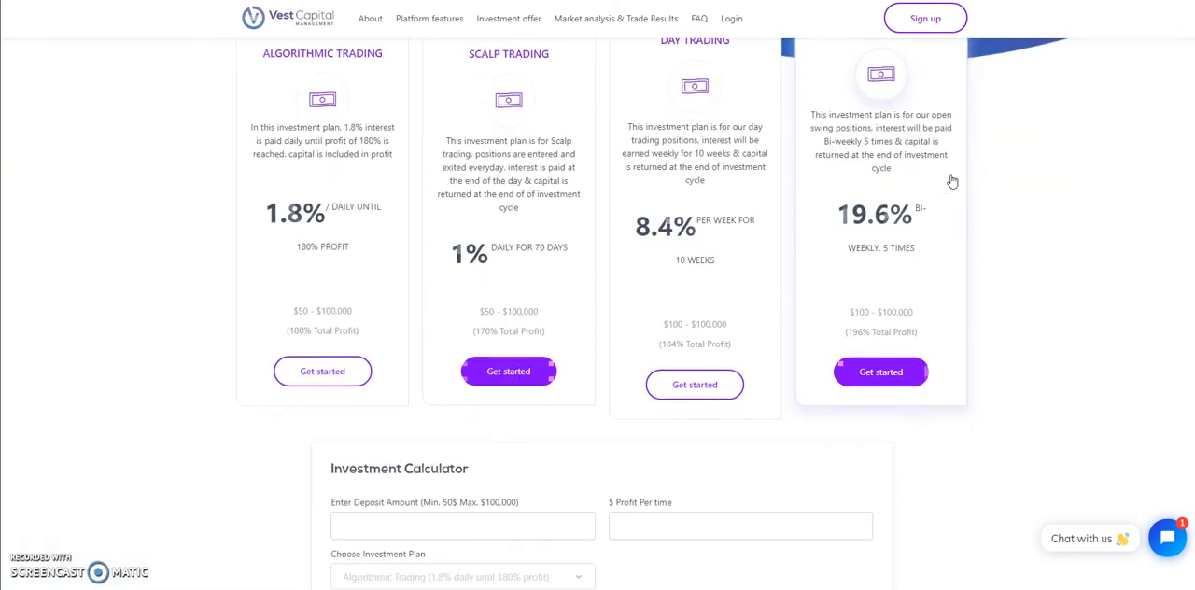
scroll("down", 3)
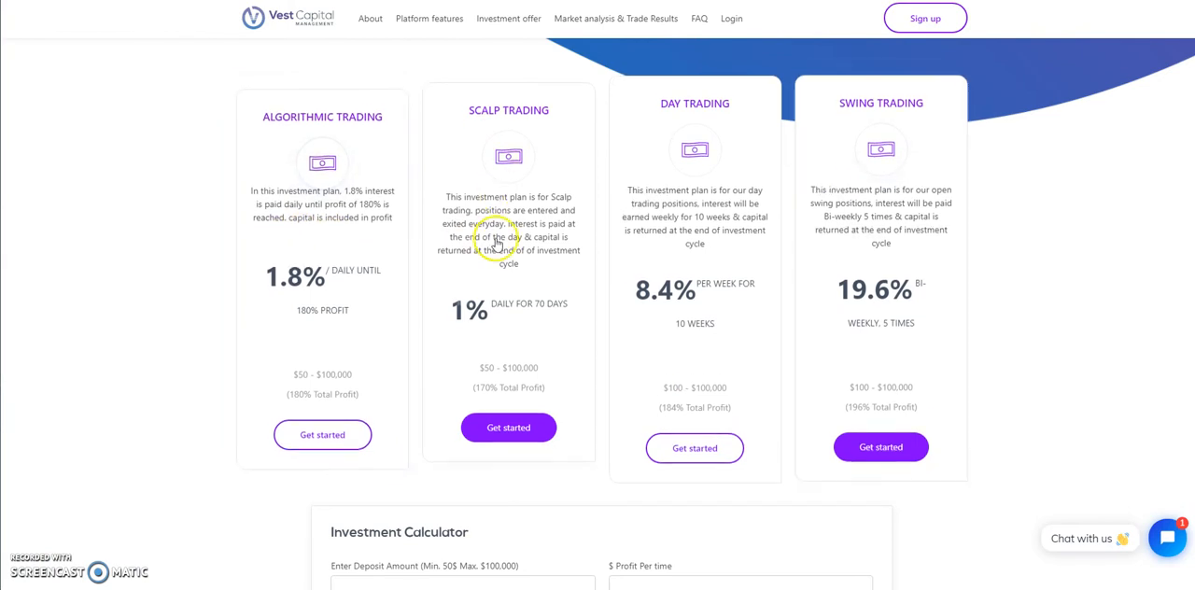
scroll("down", 3)
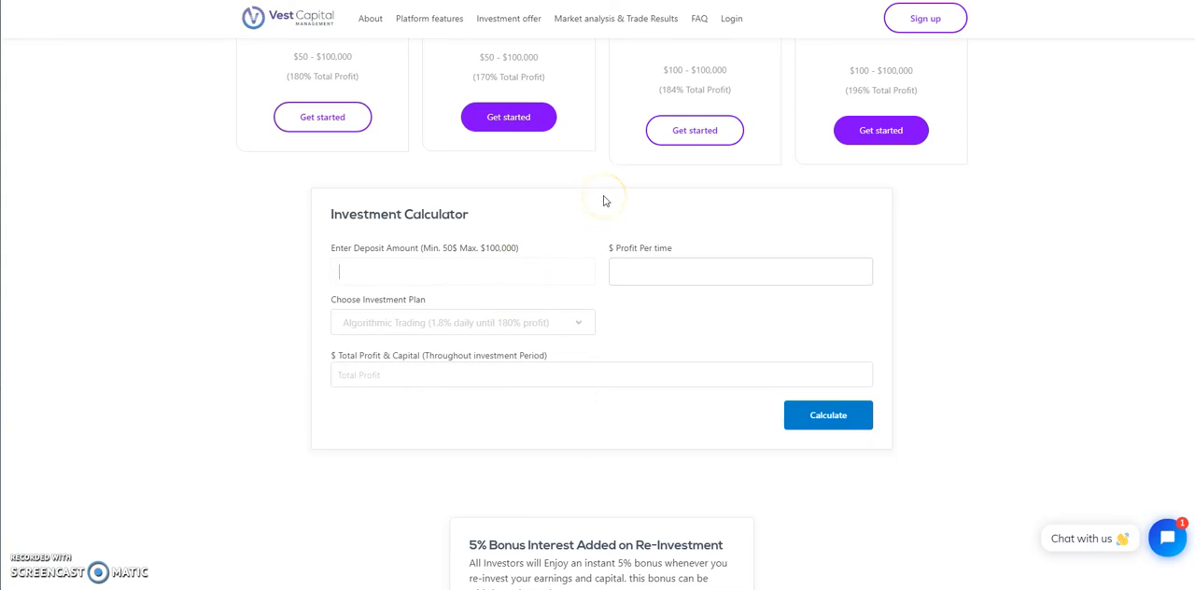
Calculate a 10000 deposit on Swing Trading: 1960.00 profit per time, 19800.00 total
type("10000")
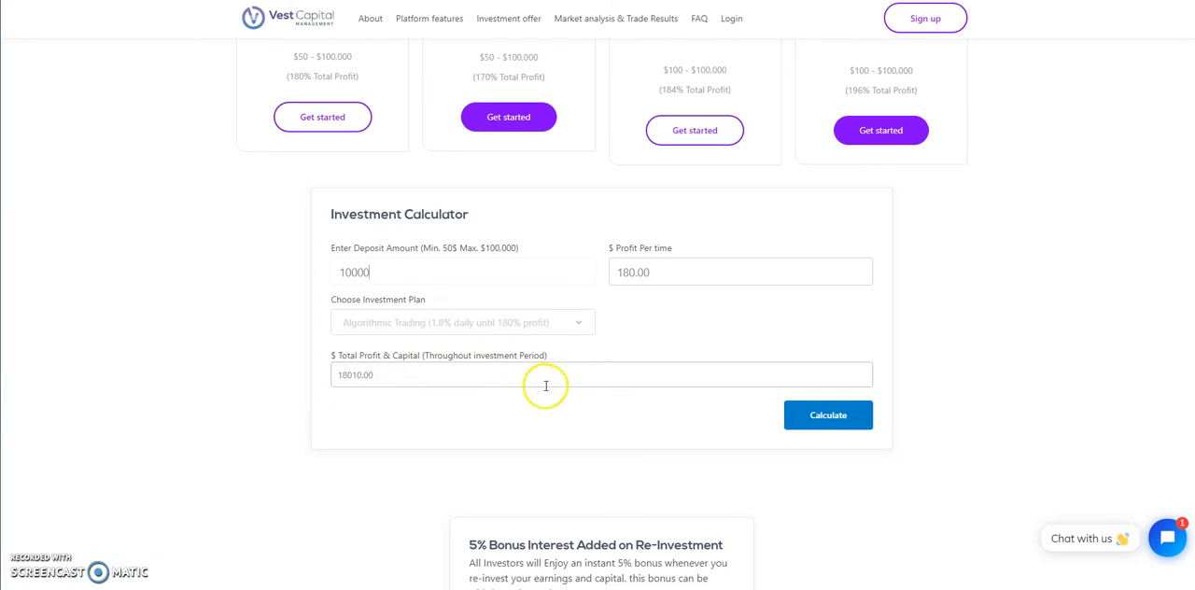
left_click(462, 322)
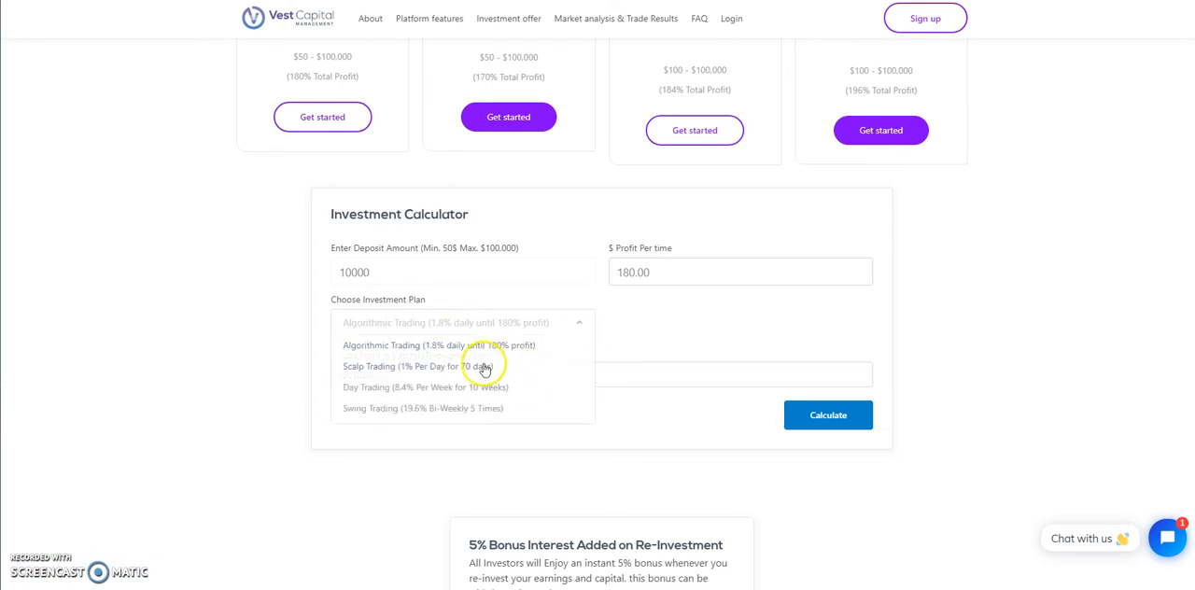
left_click(400, 366)
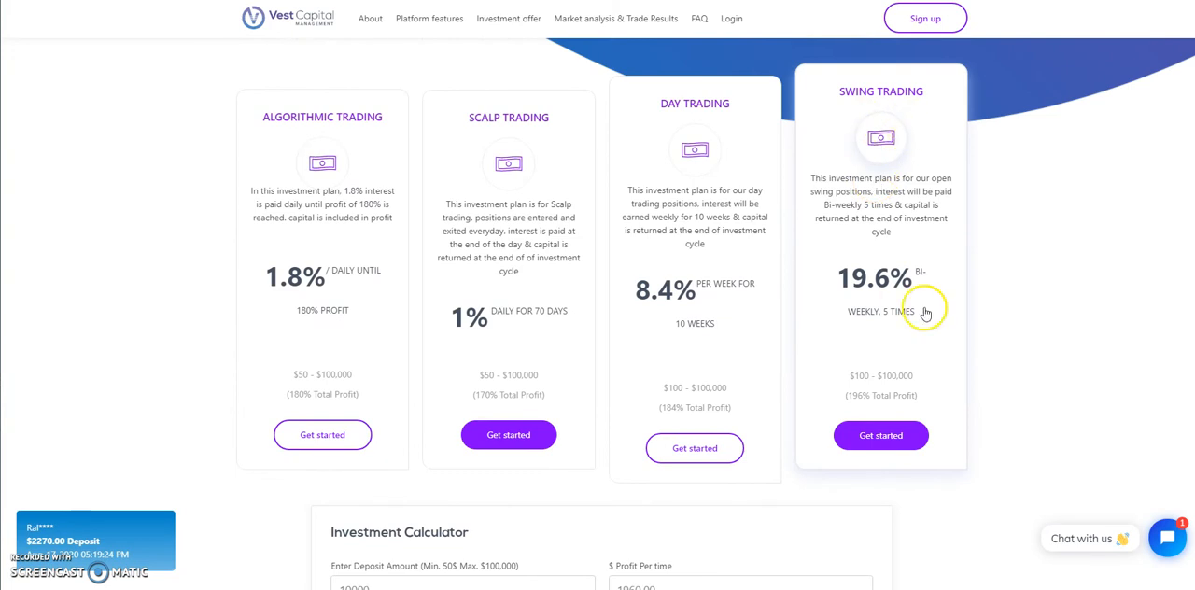
scroll("down", 3)
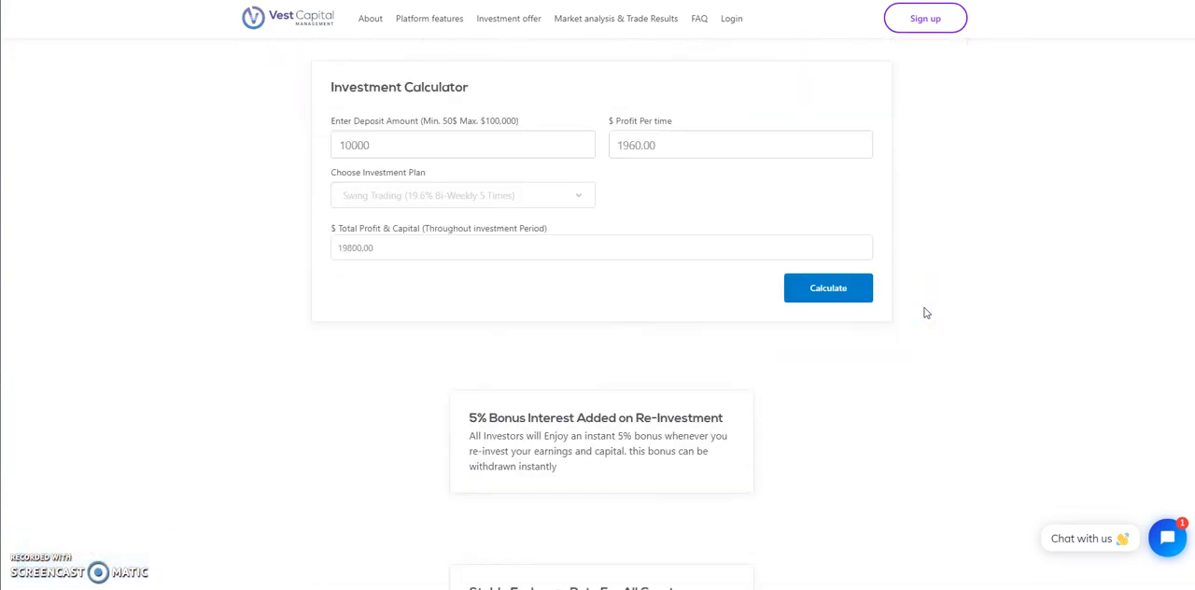
Scroll down to read the 5% Bonus and Stable Exchange Rate cards
scroll("down", 3)
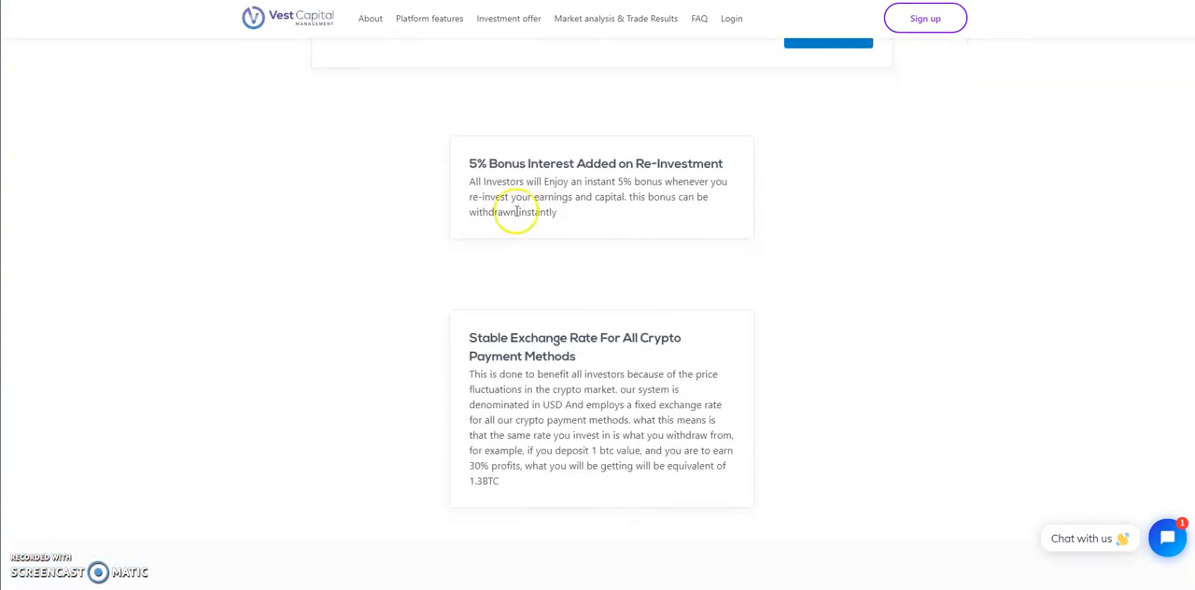
mouse_move(619, 179)
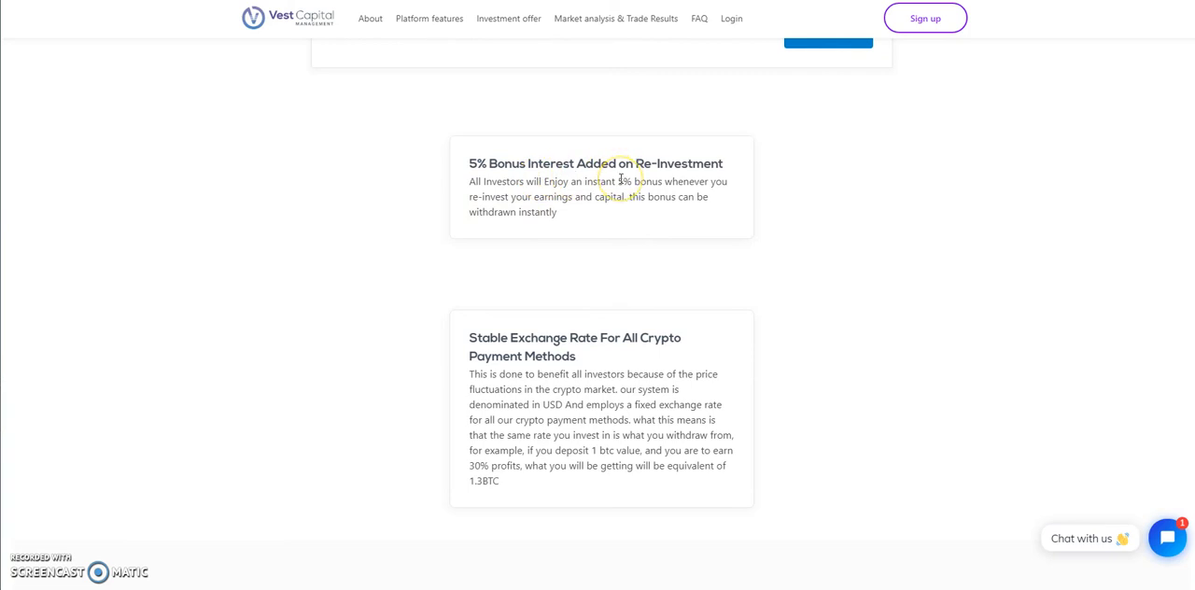
mouse_move(729, 183)
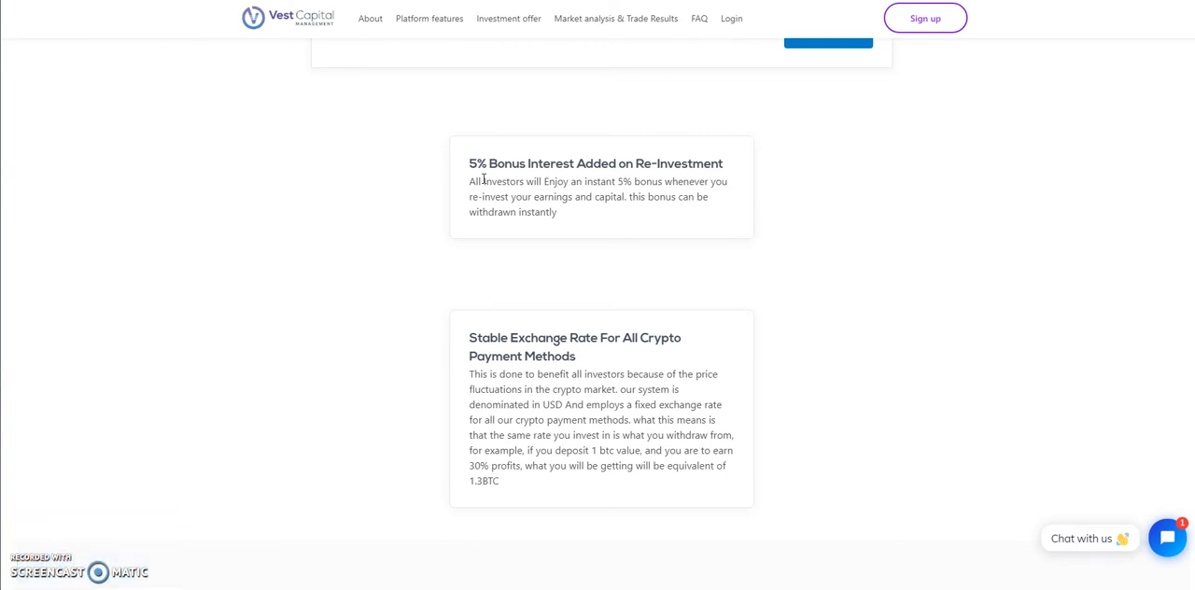
scroll("down", 3)
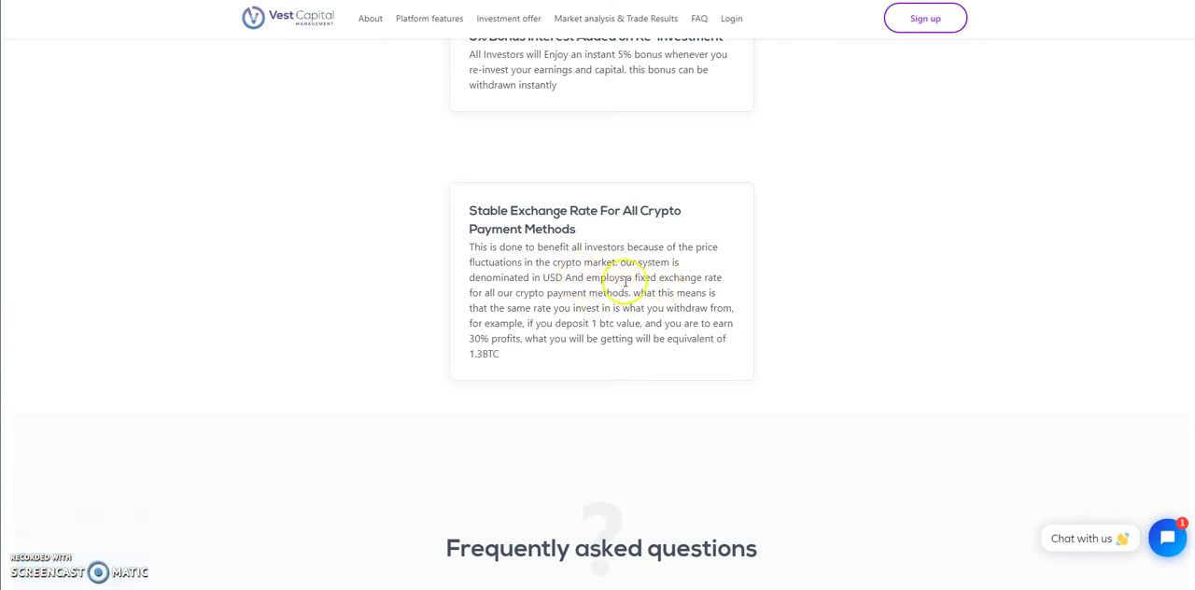
mouse_move(539, 292)
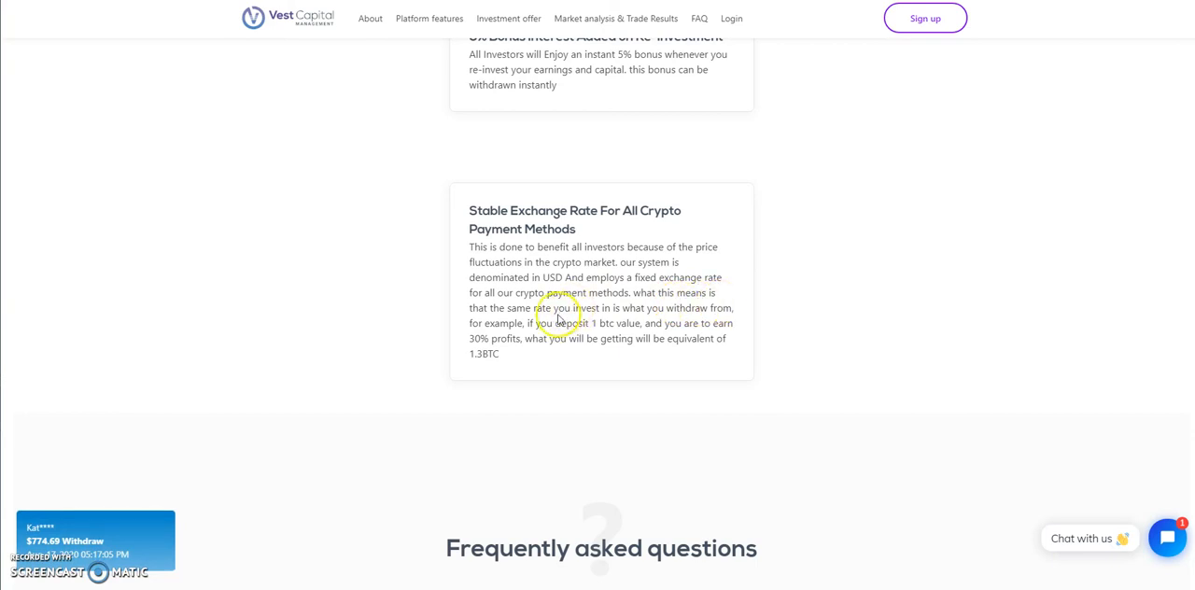
mouse_move(674, 319)
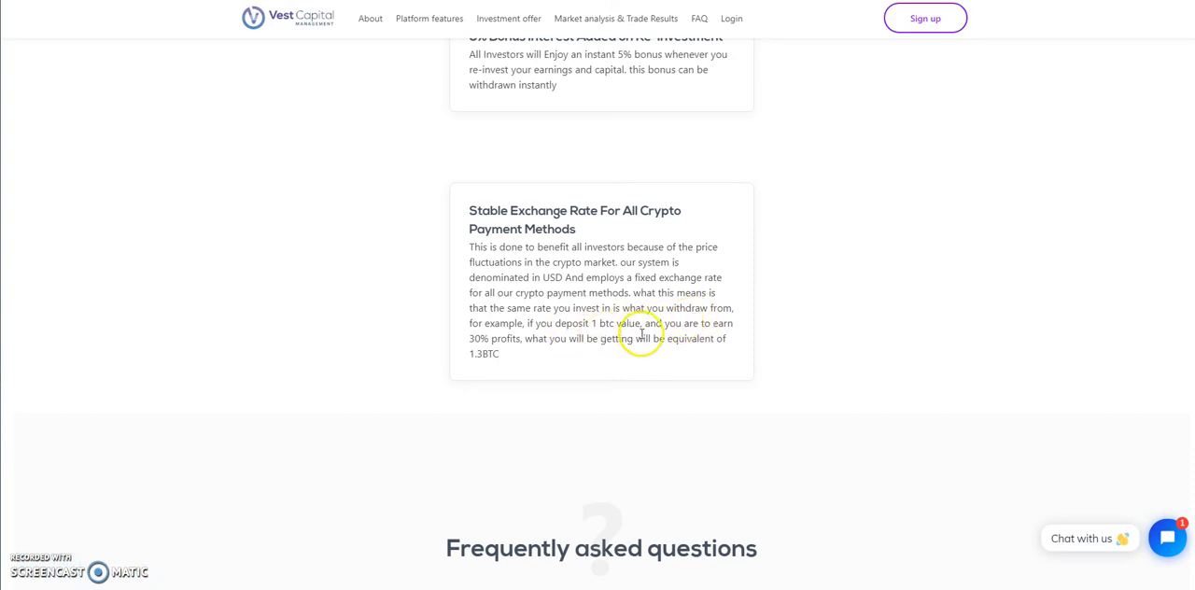
mouse_move(705, 333)
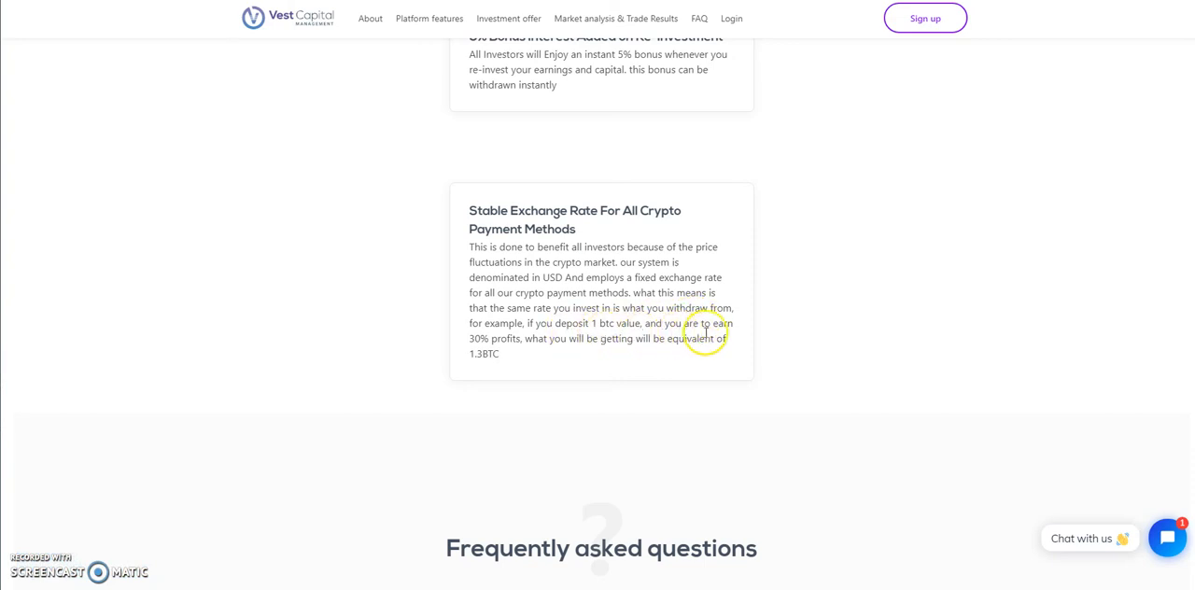
mouse_move(563, 338)
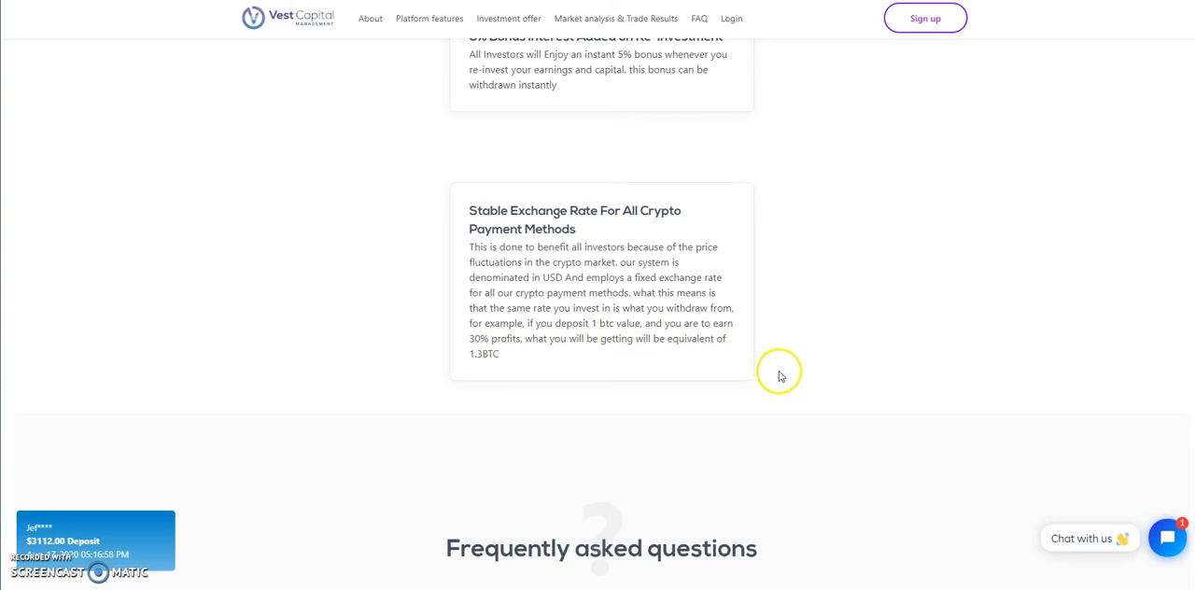
mouse_move(731, 482)
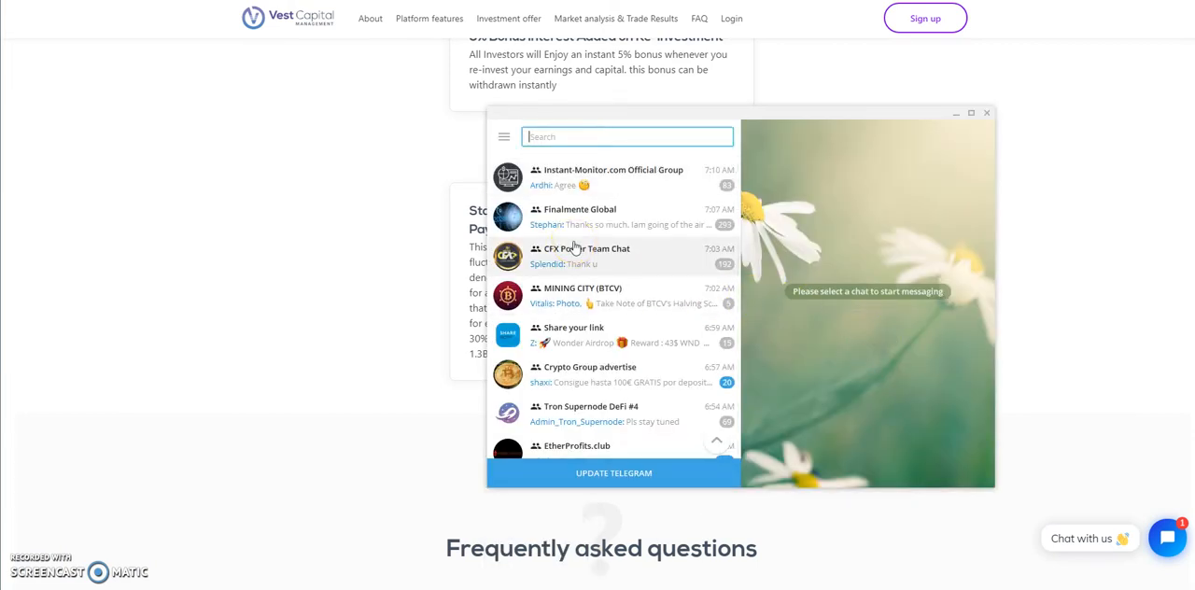
Open the Vest Capital Management channel from Telegram's chat list
scroll("down", 3)
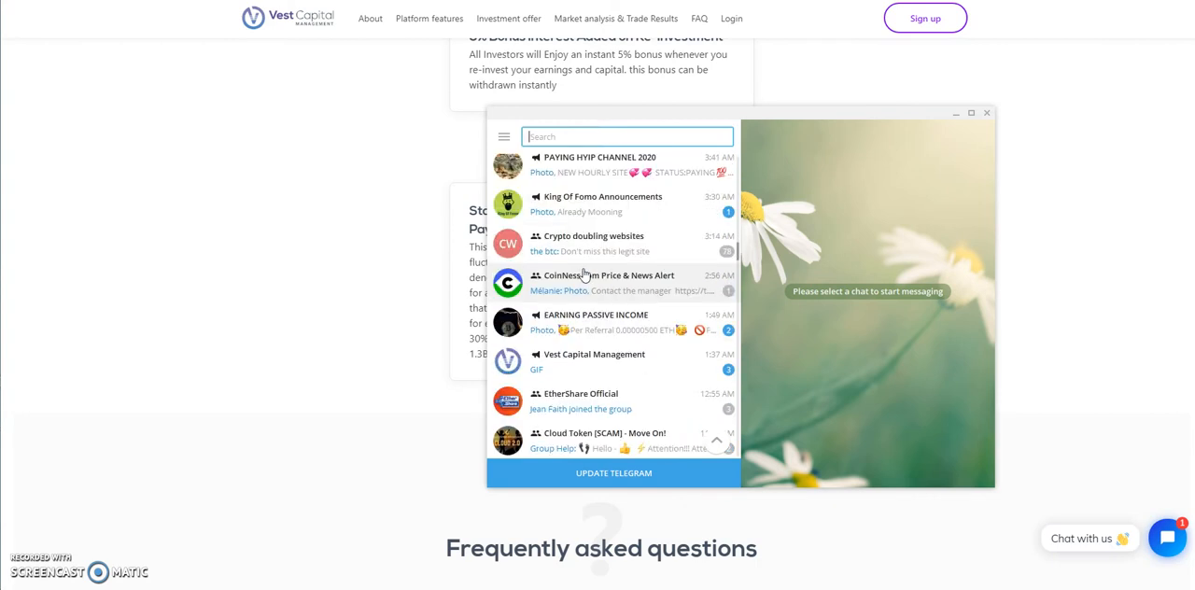
left_click(593, 361)
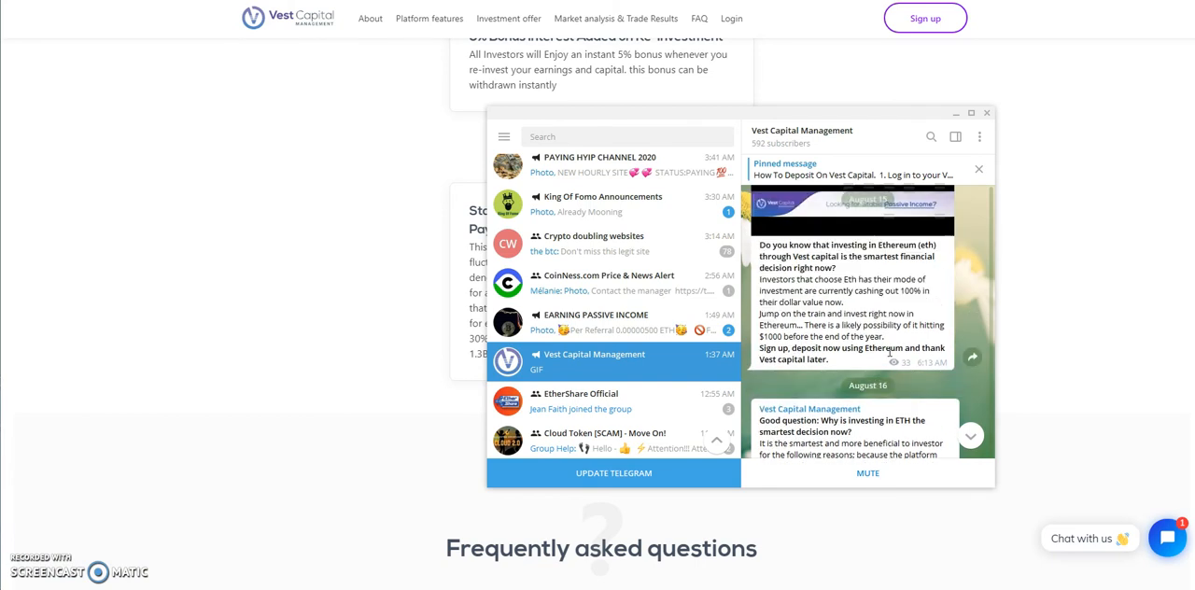
scroll("down", 3)
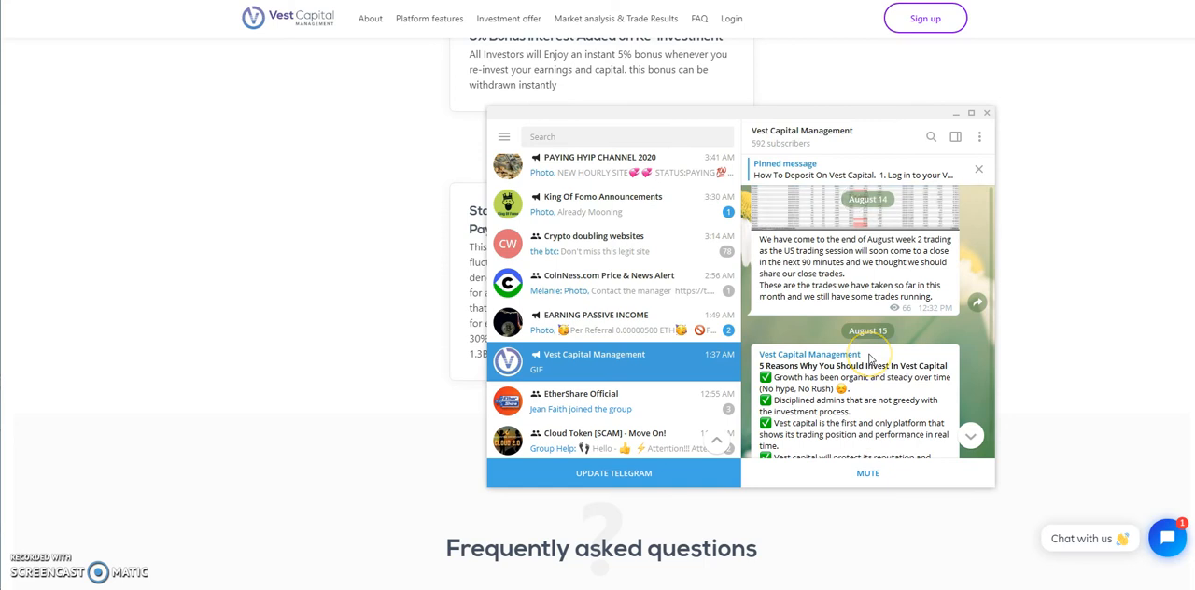
scroll("up", 3)
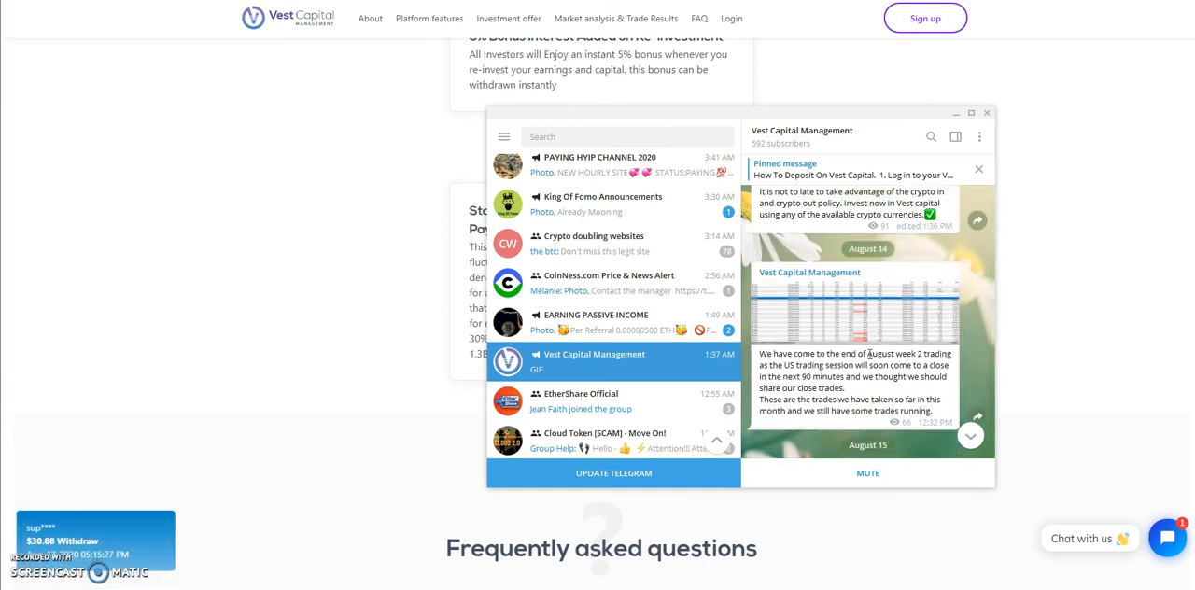
scroll("down", 3)
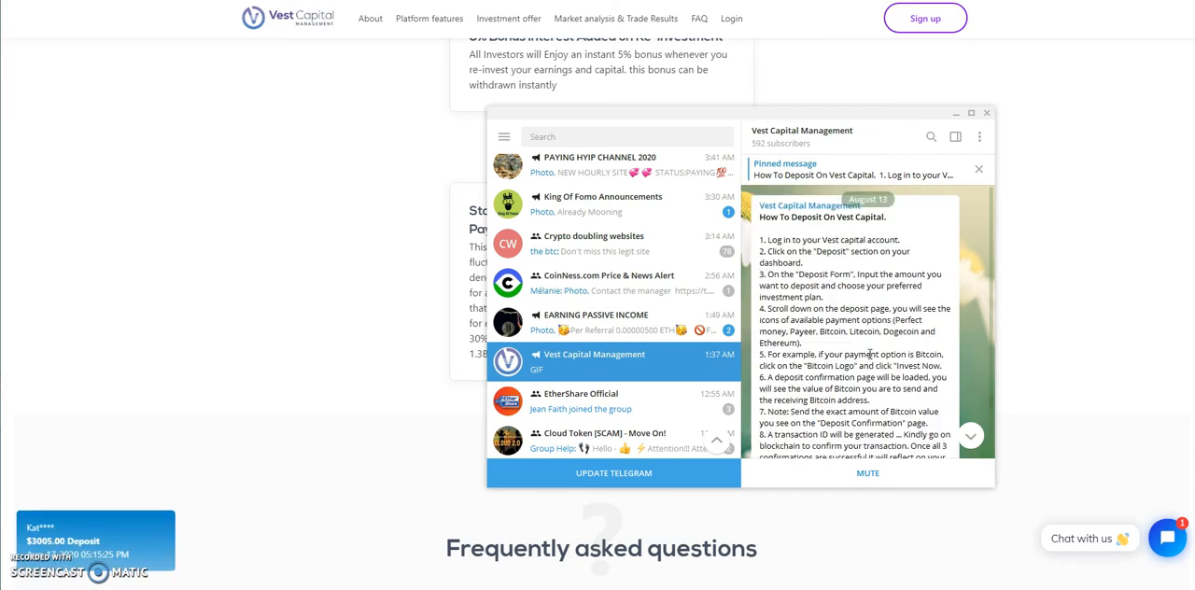
scroll("down", 3)
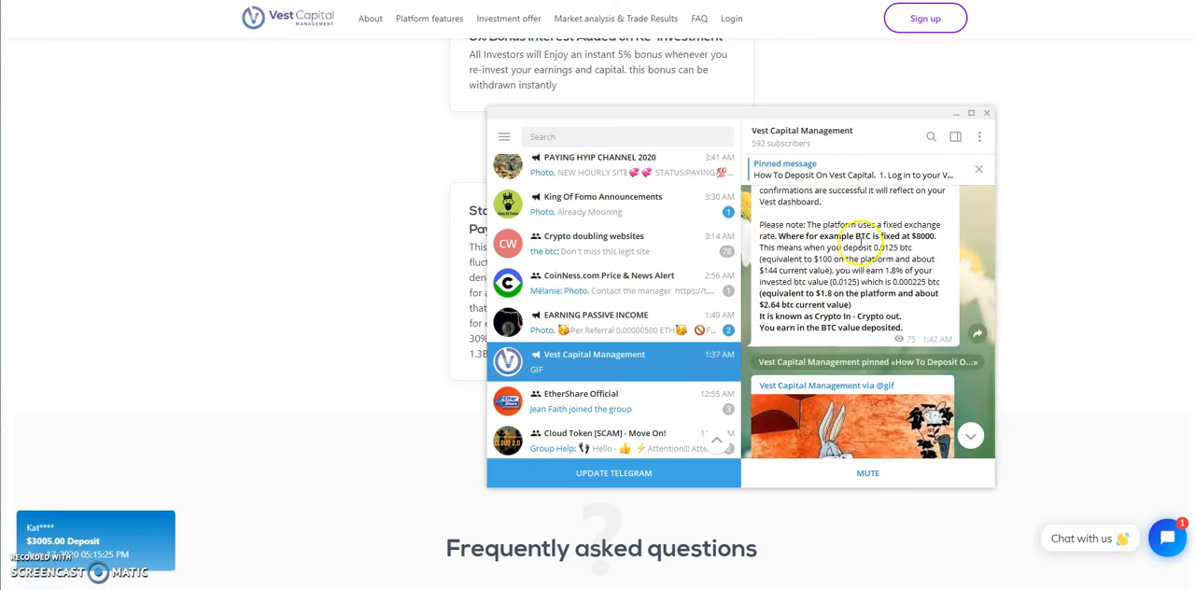
mouse_move(287, 257)
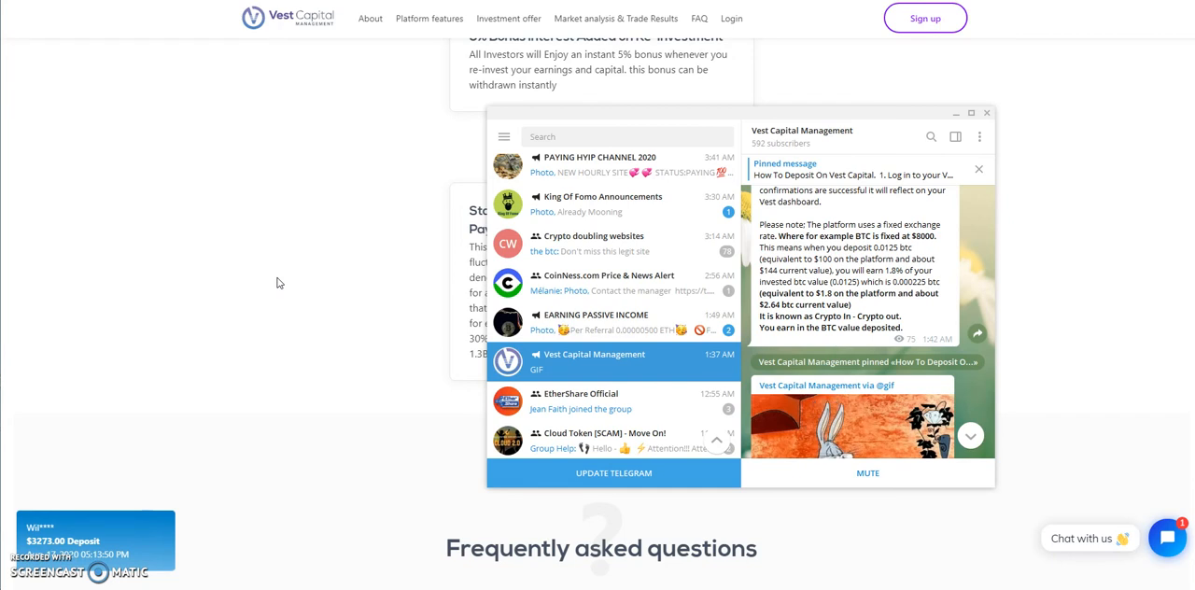
mouse_move(327, 250)
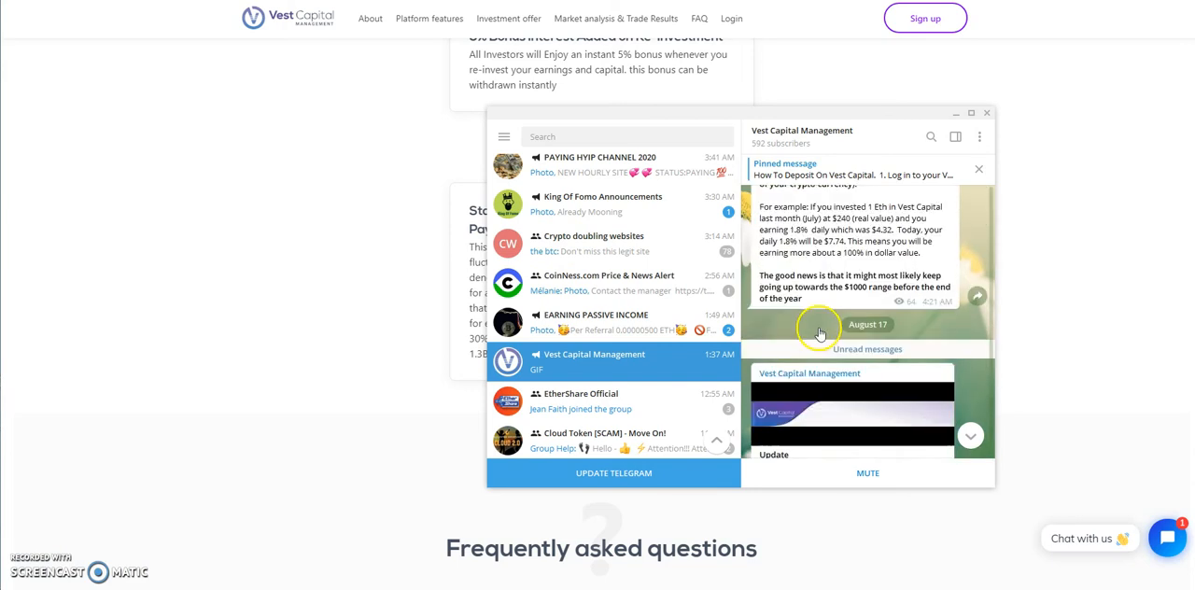
scroll("down", 3)
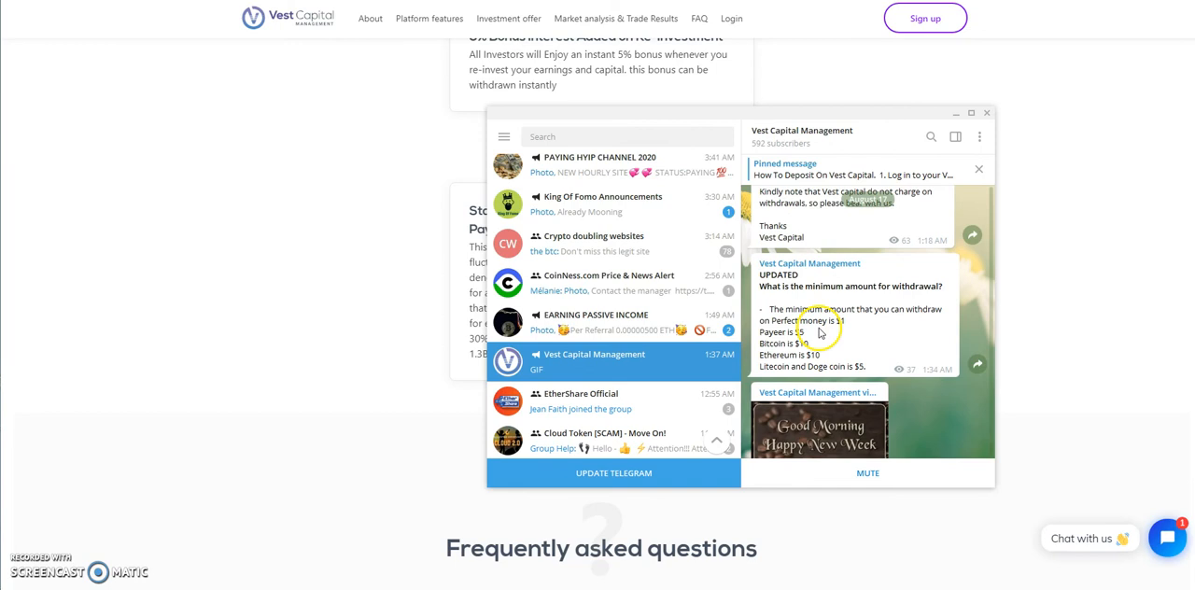
mouse_move(893, 297)
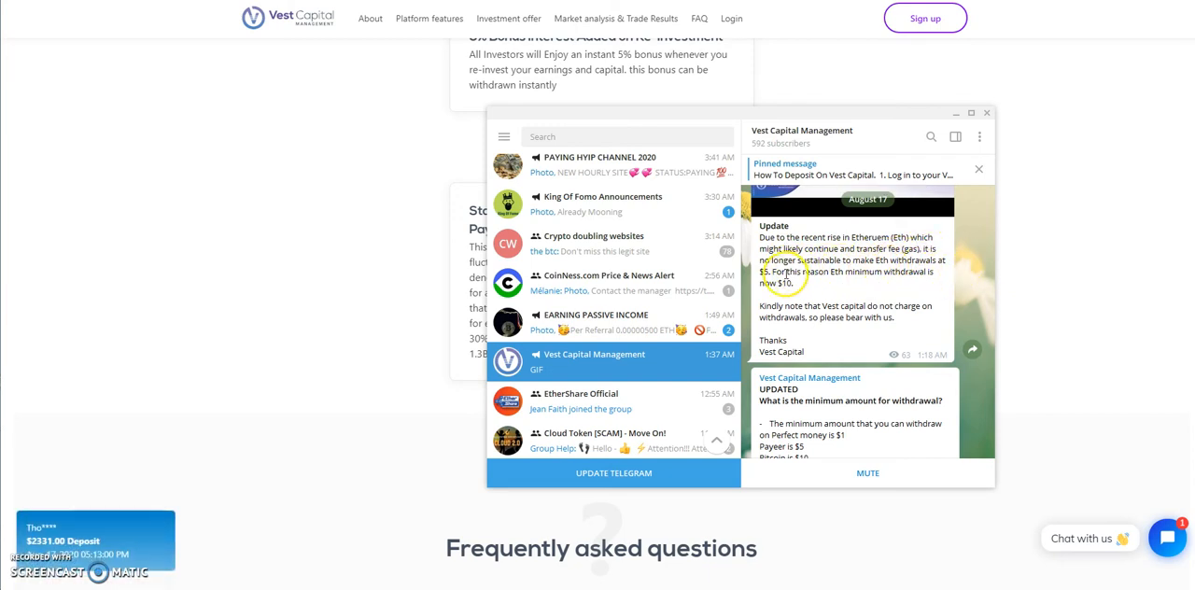
mouse_move(838, 282)
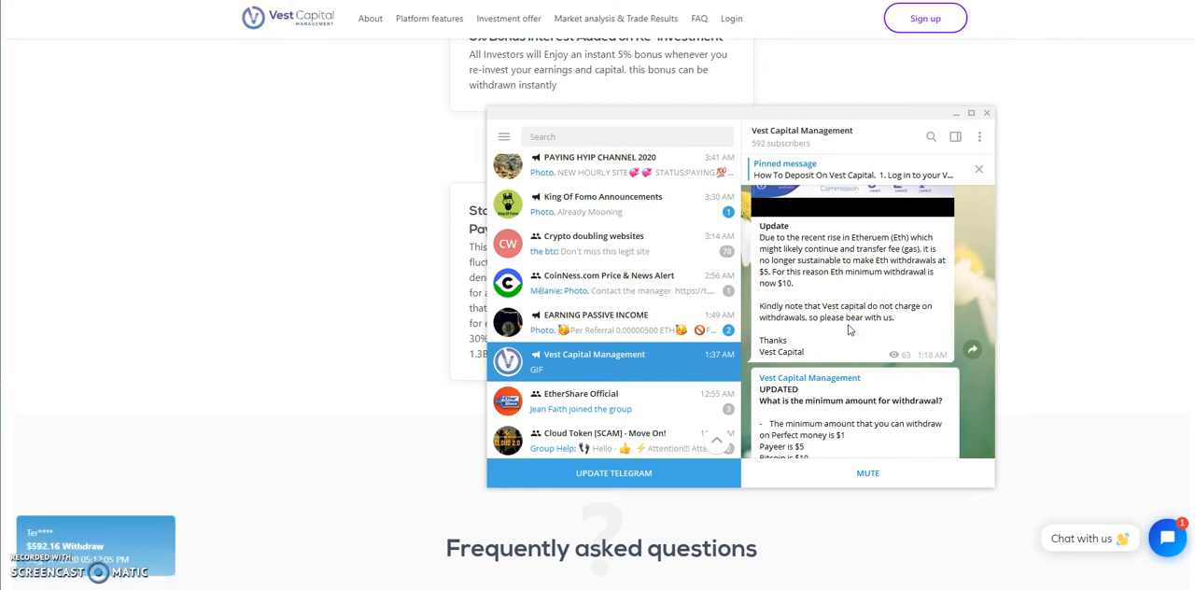
scroll("down", 3)
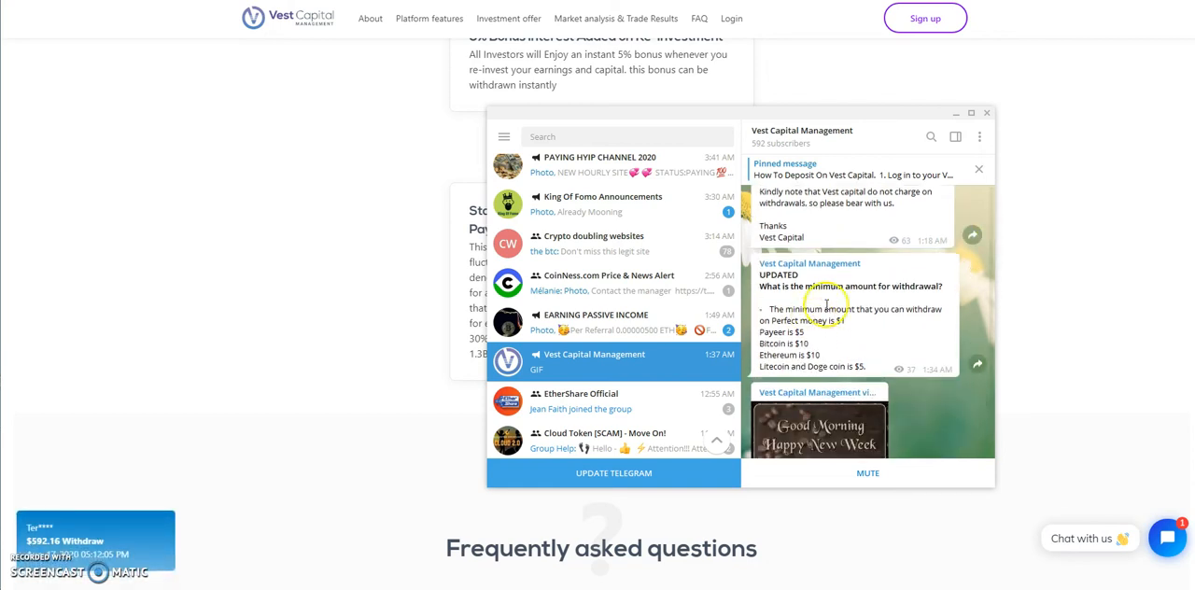
mouse_move(817, 339)
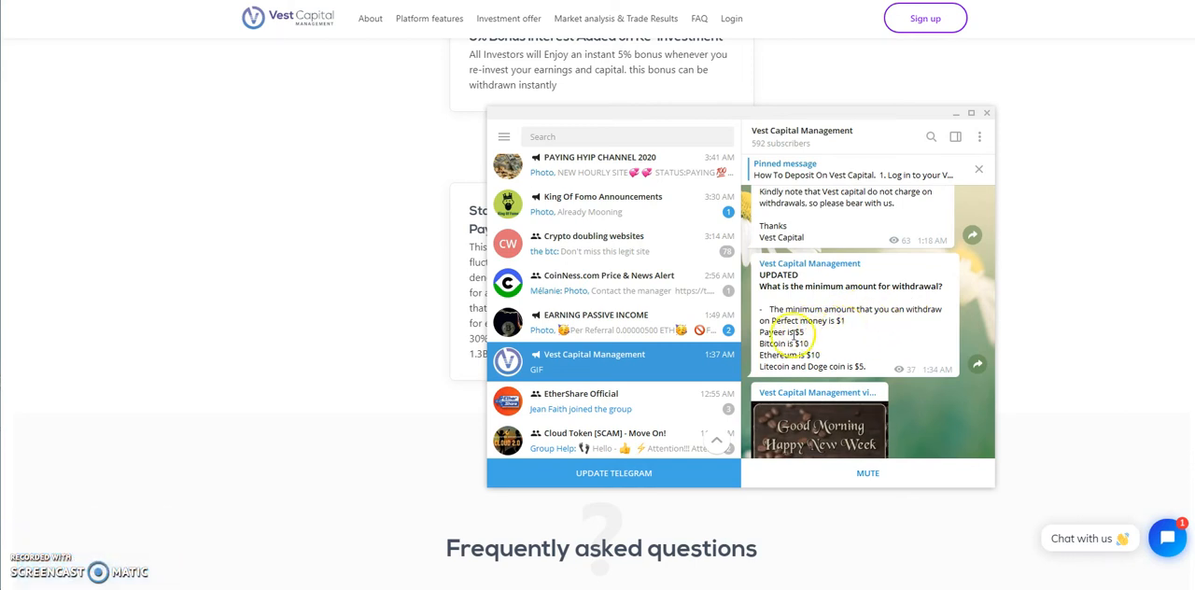
mouse_move(795, 364)
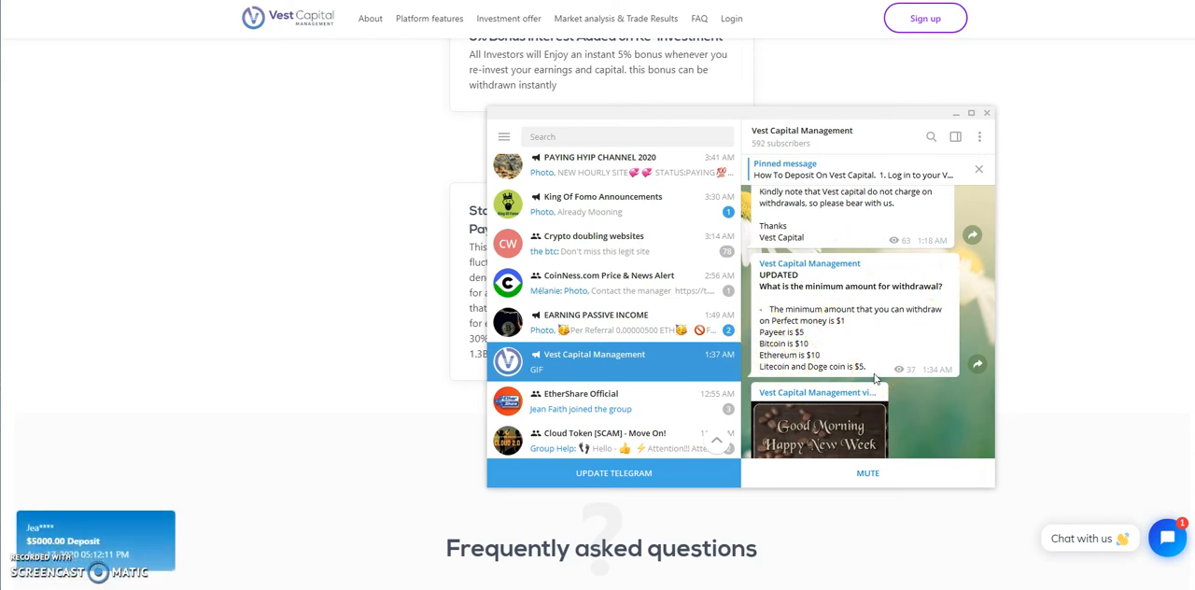
mouse_move(238, 193)
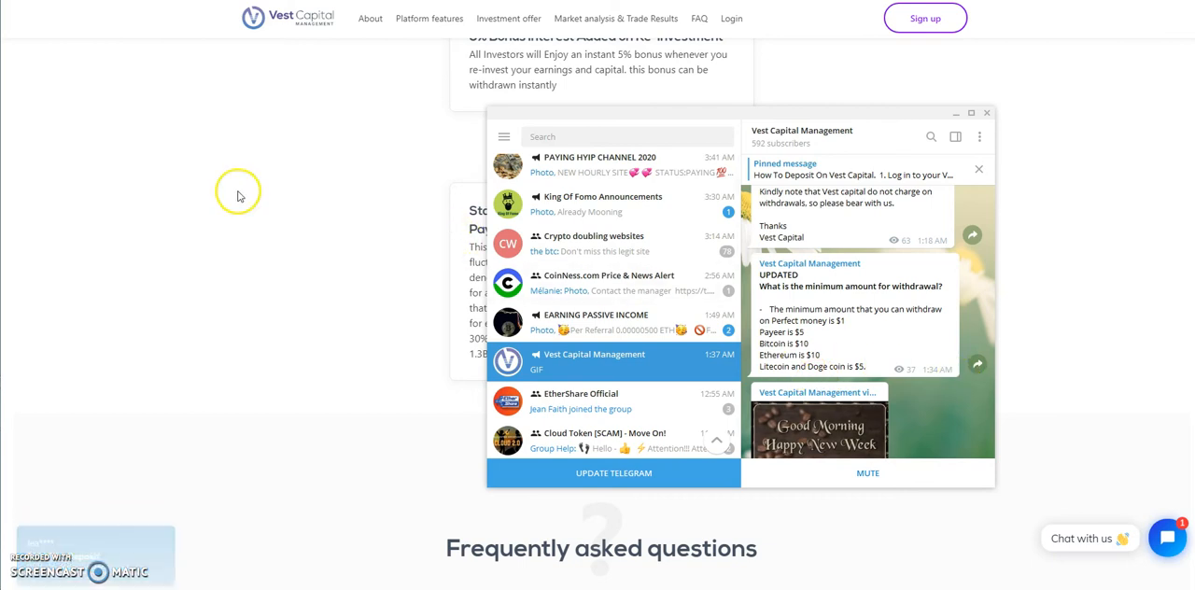
left_click(987, 113)
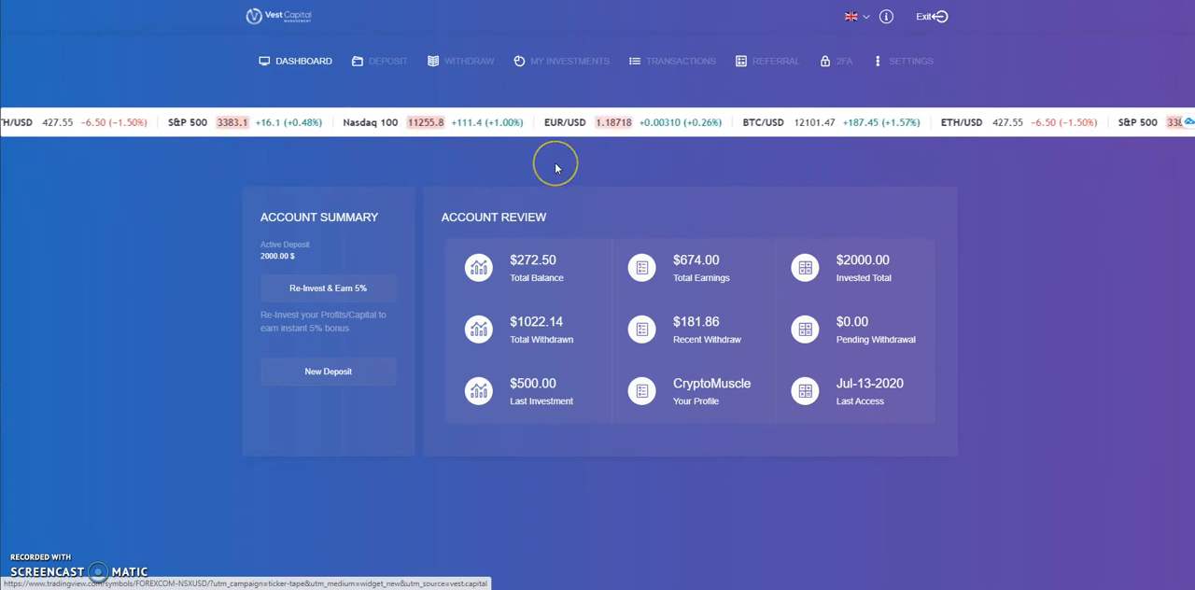
mouse_move(612, 231)
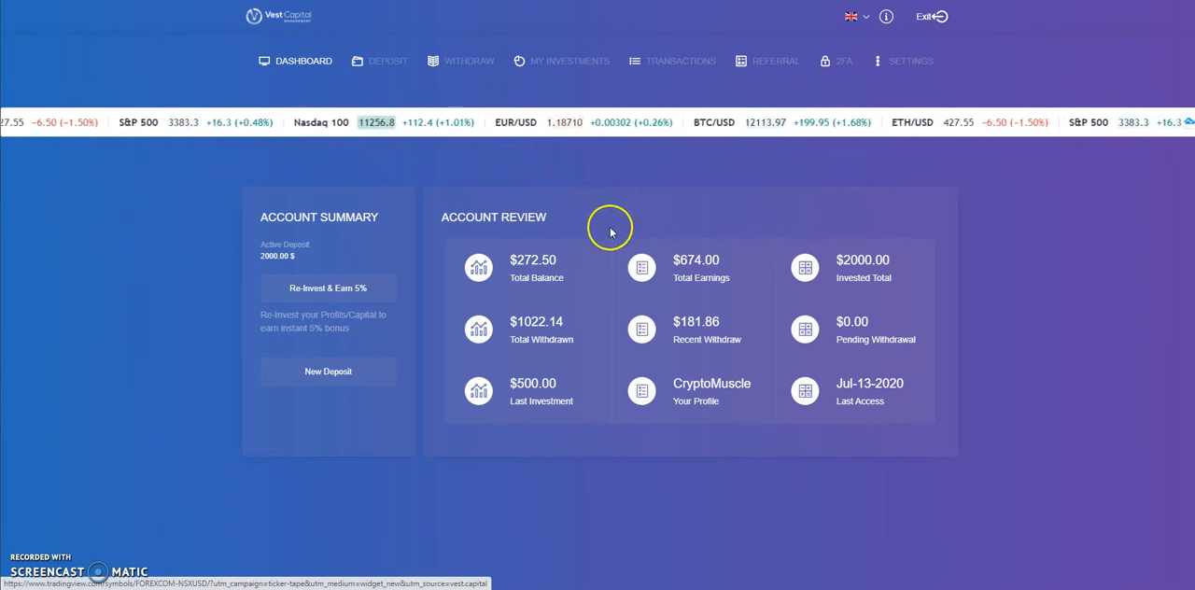
mouse_move(520, 277)
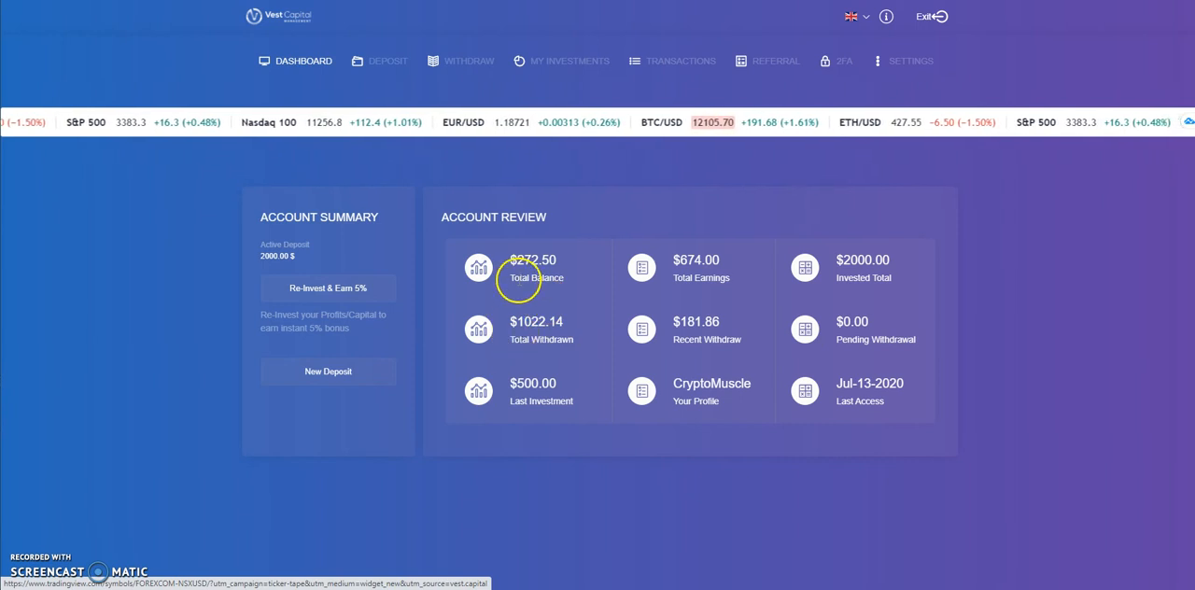
mouse_move(546, 185)
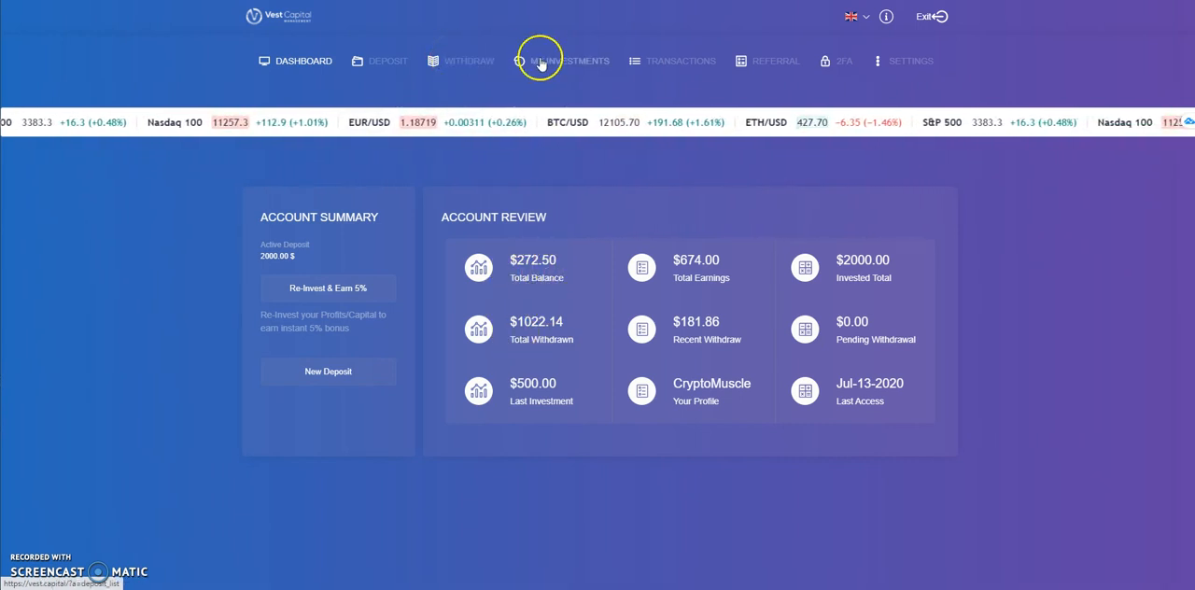
Open My Investments, listing the $500 Algorithmic and Scalp Trading deposits
left_click(567, 61)
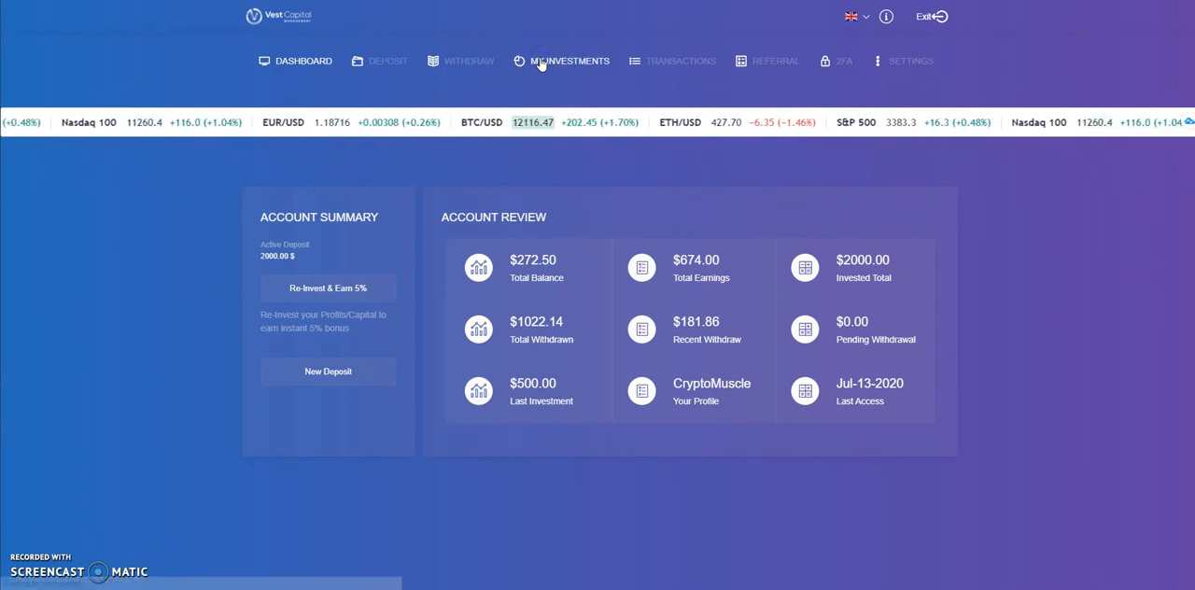
left_click(569, 61)
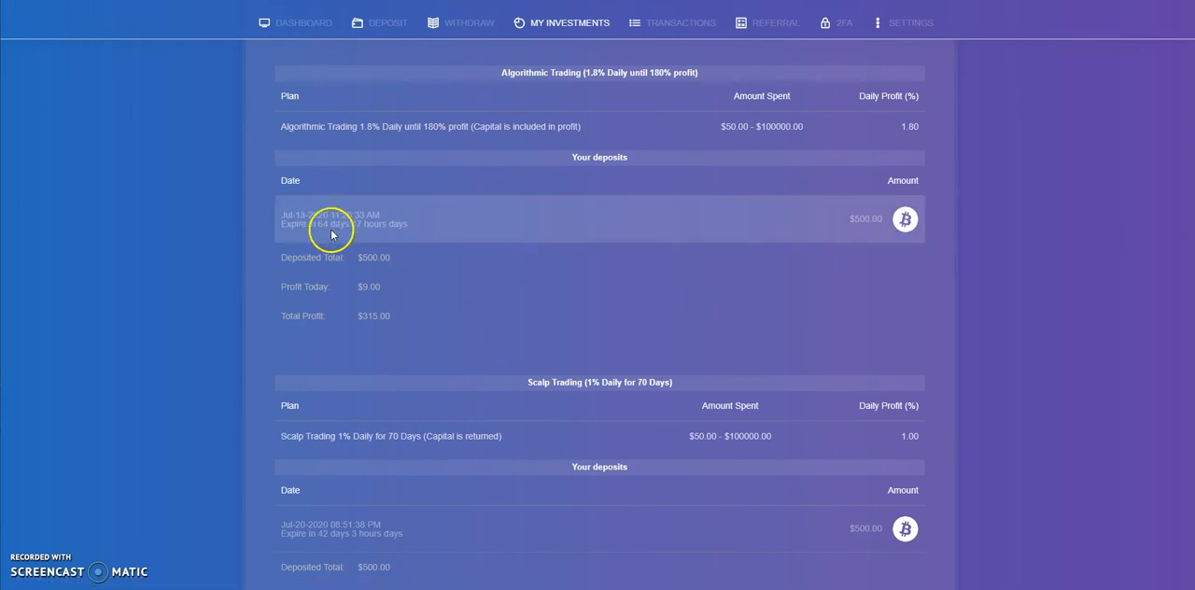
Browse the deposit plans, then open the withdrawal page showing $262.00 in Bitcoin
scroll("down", 3)
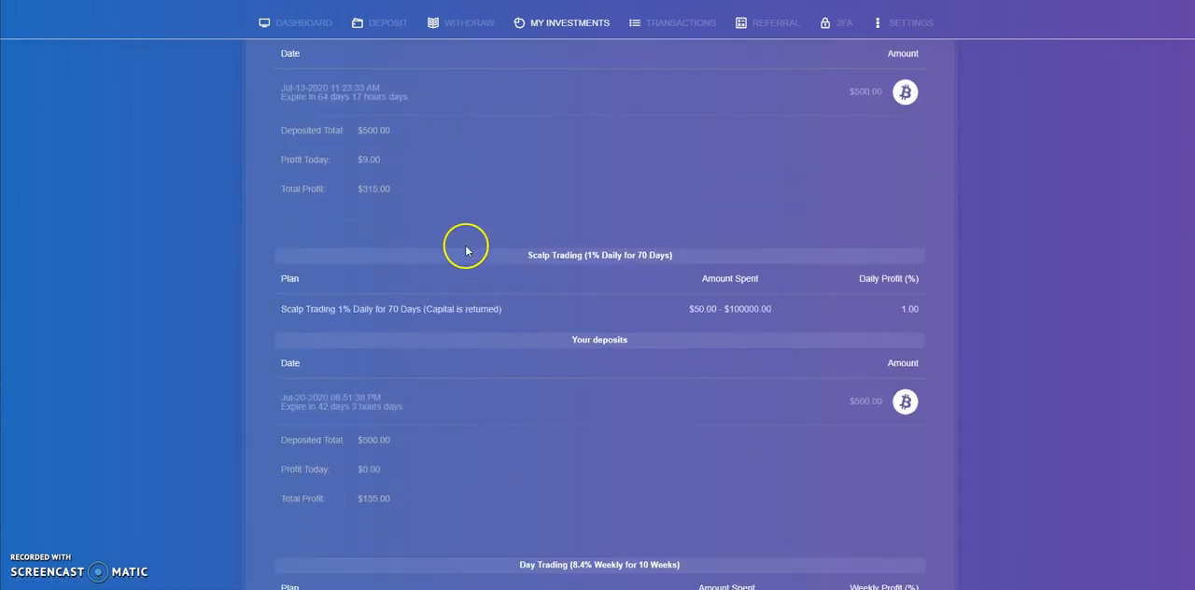
scroll("down", 3)
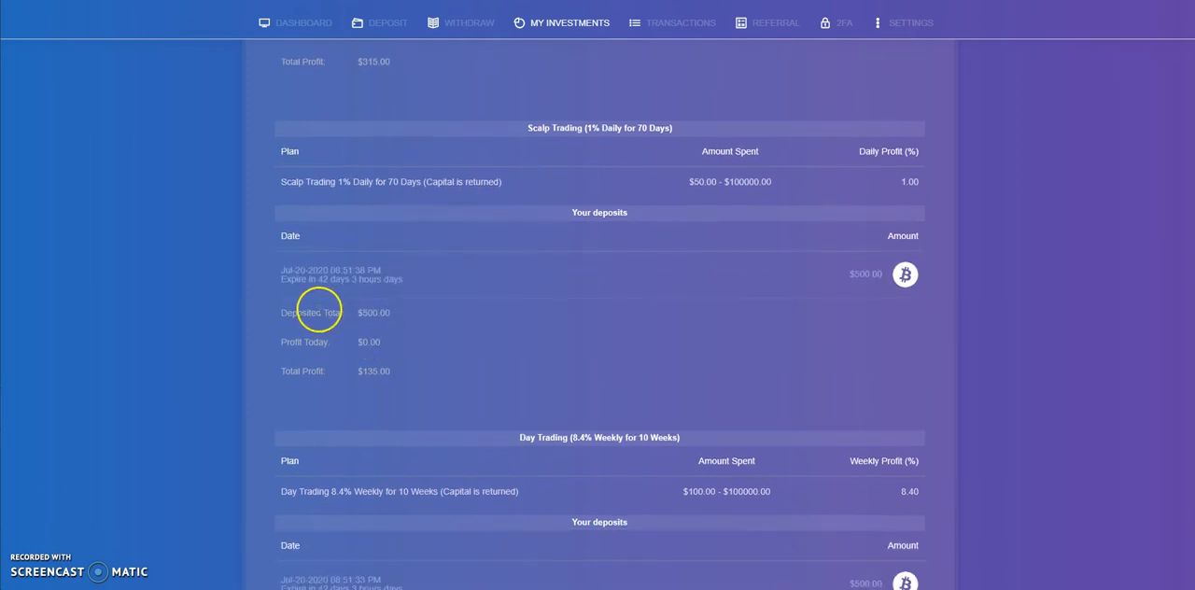
scroll("down", 3)
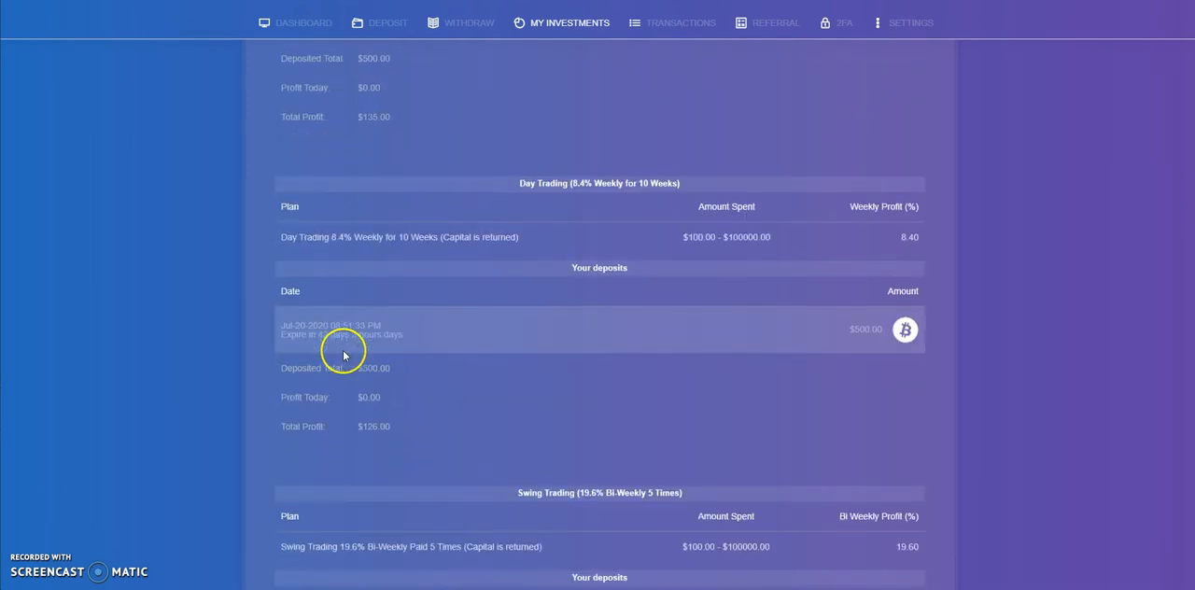
scroll("down", 3)
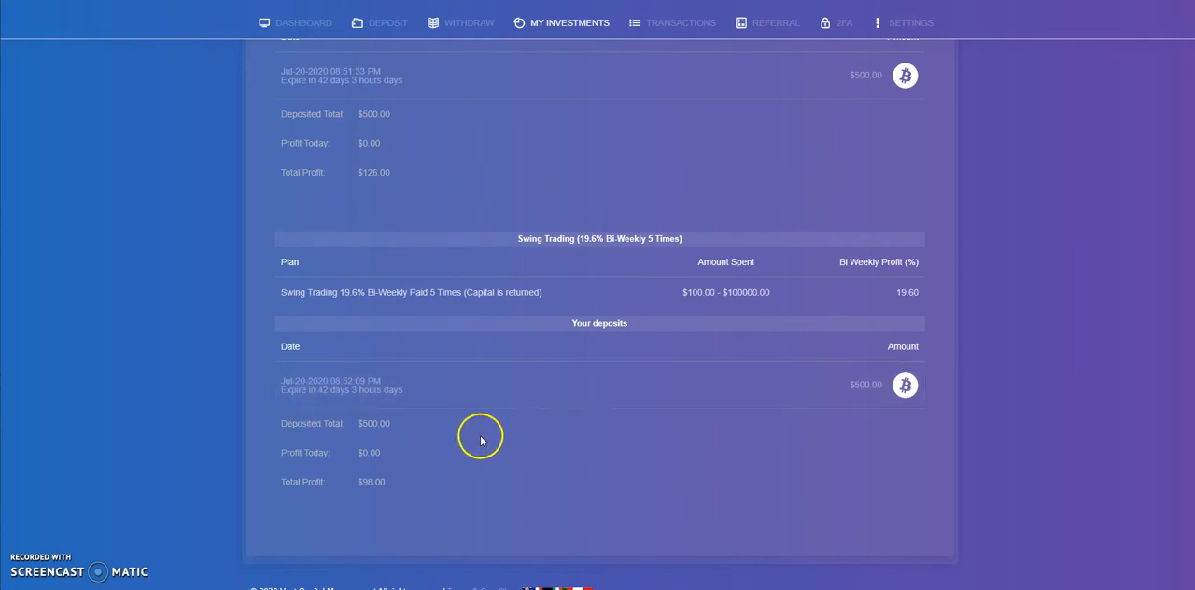
mouse_move(422, 307)
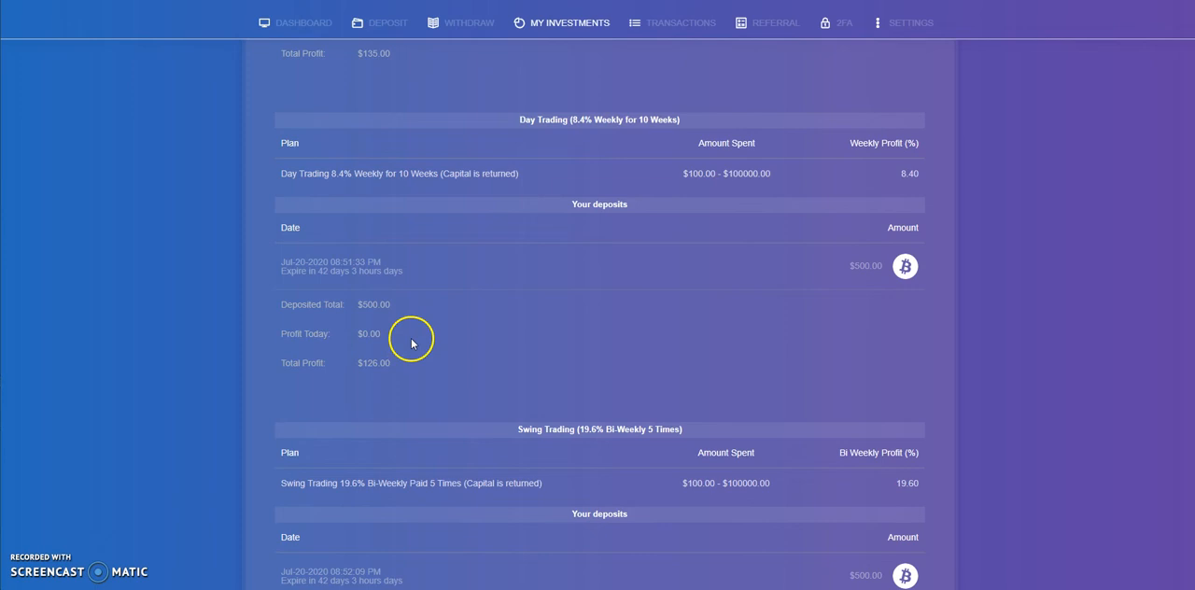
mouse_move(403, 363)
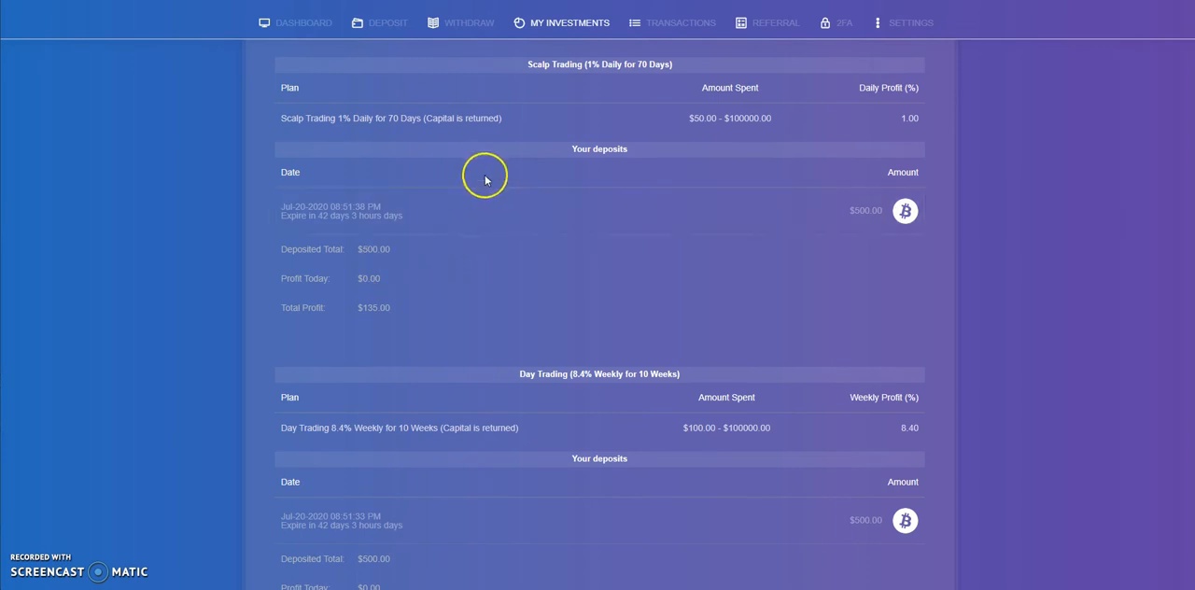
mouse_move(621, 75)
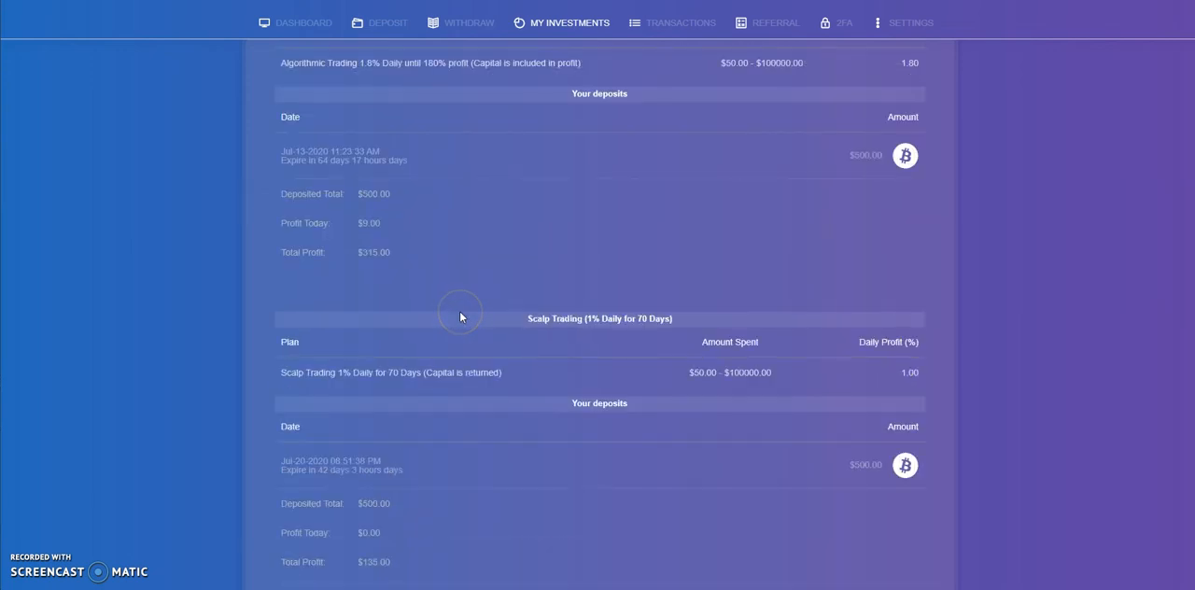
mouse_move(448, 76)
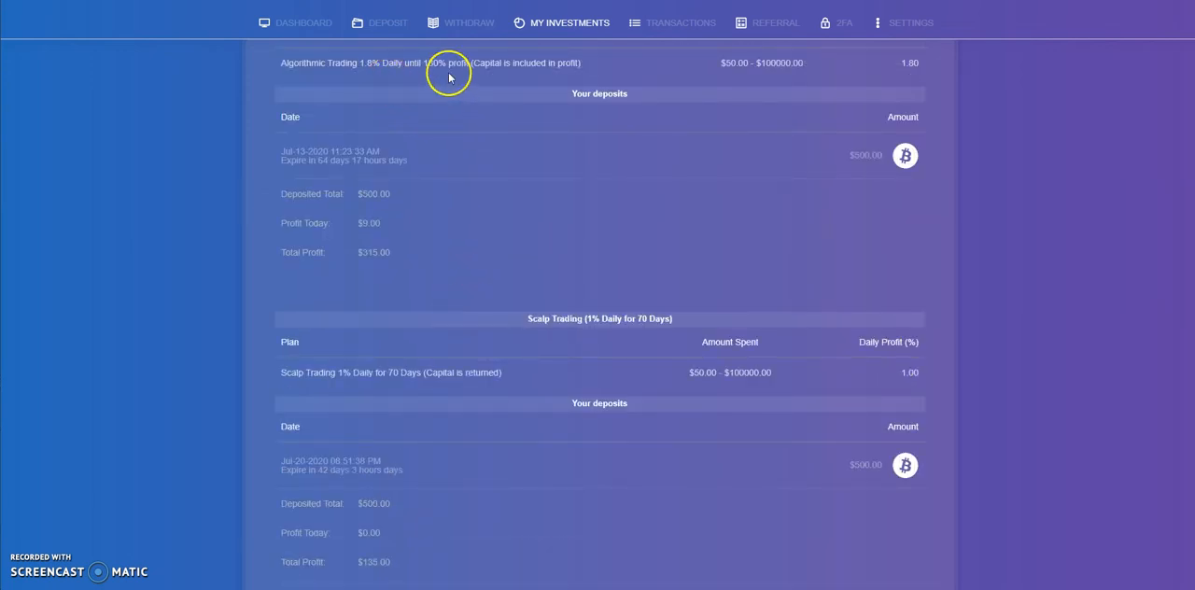
mouse_move(392, 80)
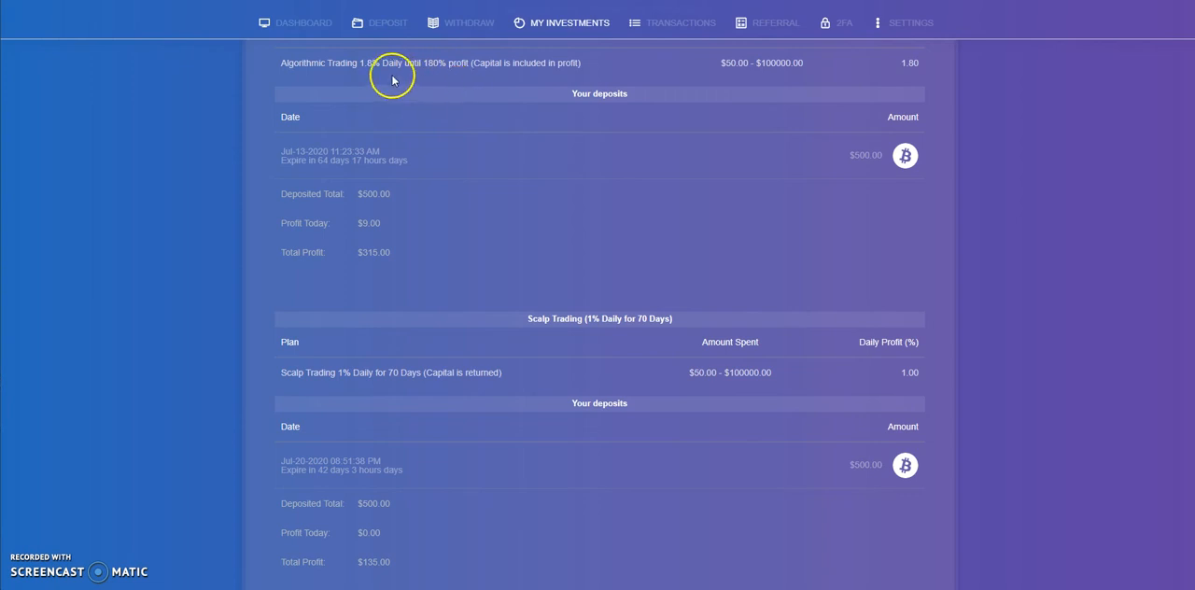
mouse_move(457, 81)
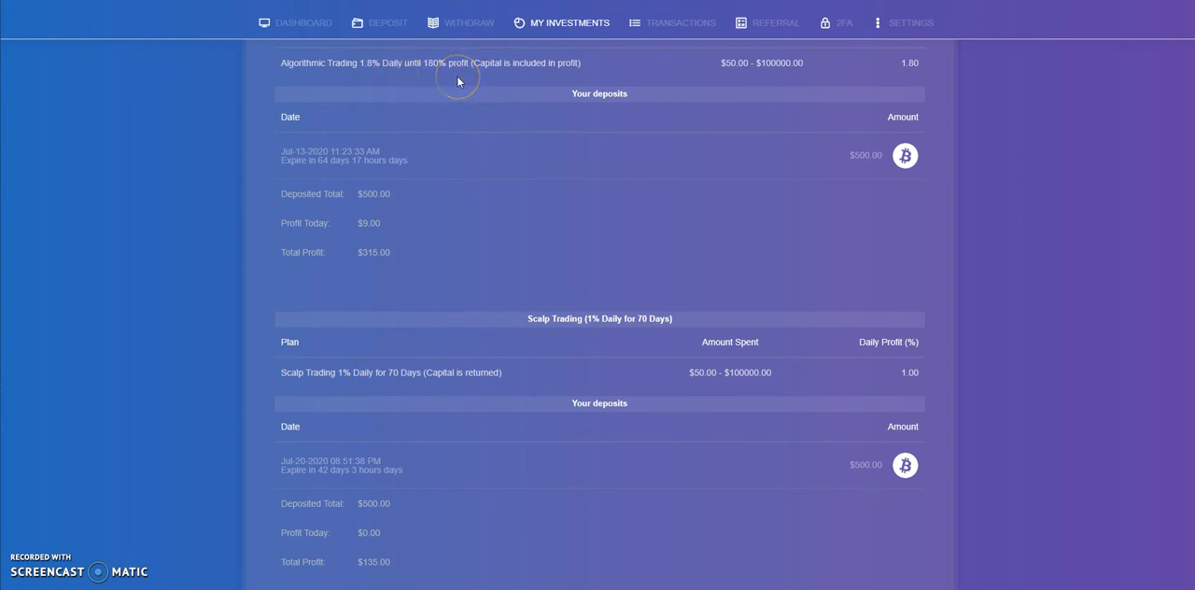
mouse_move(424, 250)
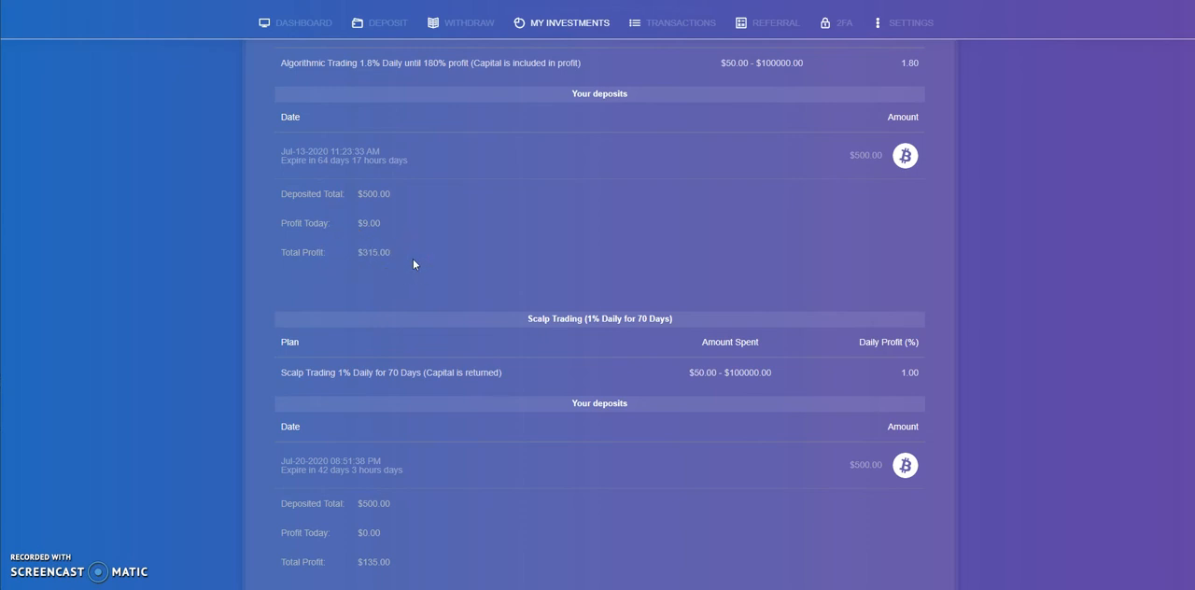
scroll("down", 3)
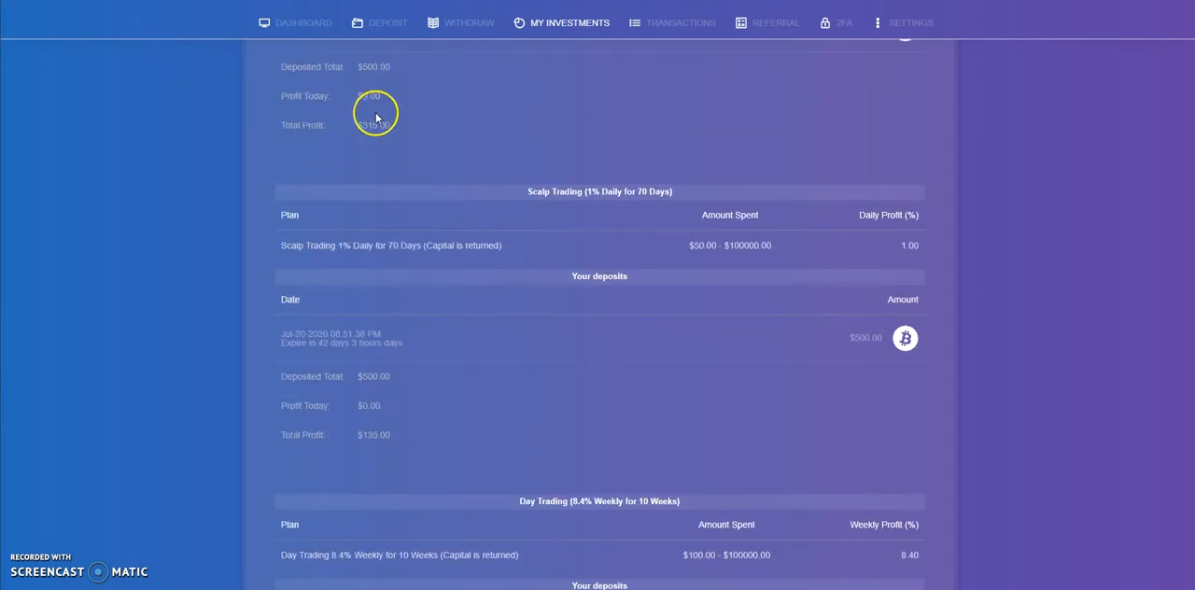
scroll("down", 3)
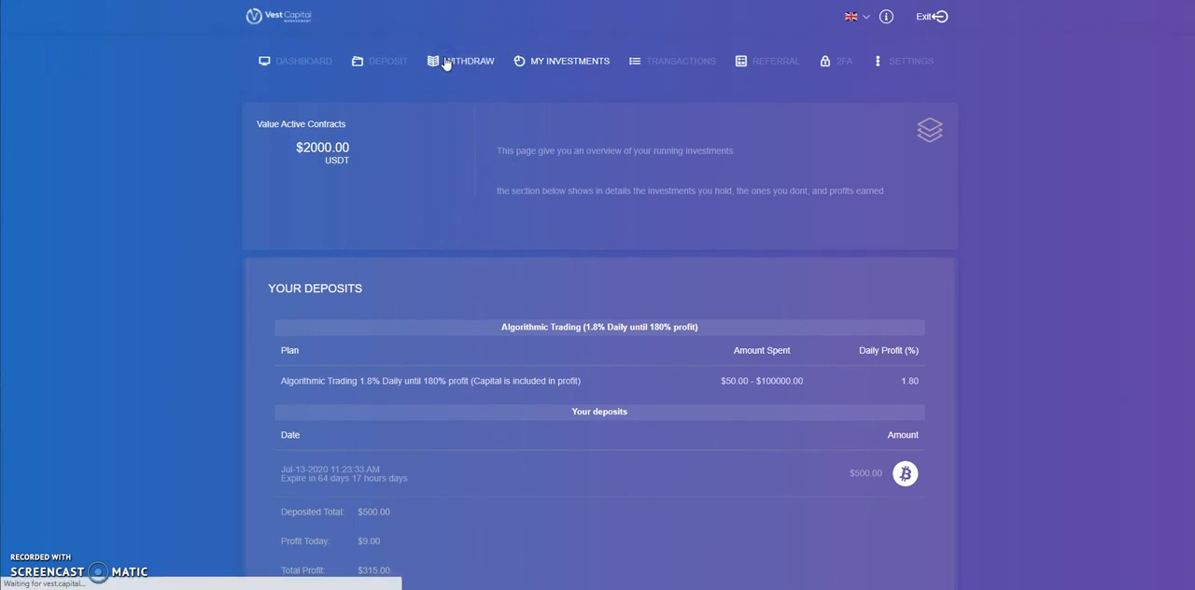
left_click(468, 61)
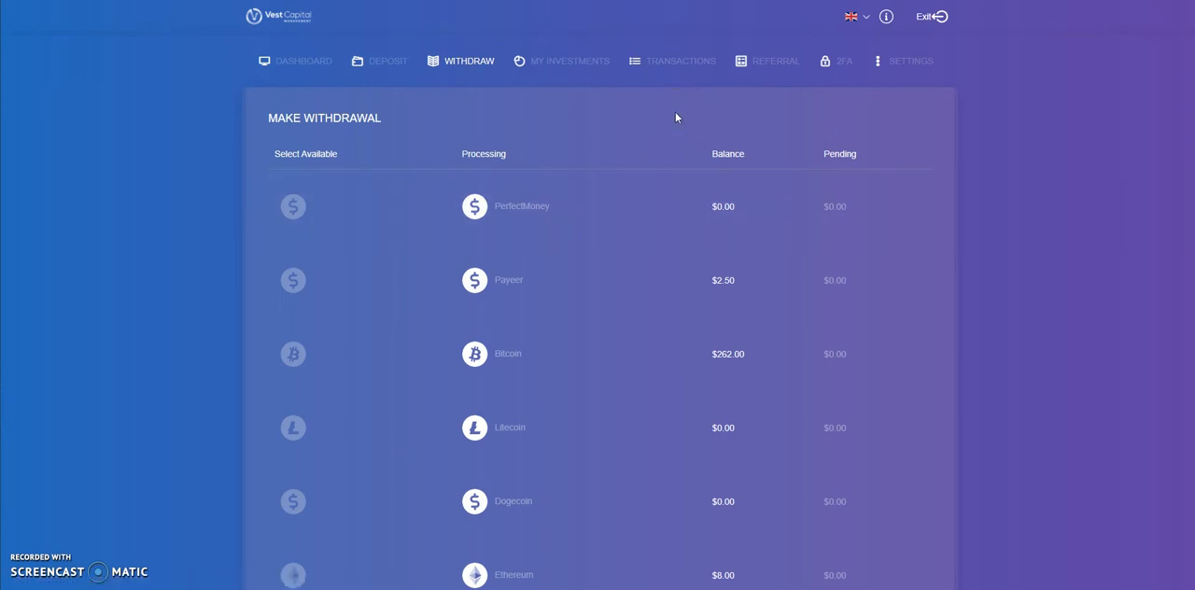
Enter 262.50 as the Bitcoin withdrawal amount in the Withdrawal form
scroll("down", 3)
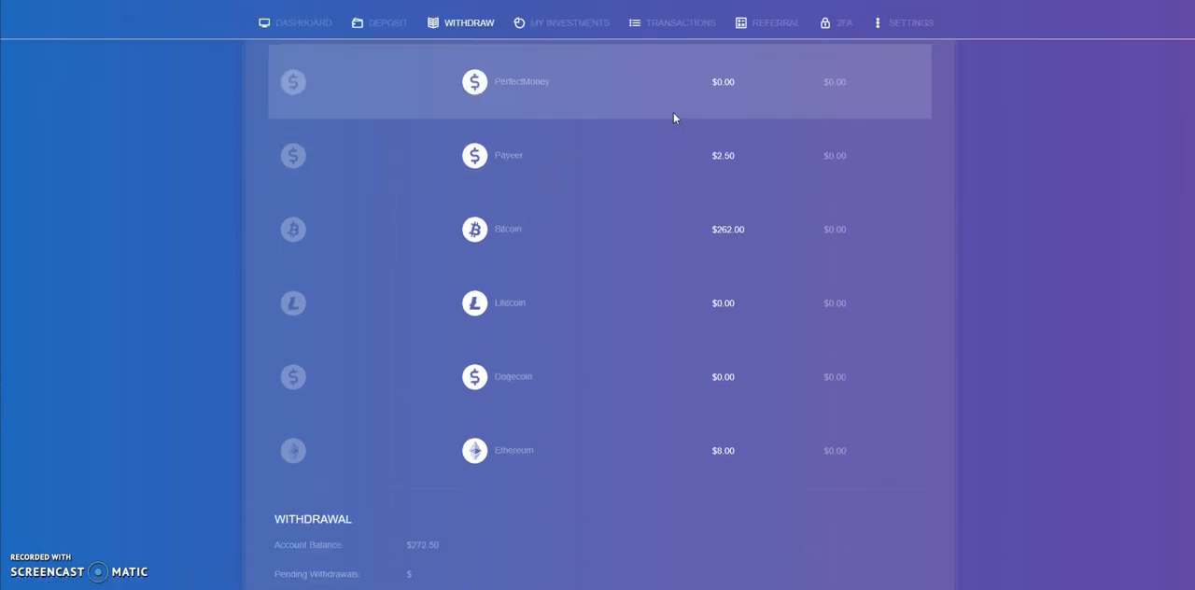
mouse_move(703, 155)
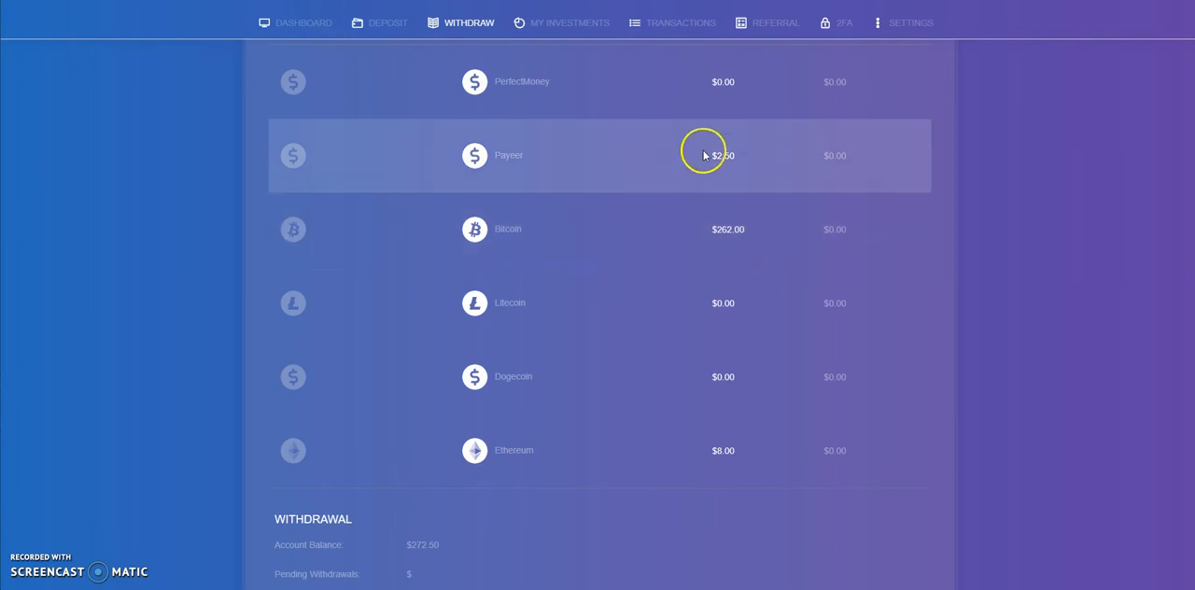
mouse_move(717, 207)
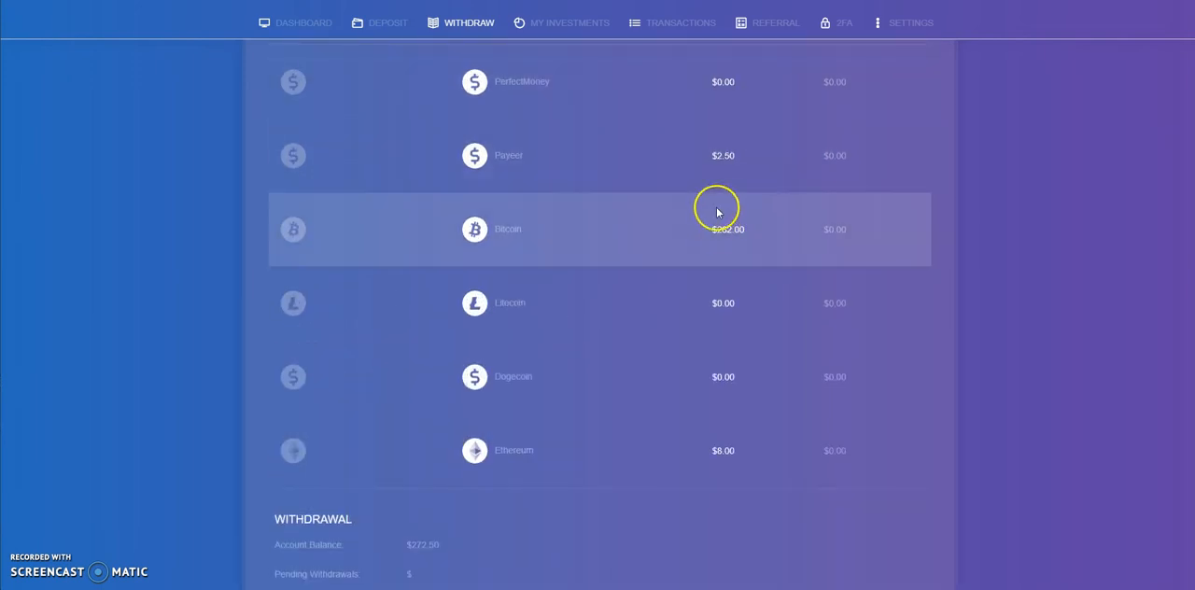
scroll("down", 3)
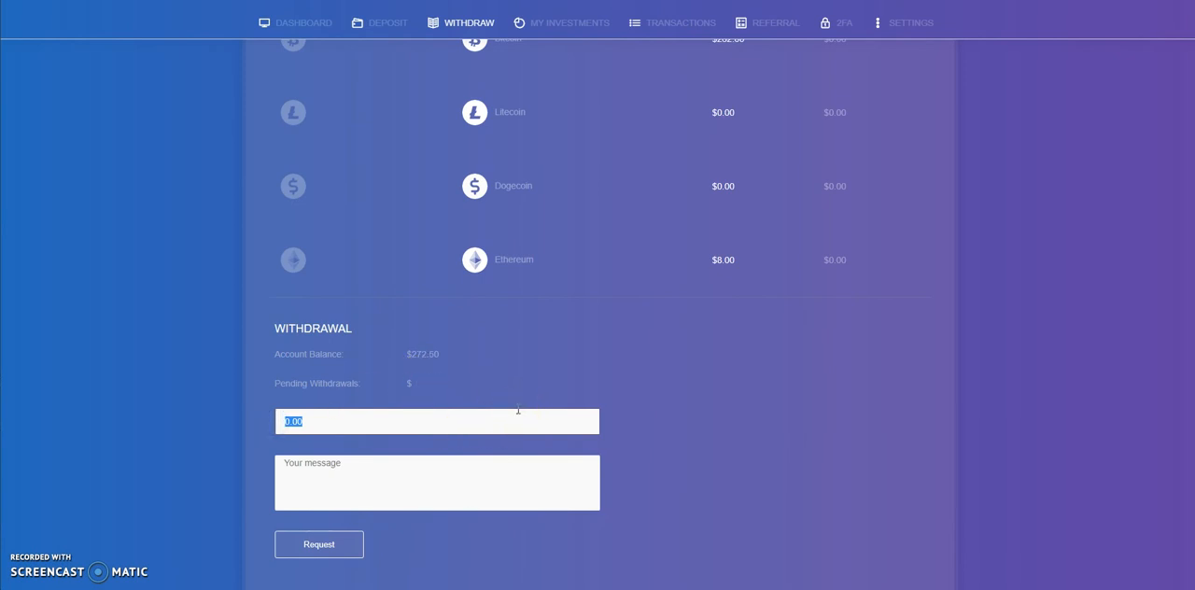
type("262")
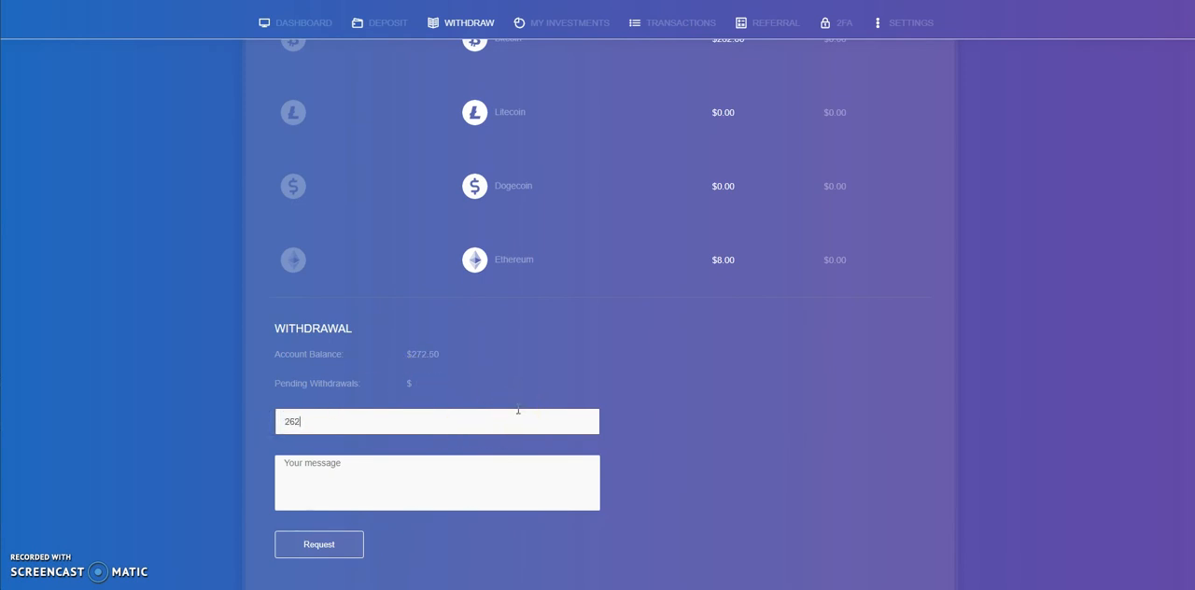
type(".50")
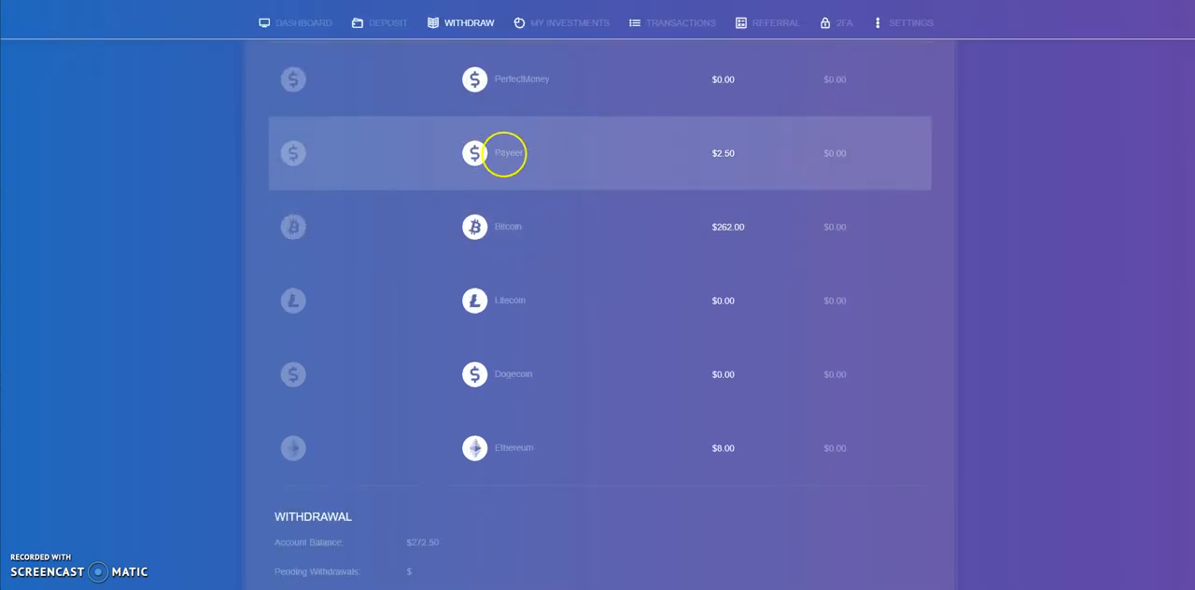
mouse_move(623, 151)
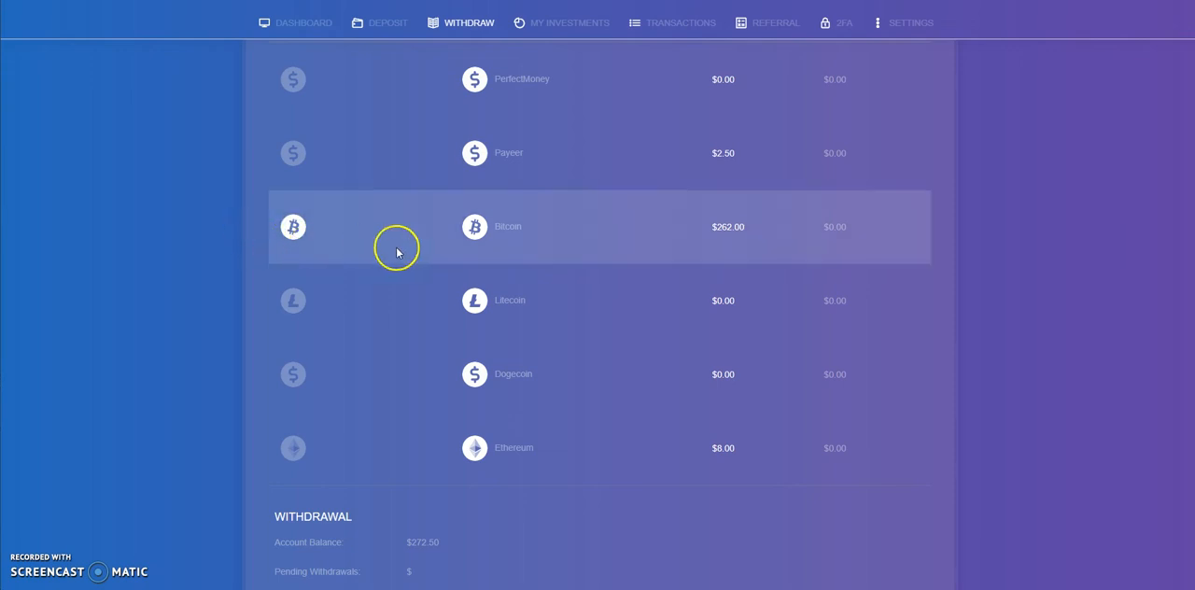
Correct the amount to 262.00 and request the 0.03275 BTC withdrawal
scroll("up", 3)
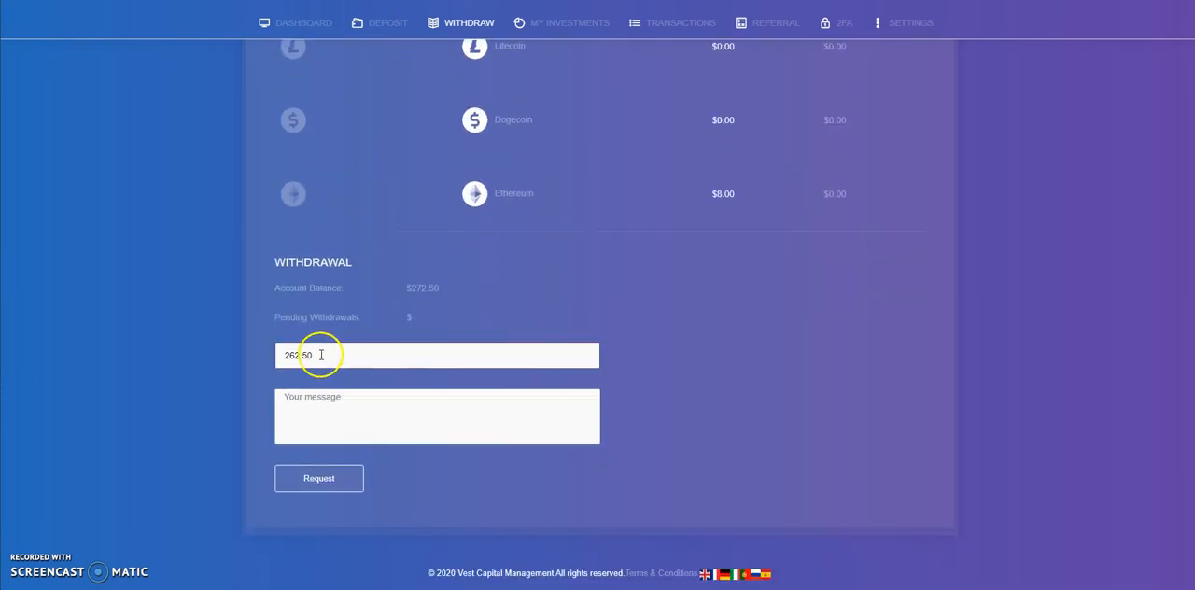
key("Backspace")
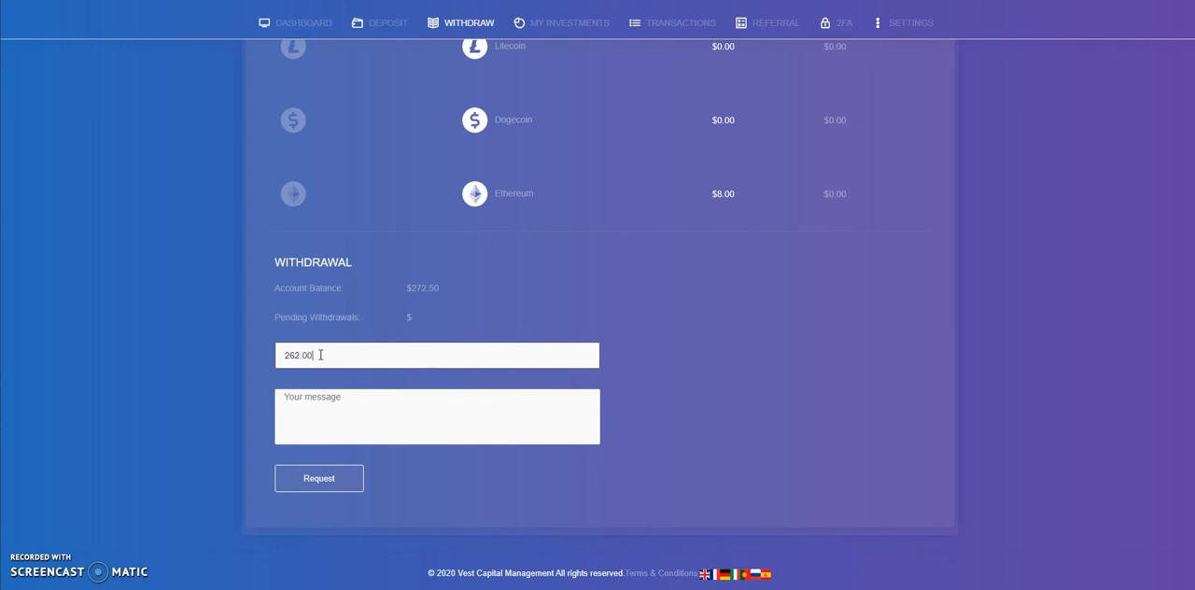
left_click(319, 478)
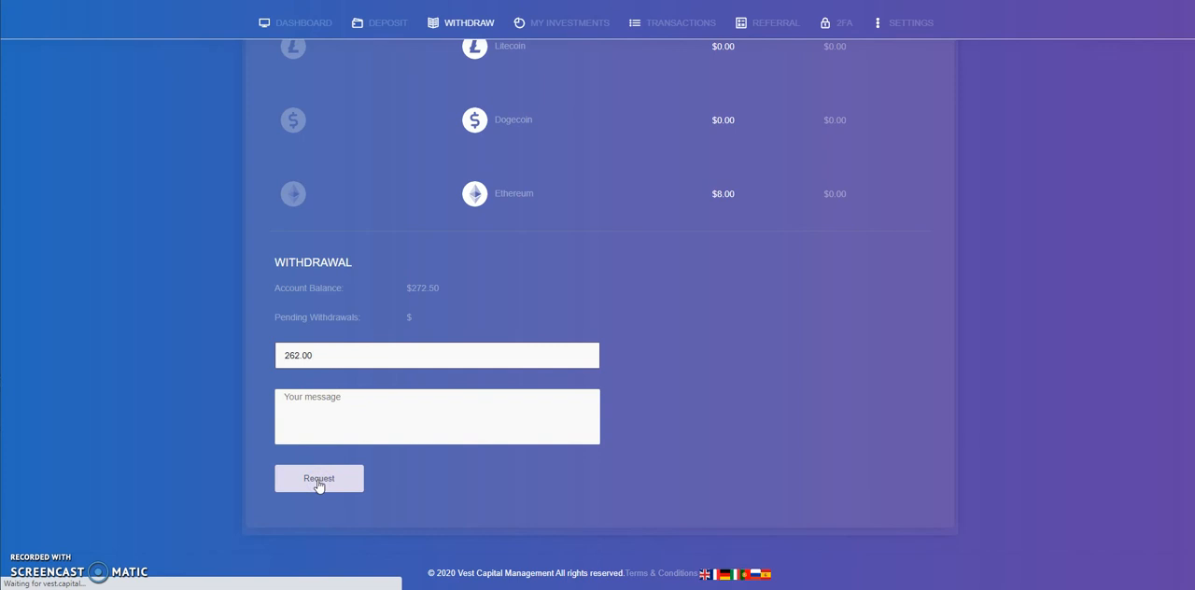
left_click(318, 478)
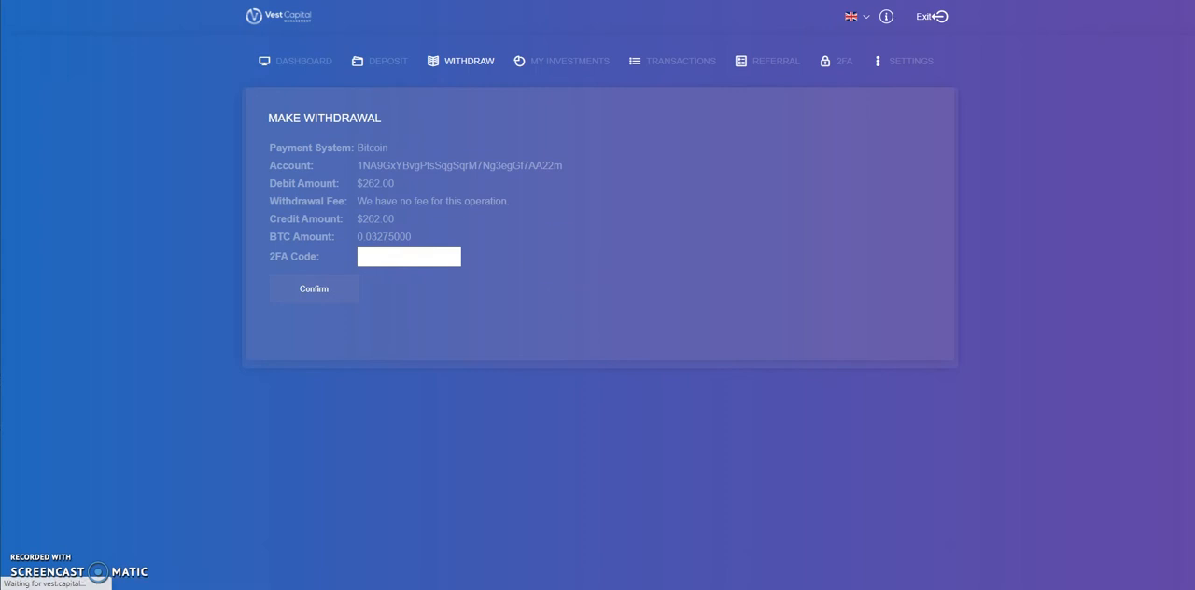
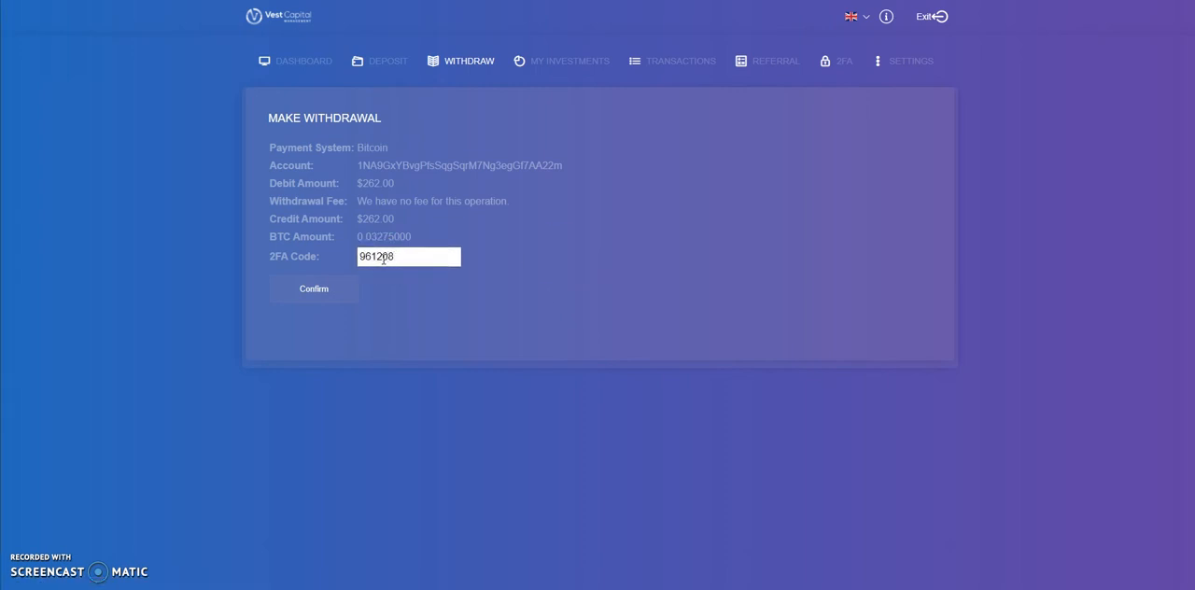
left_click(314, 288)
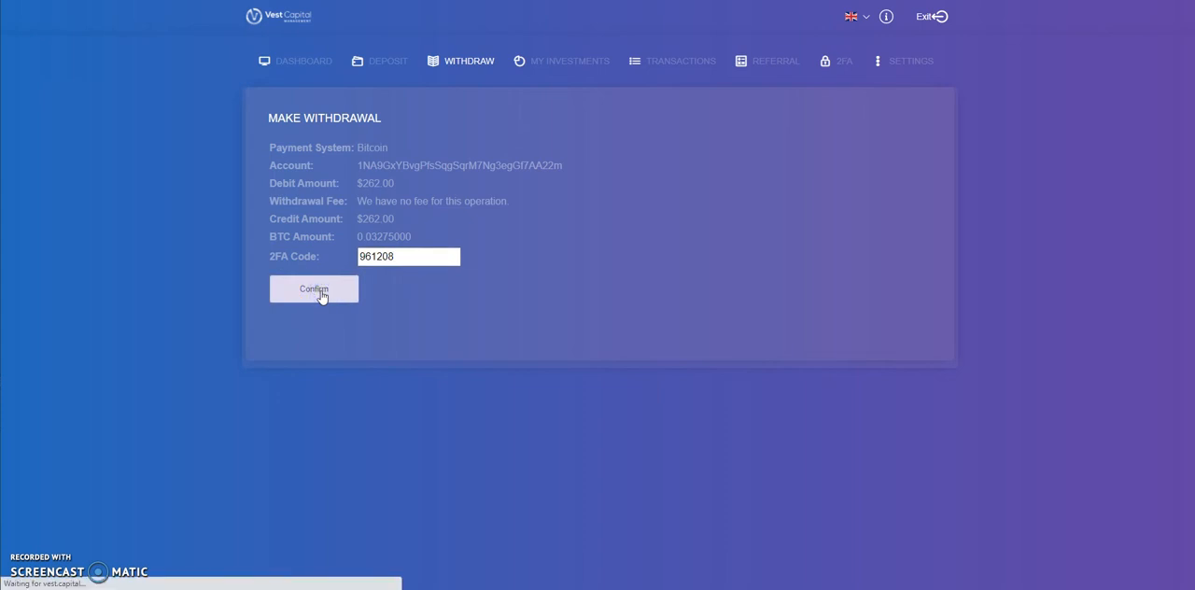
mouse_move(637, 293)
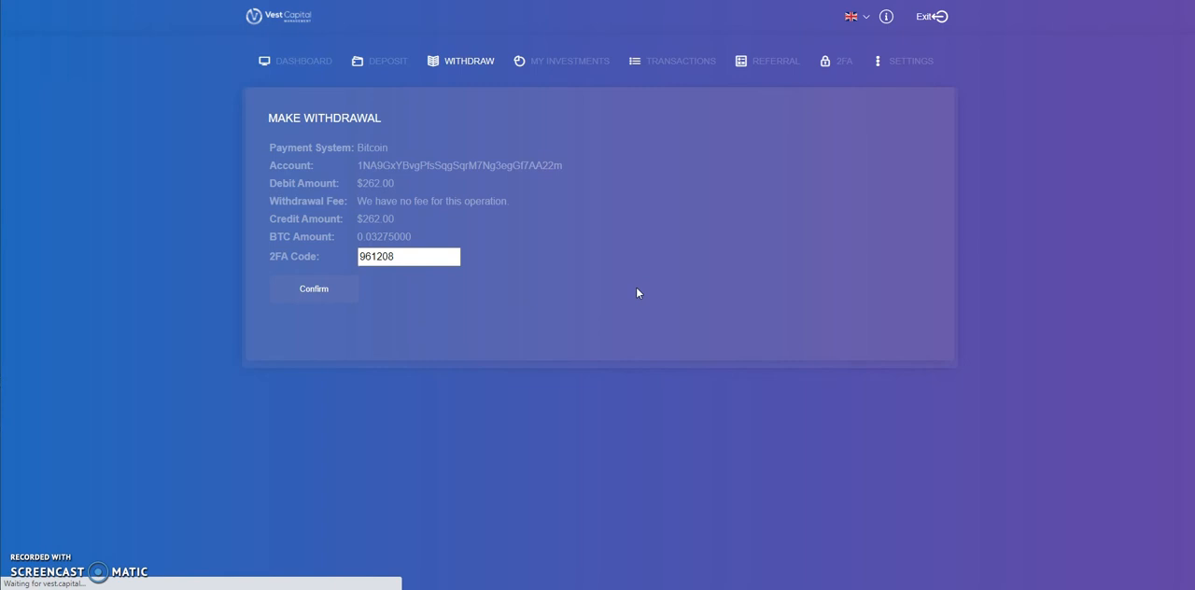
mouse_move(516, 563)
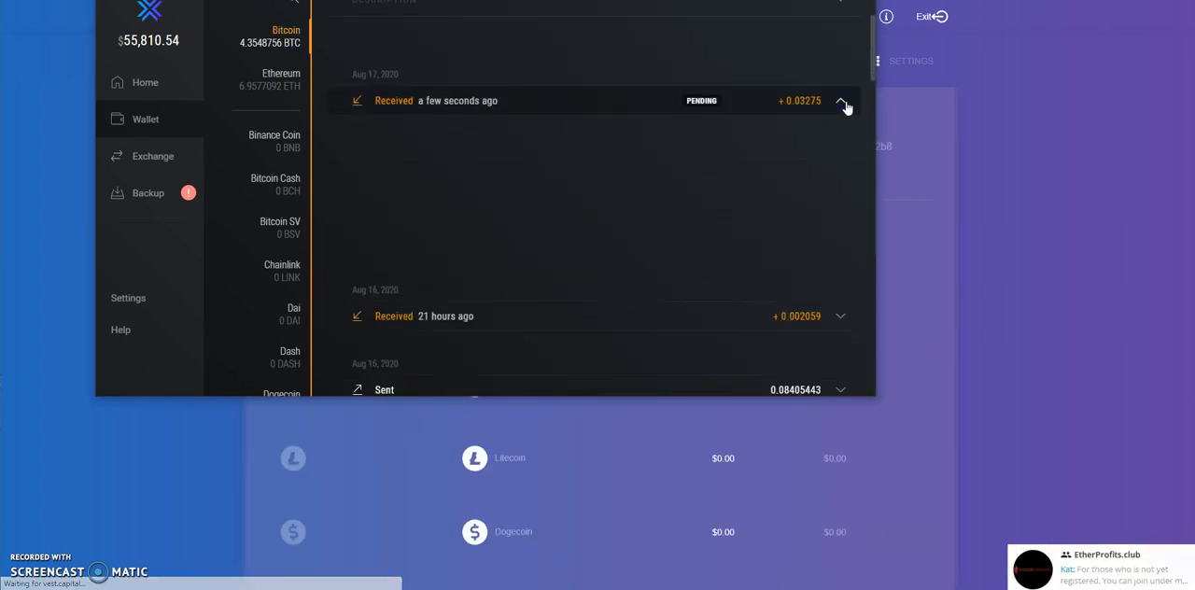
Expand Exodus's pending +0.03275 BTC receipt and drag the wallet window down
left_click(840, 99)
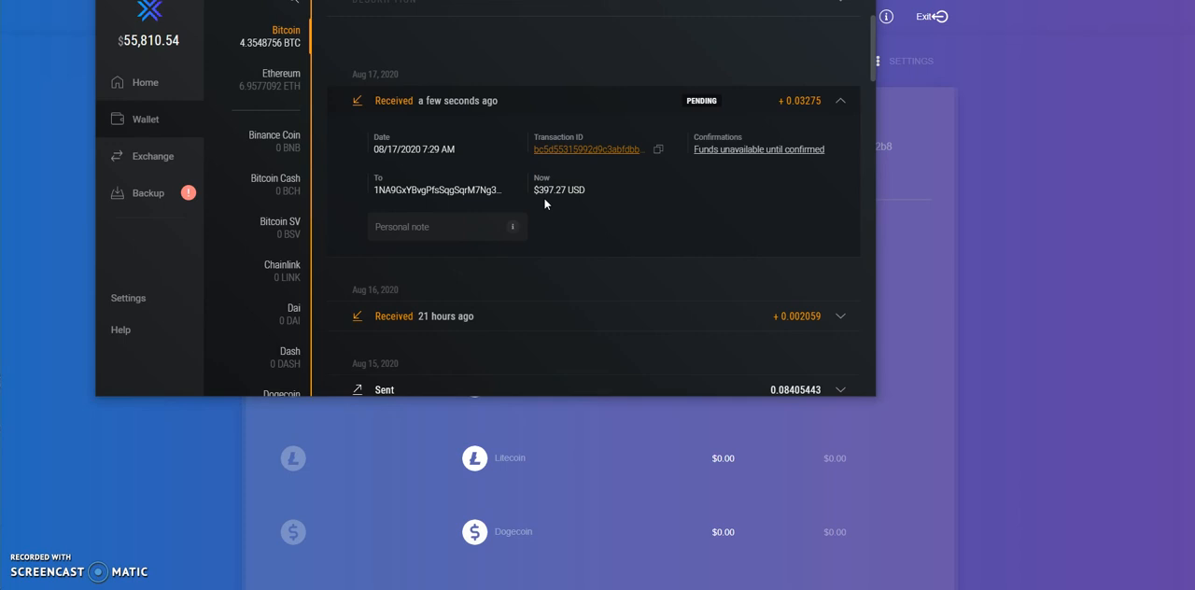
mouse_move(539, 201)
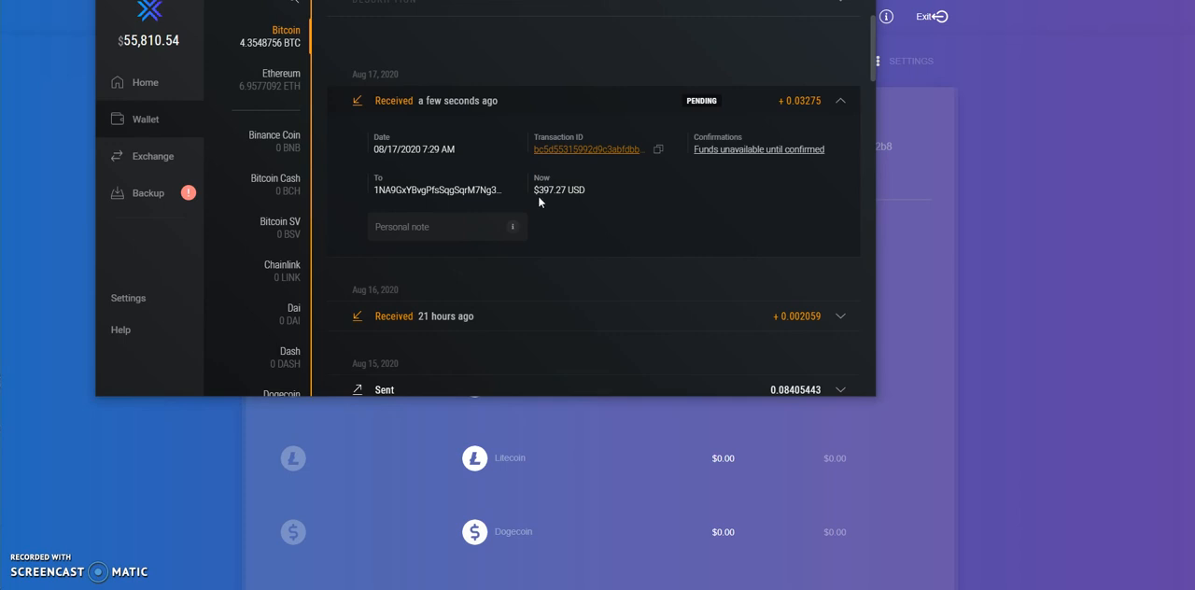
mouse_move(1027, 198)
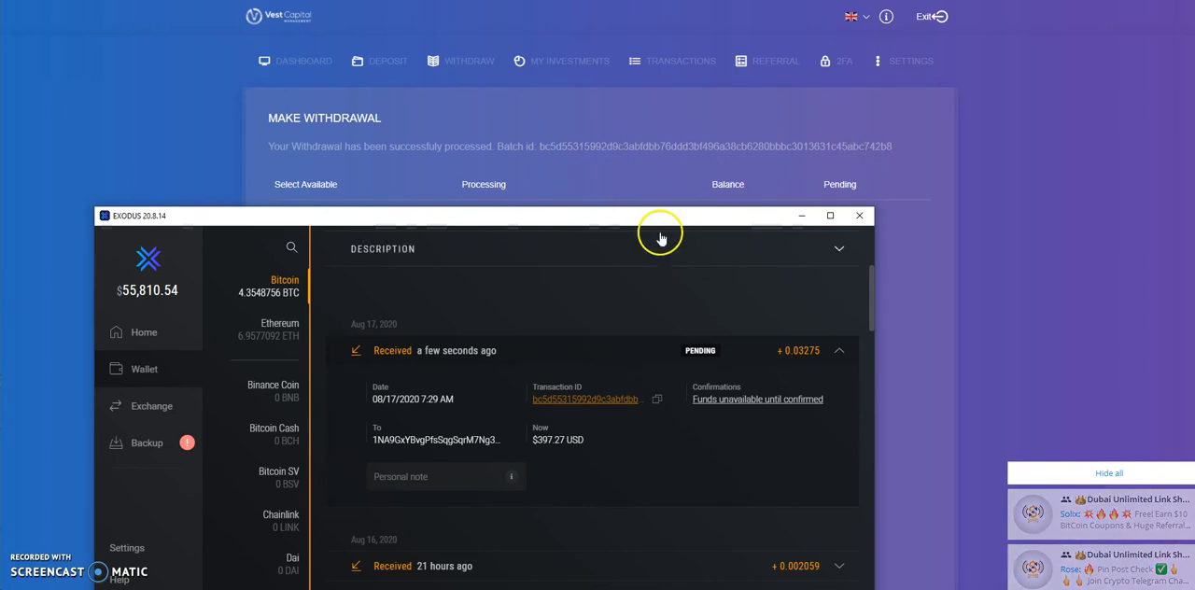
left_click_drag(660, 216, 544, 194)
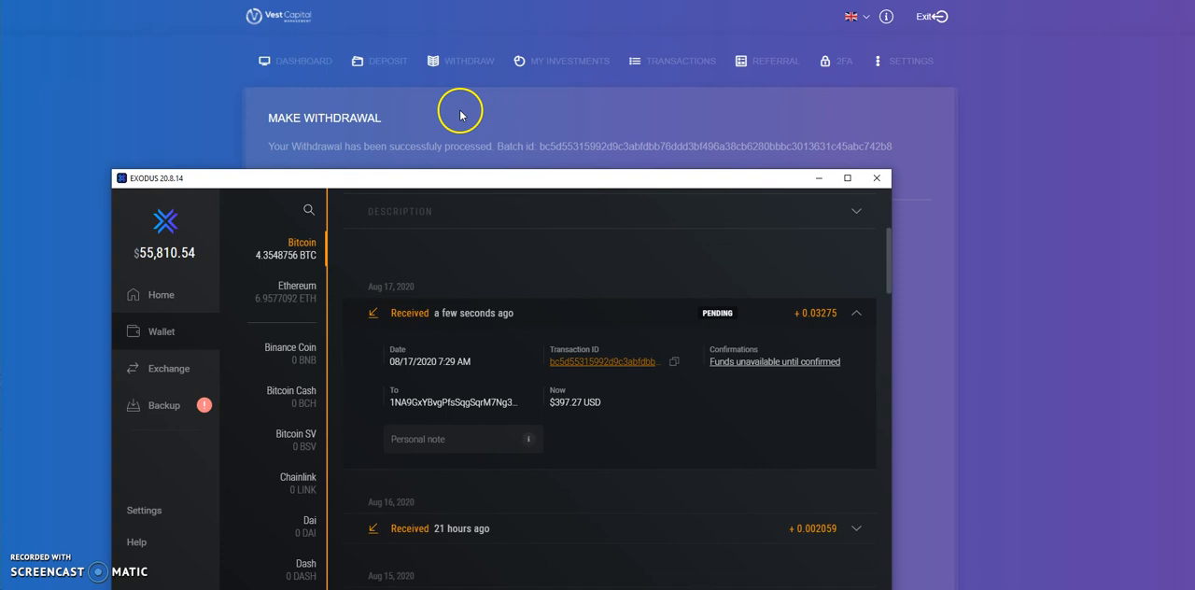
mouse_move(452, 119)
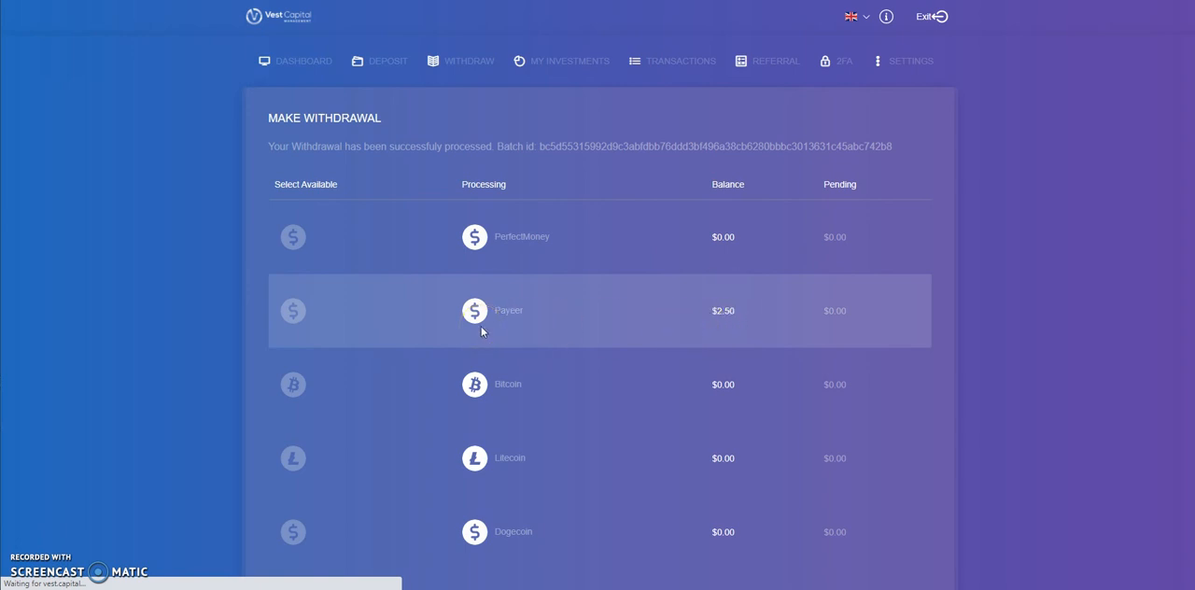
Open the dashboard showing the $262.00 recent withdrawal and $10.50 balance
left_click(304, 61)
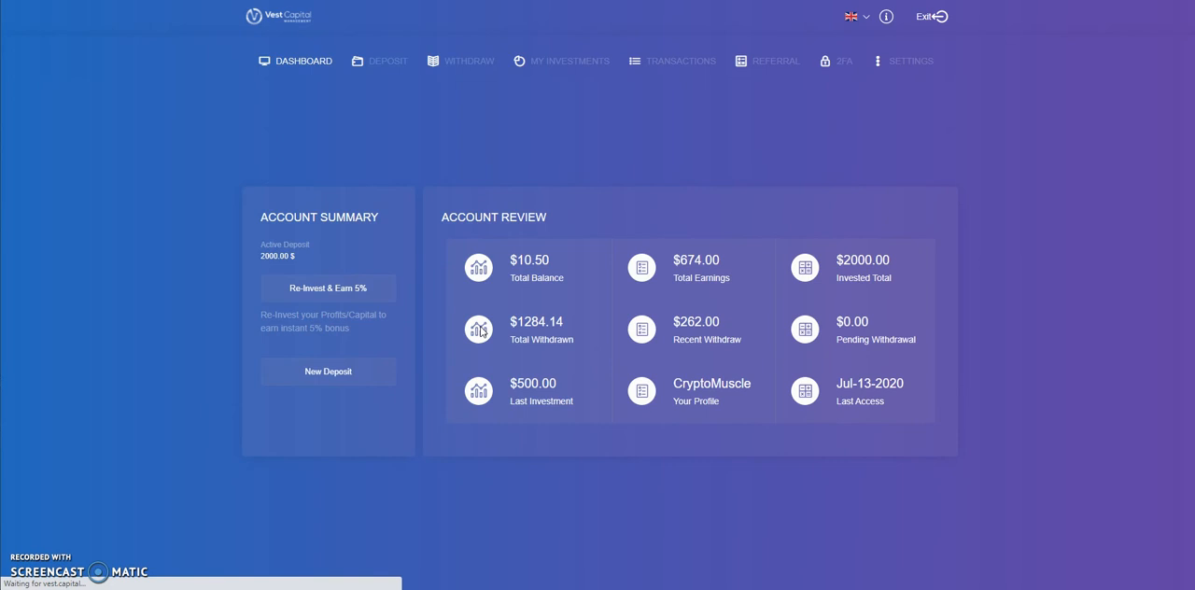
left_click(380, 61)
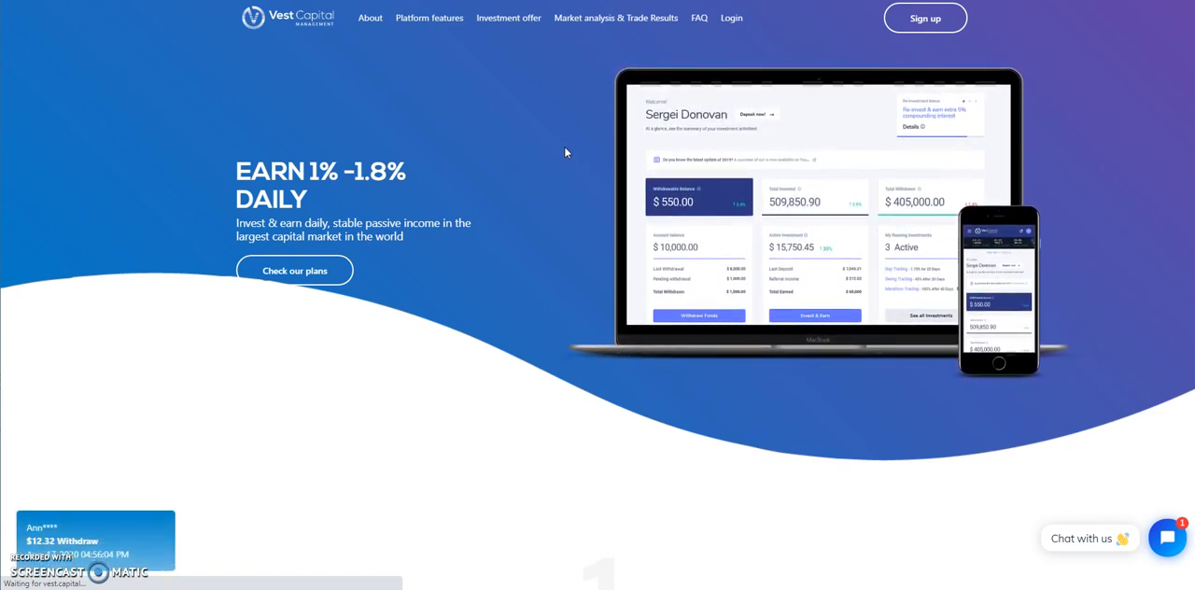
mouse_move(546, 155)
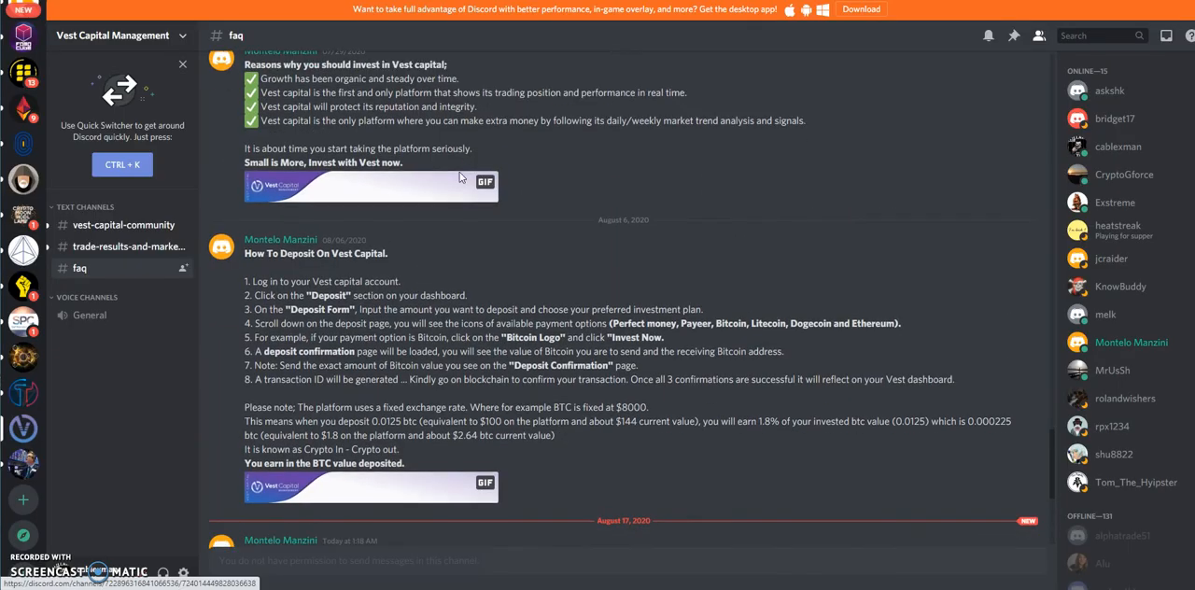
Read the #vest-capital-community posts down to the $10 minimum Ethereum withdrawal notice
scroll("down", 3)
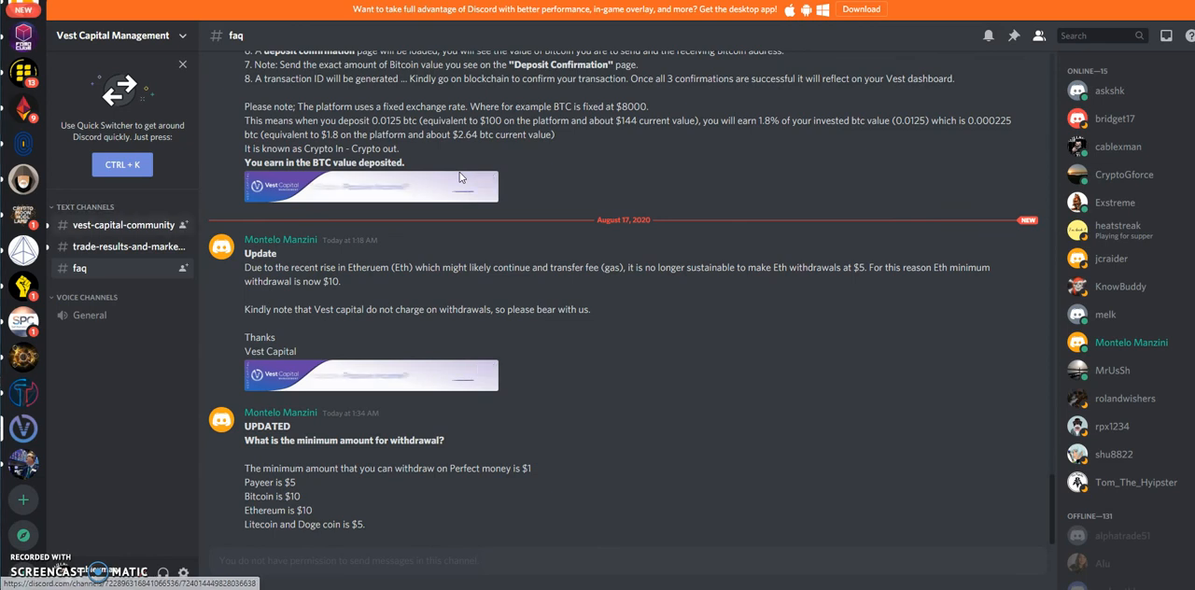
left_click(122, 225)
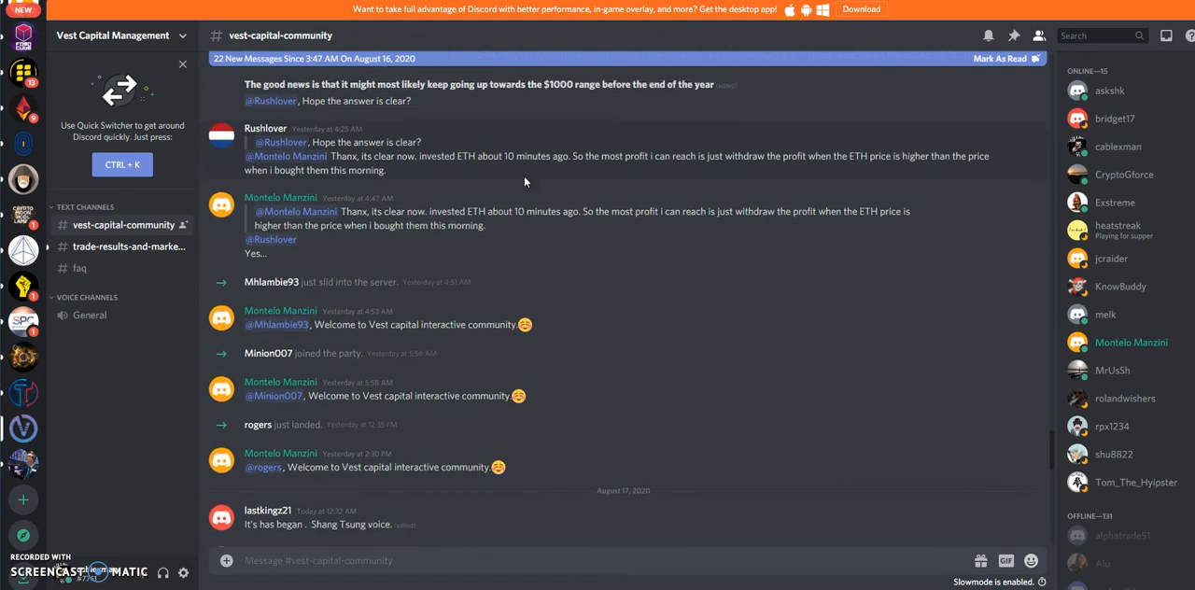
scroll("down", 3)
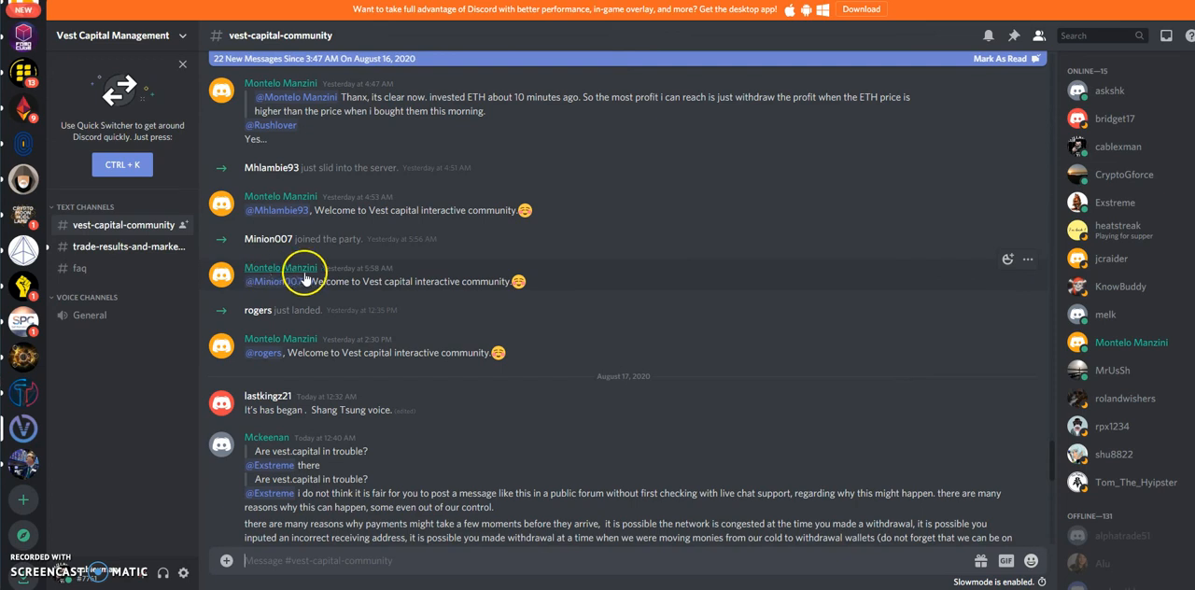
scroll("down", 3)
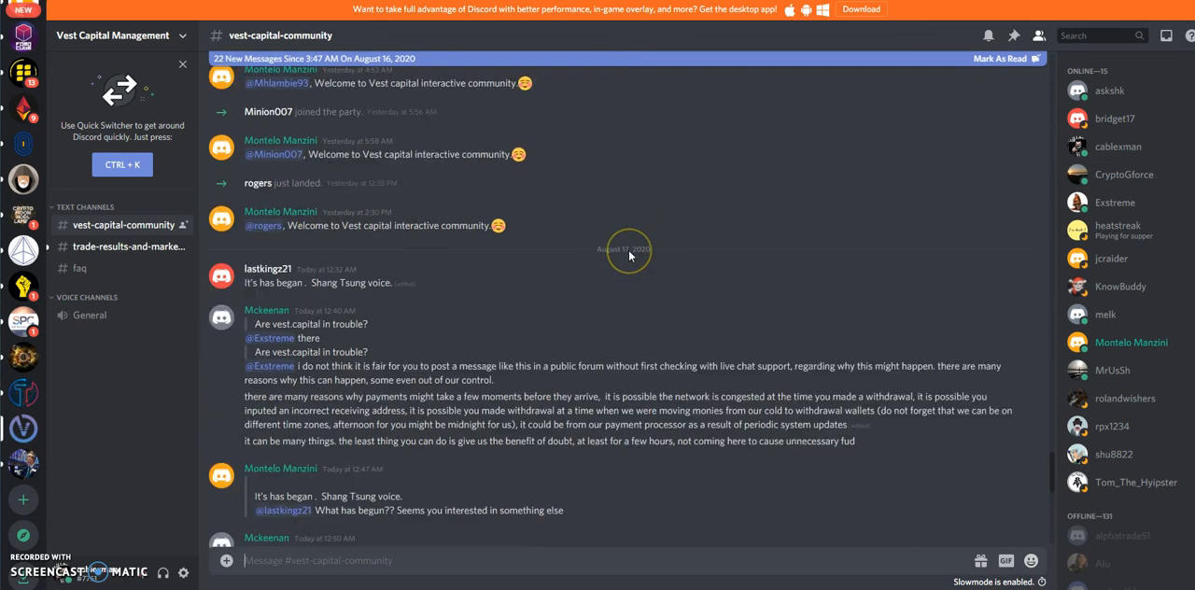
scroll("down", 3)
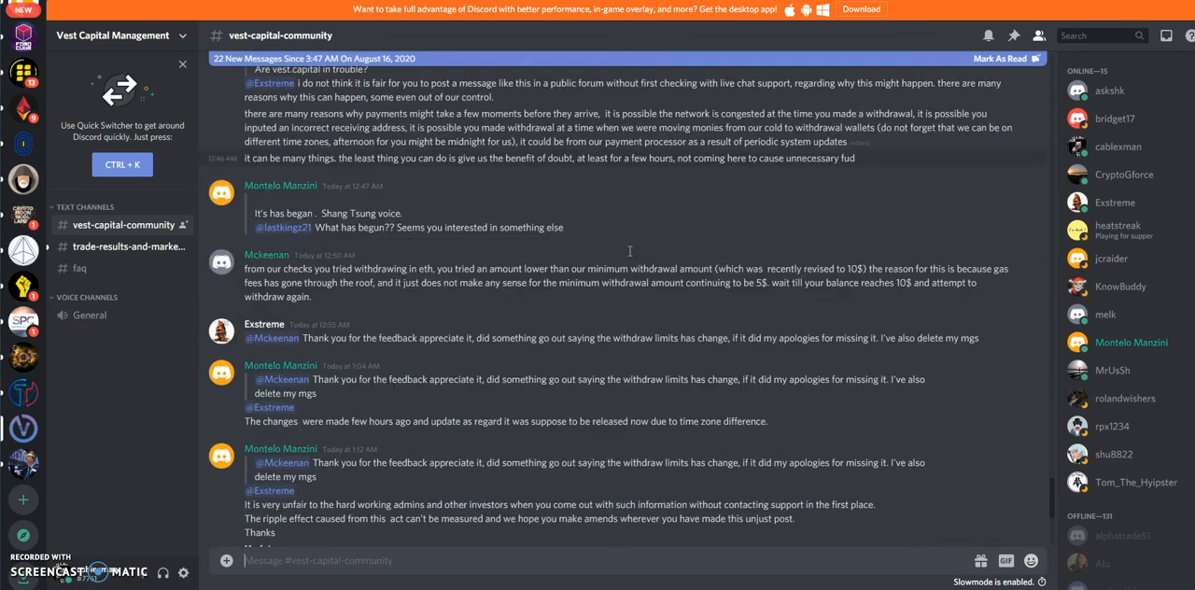
scroll("down", 3)
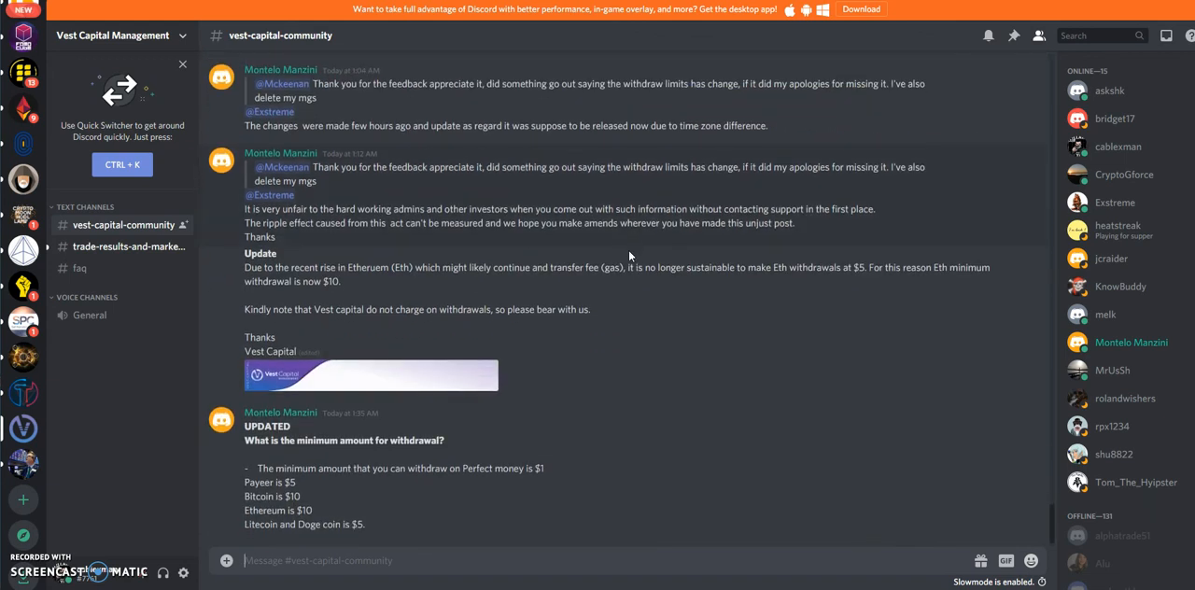